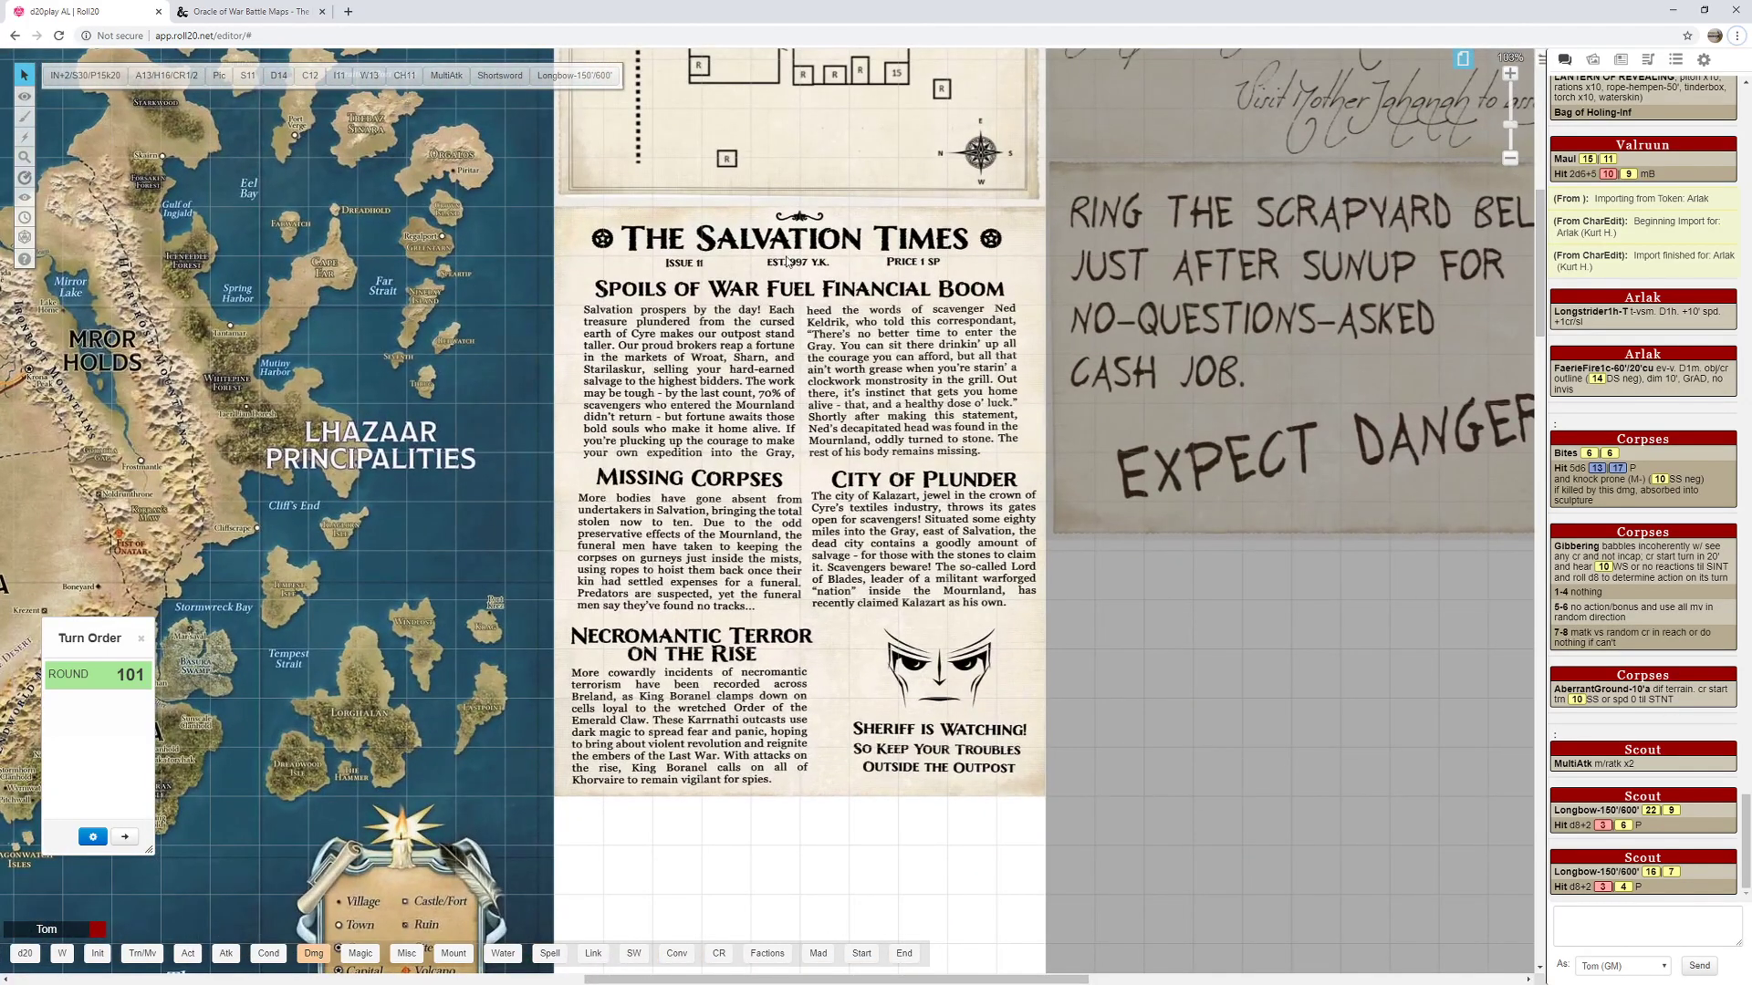
{"action": "mouse_move", "coordinate": [1005, 532]}
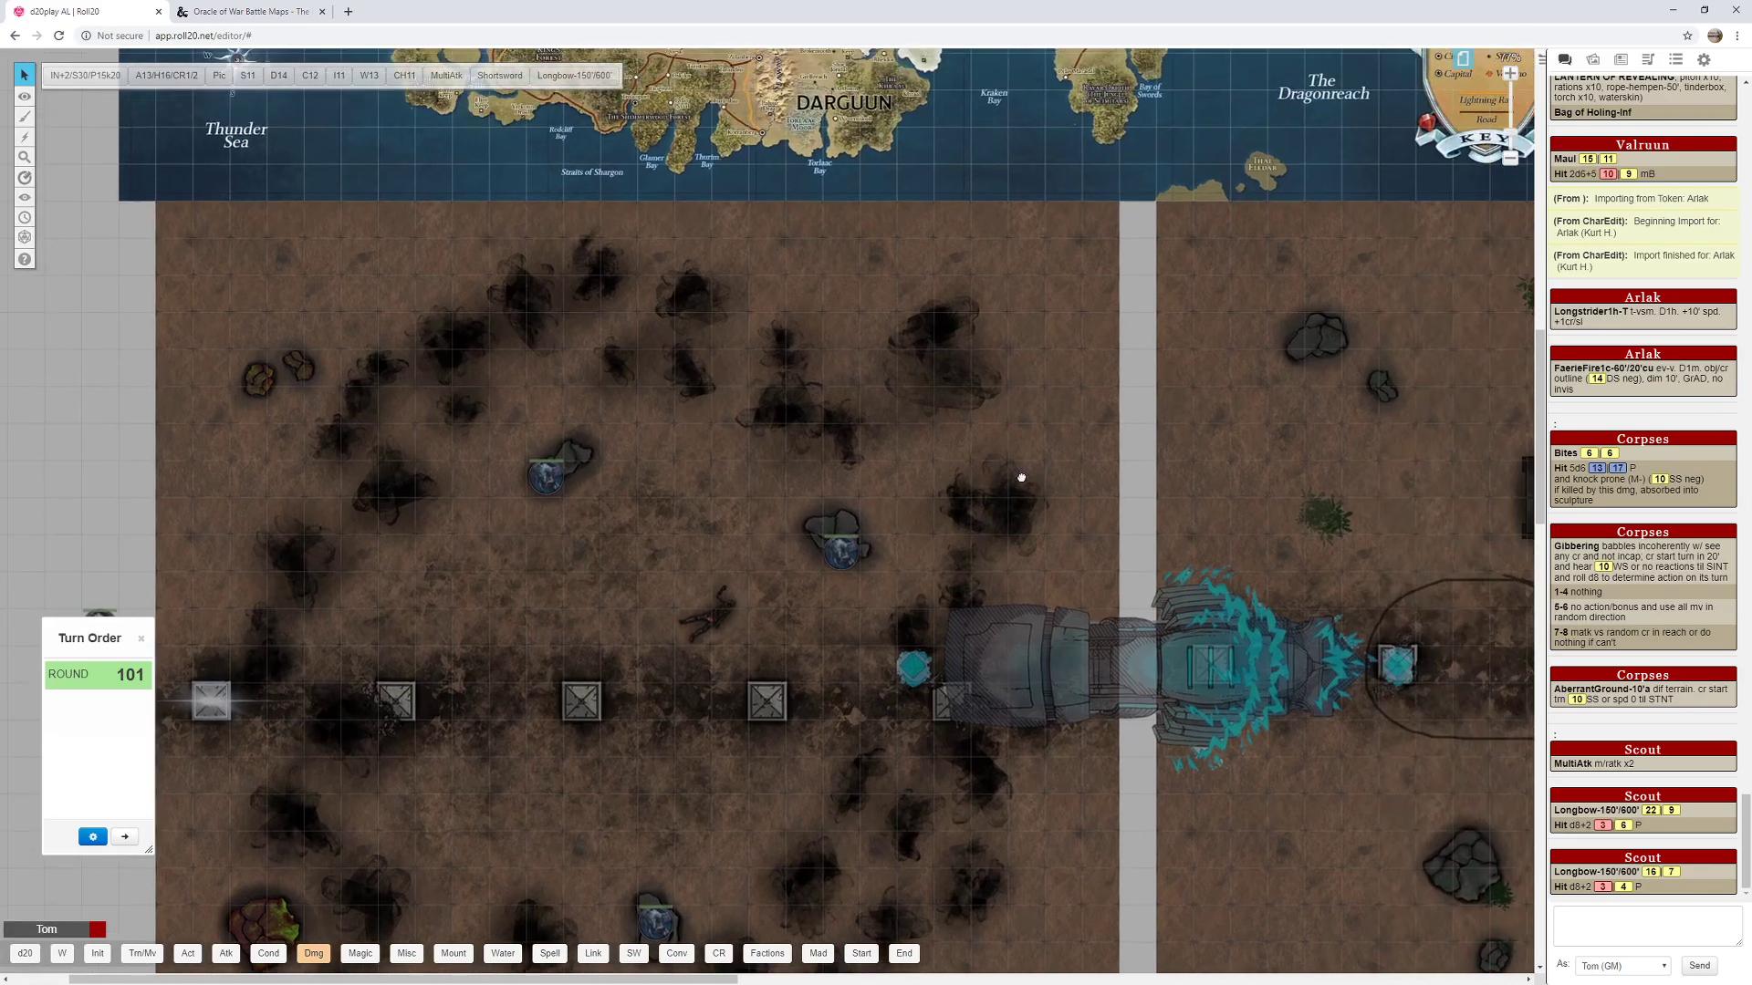
Show the Oracle of War Battle Maps – The Night Land store page, scrolling past its sample maps.
{"action": "left_click", "coordinate": [248, 10]}
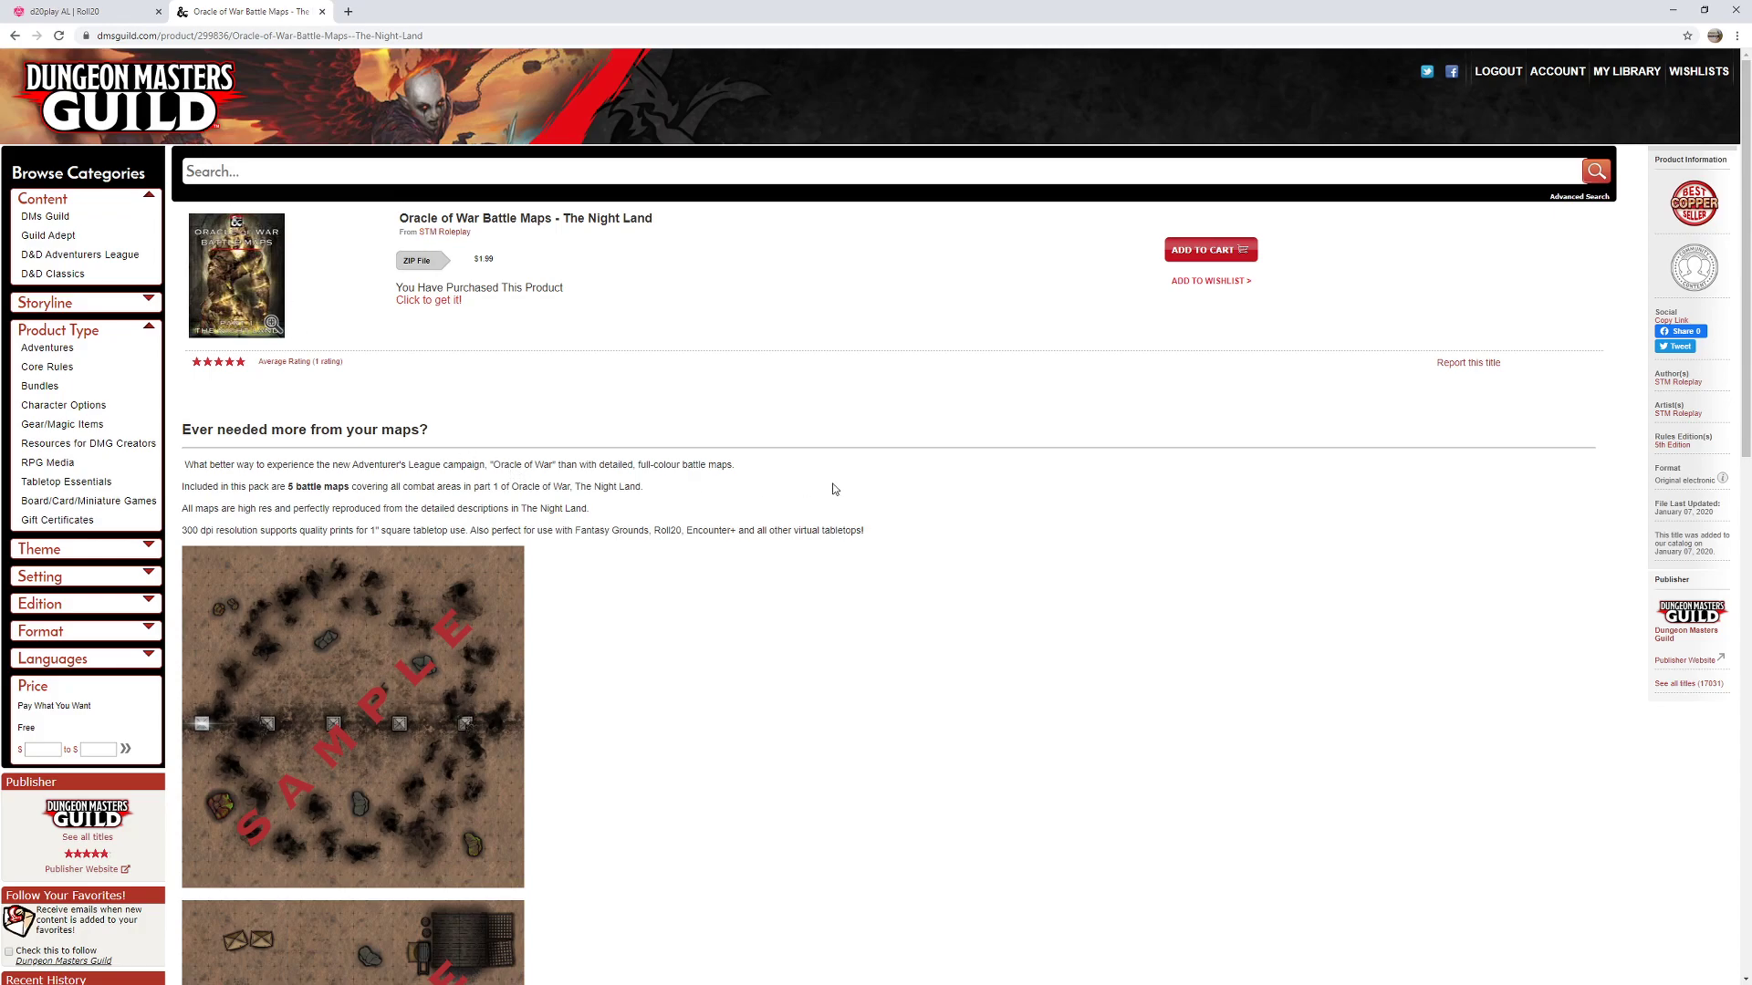
{"action": "scroll", "scroll_direction": "down", "scroll_amount": 3}
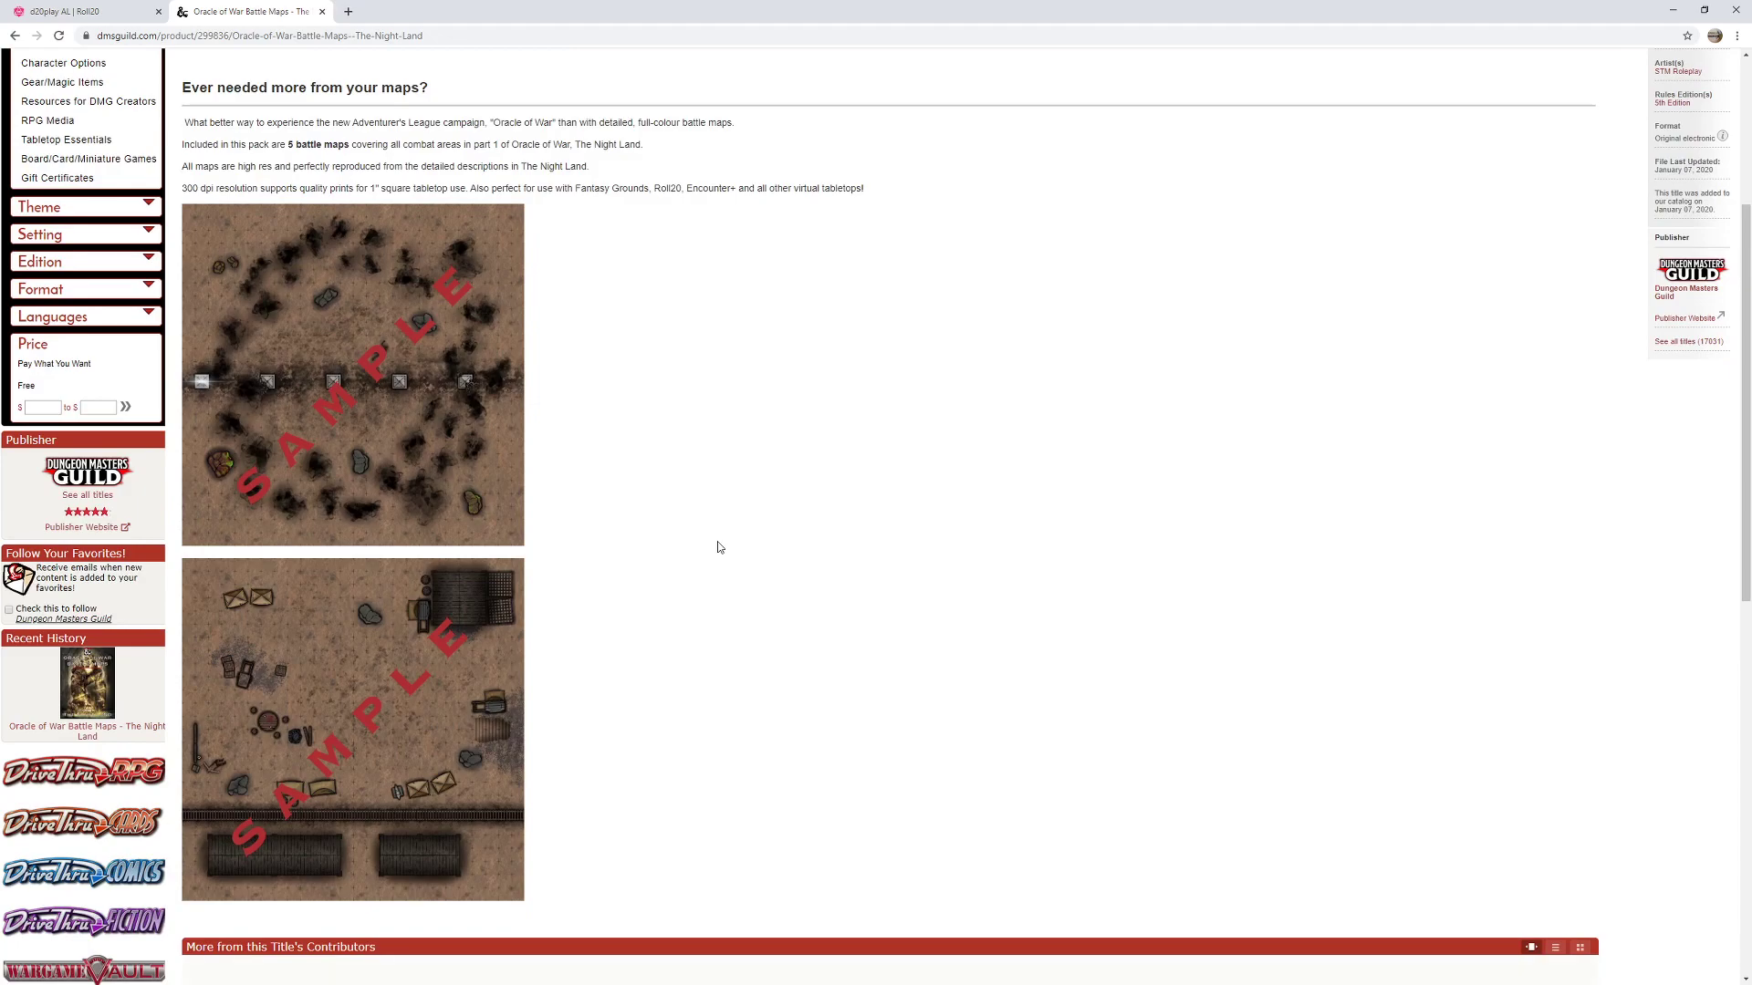
{"action": "scroll", "scroll_direction": "down", "scroll_amount": 3}
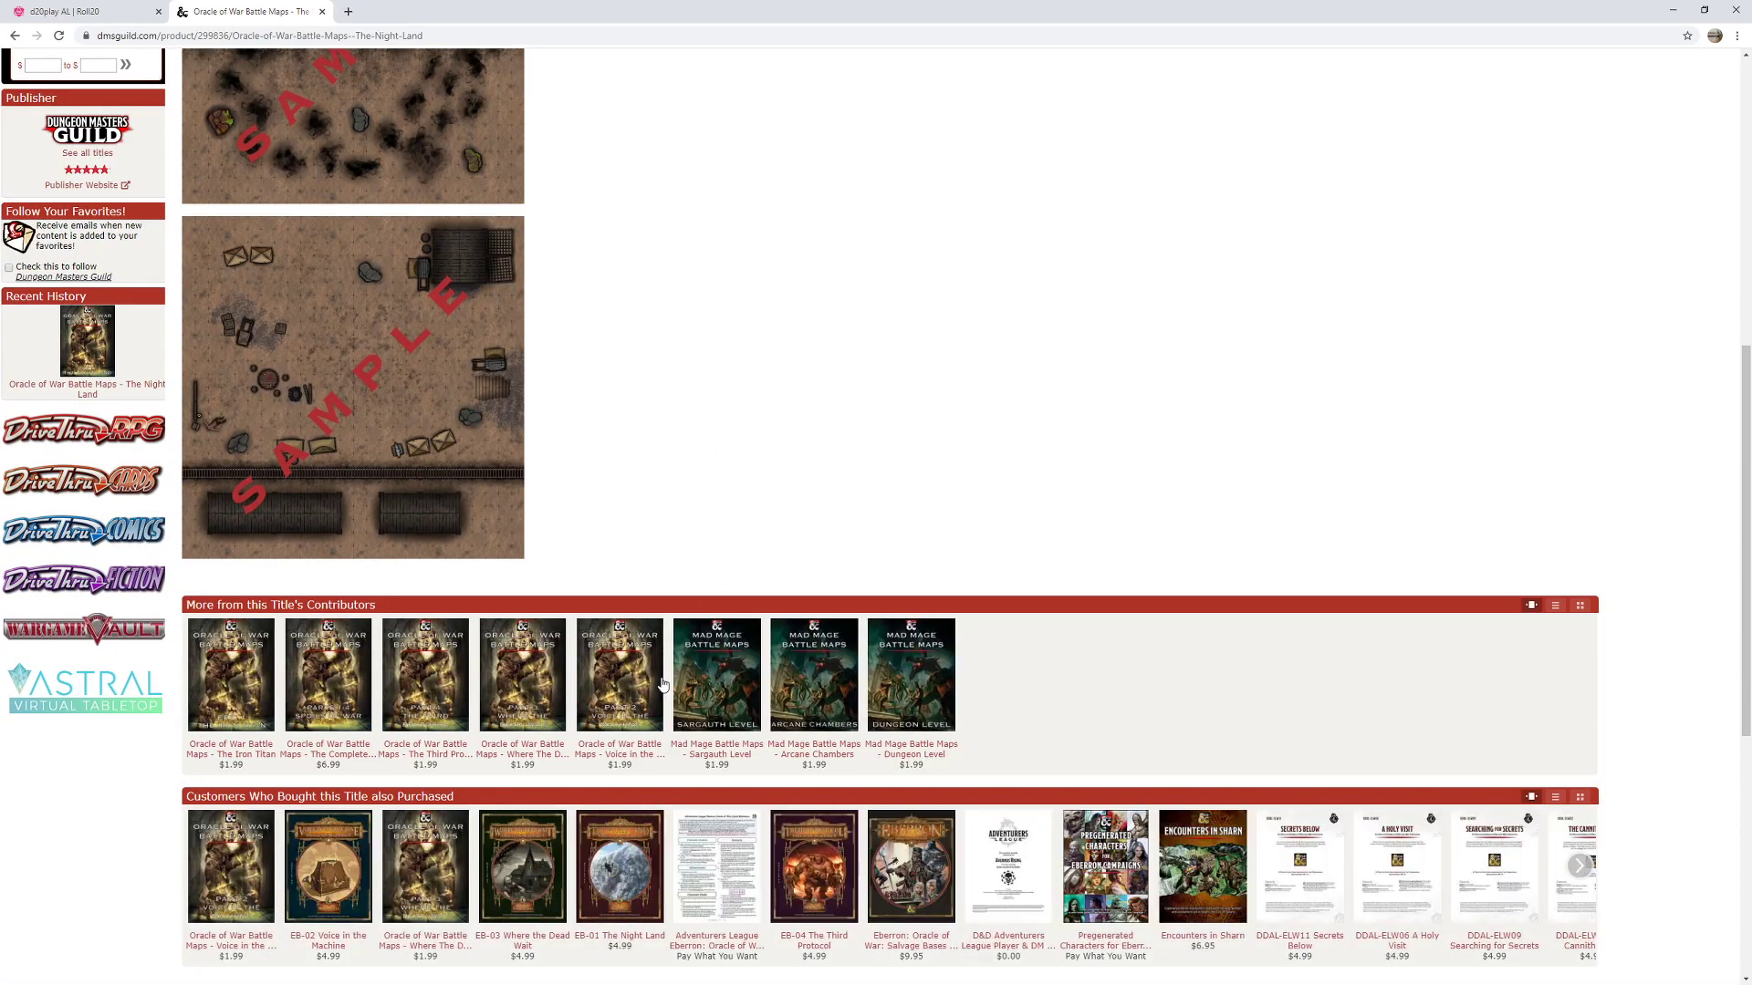
{"action": "mouse_move", "coordinate": [618, 698]}
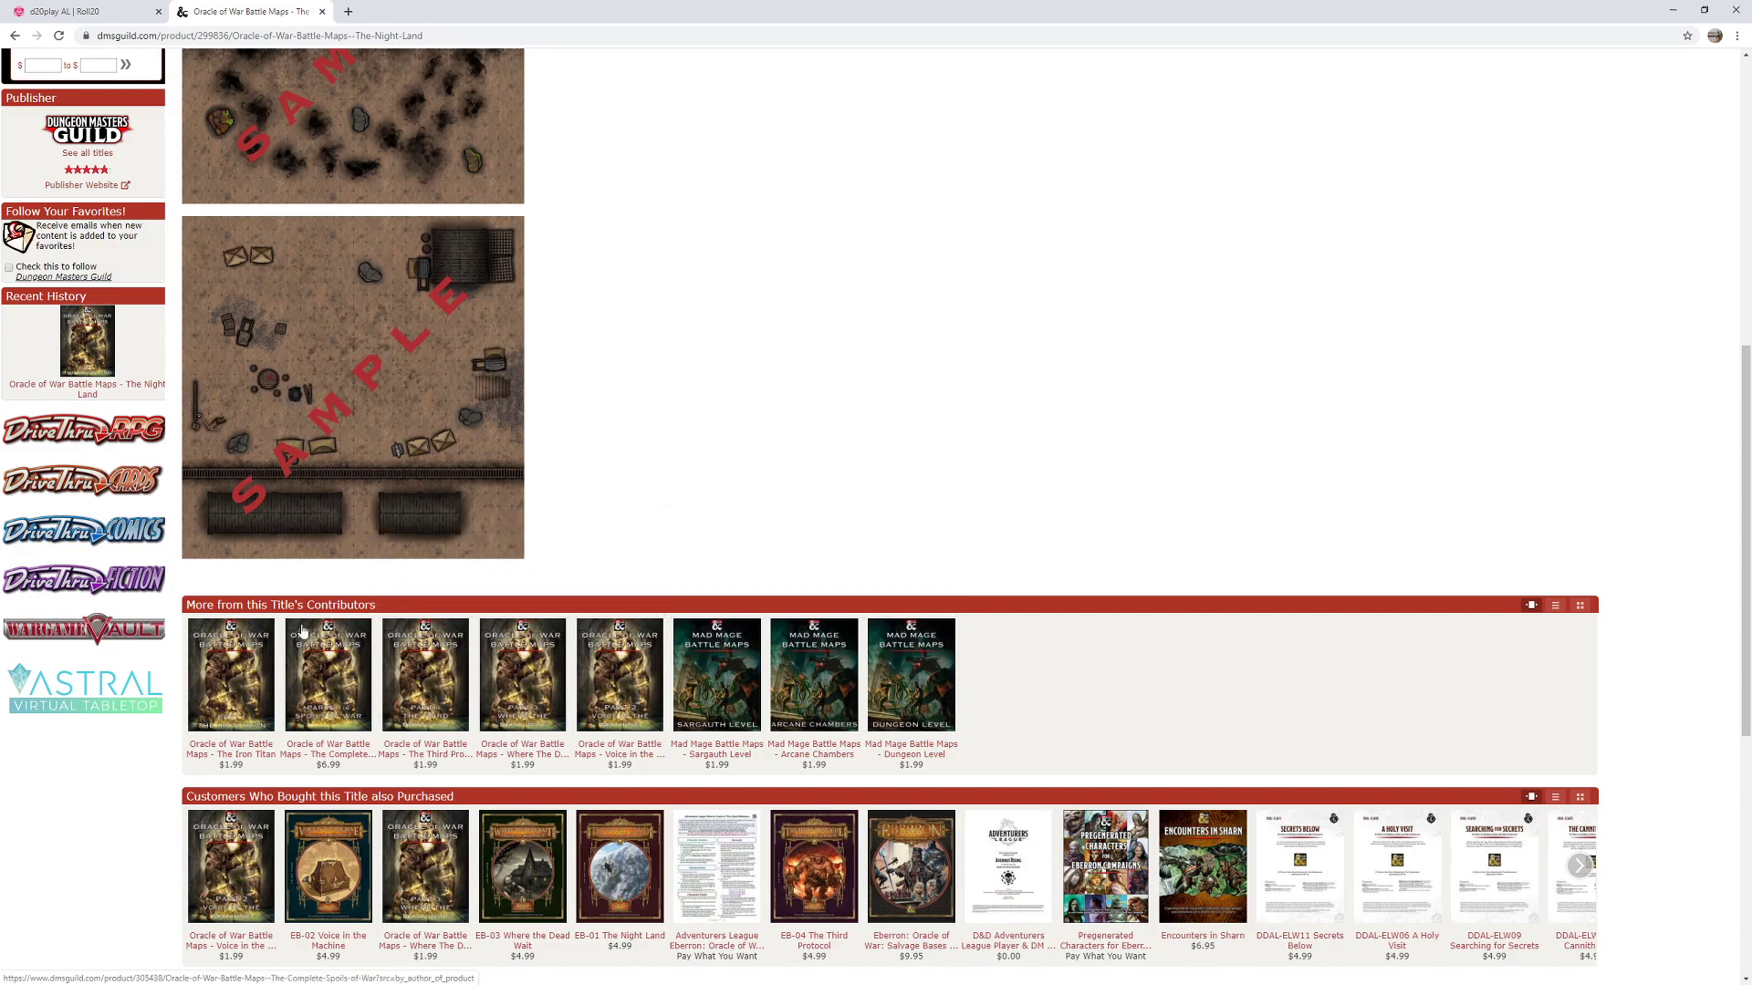
{"action": "mouse_move", "coordinate": [368, 679]}
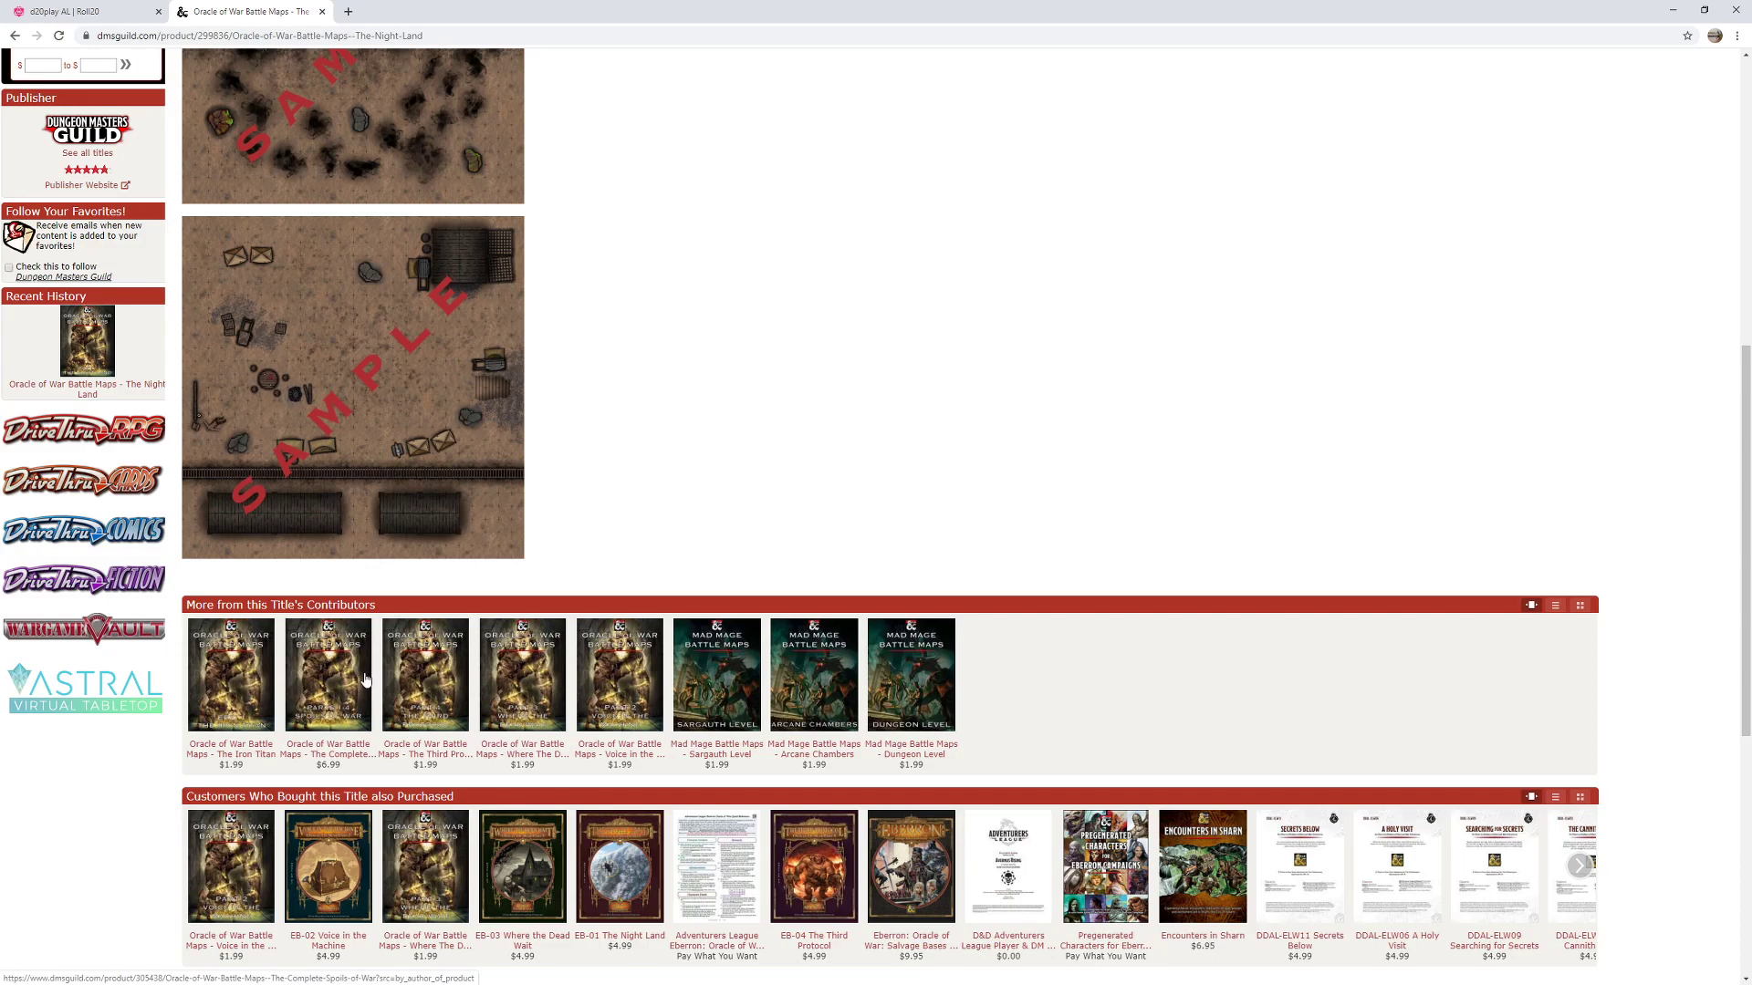
{"action": "mouse_move", "coordinate": [229, 675]}
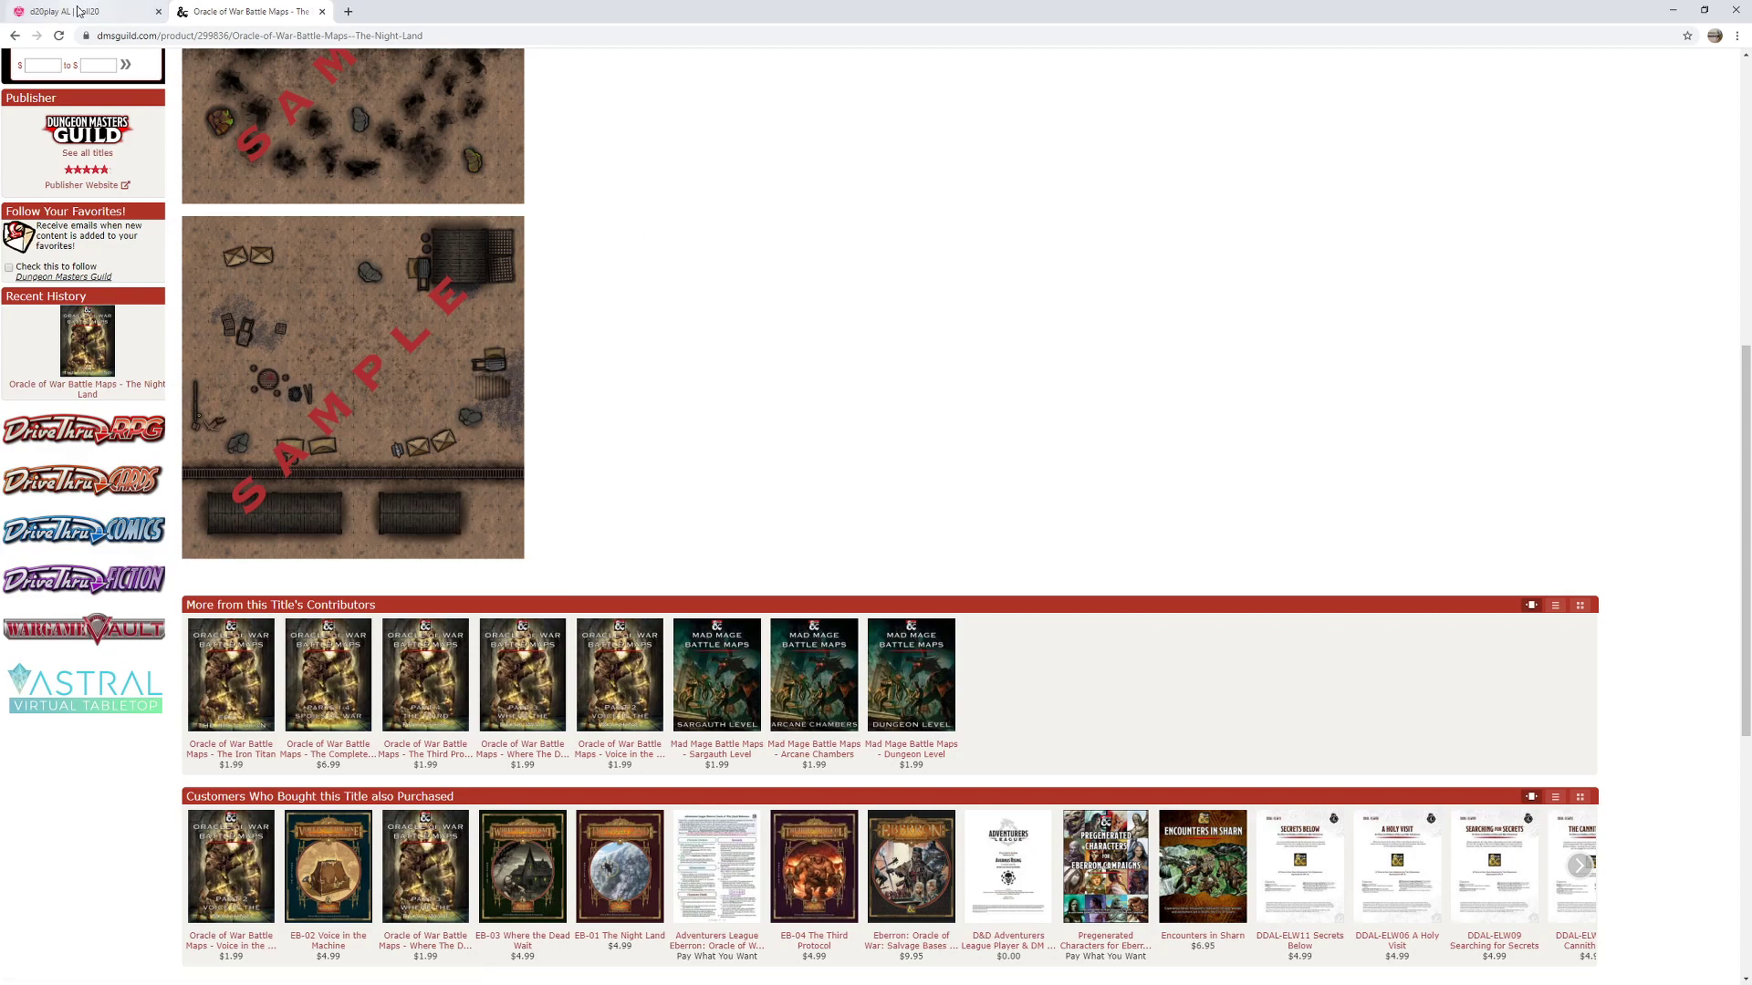
Go back to the Roll20 campaign's Night Land page with token rows and the Khorvaire map.
{"action": "left_click", "coordinate": [78, 11]}
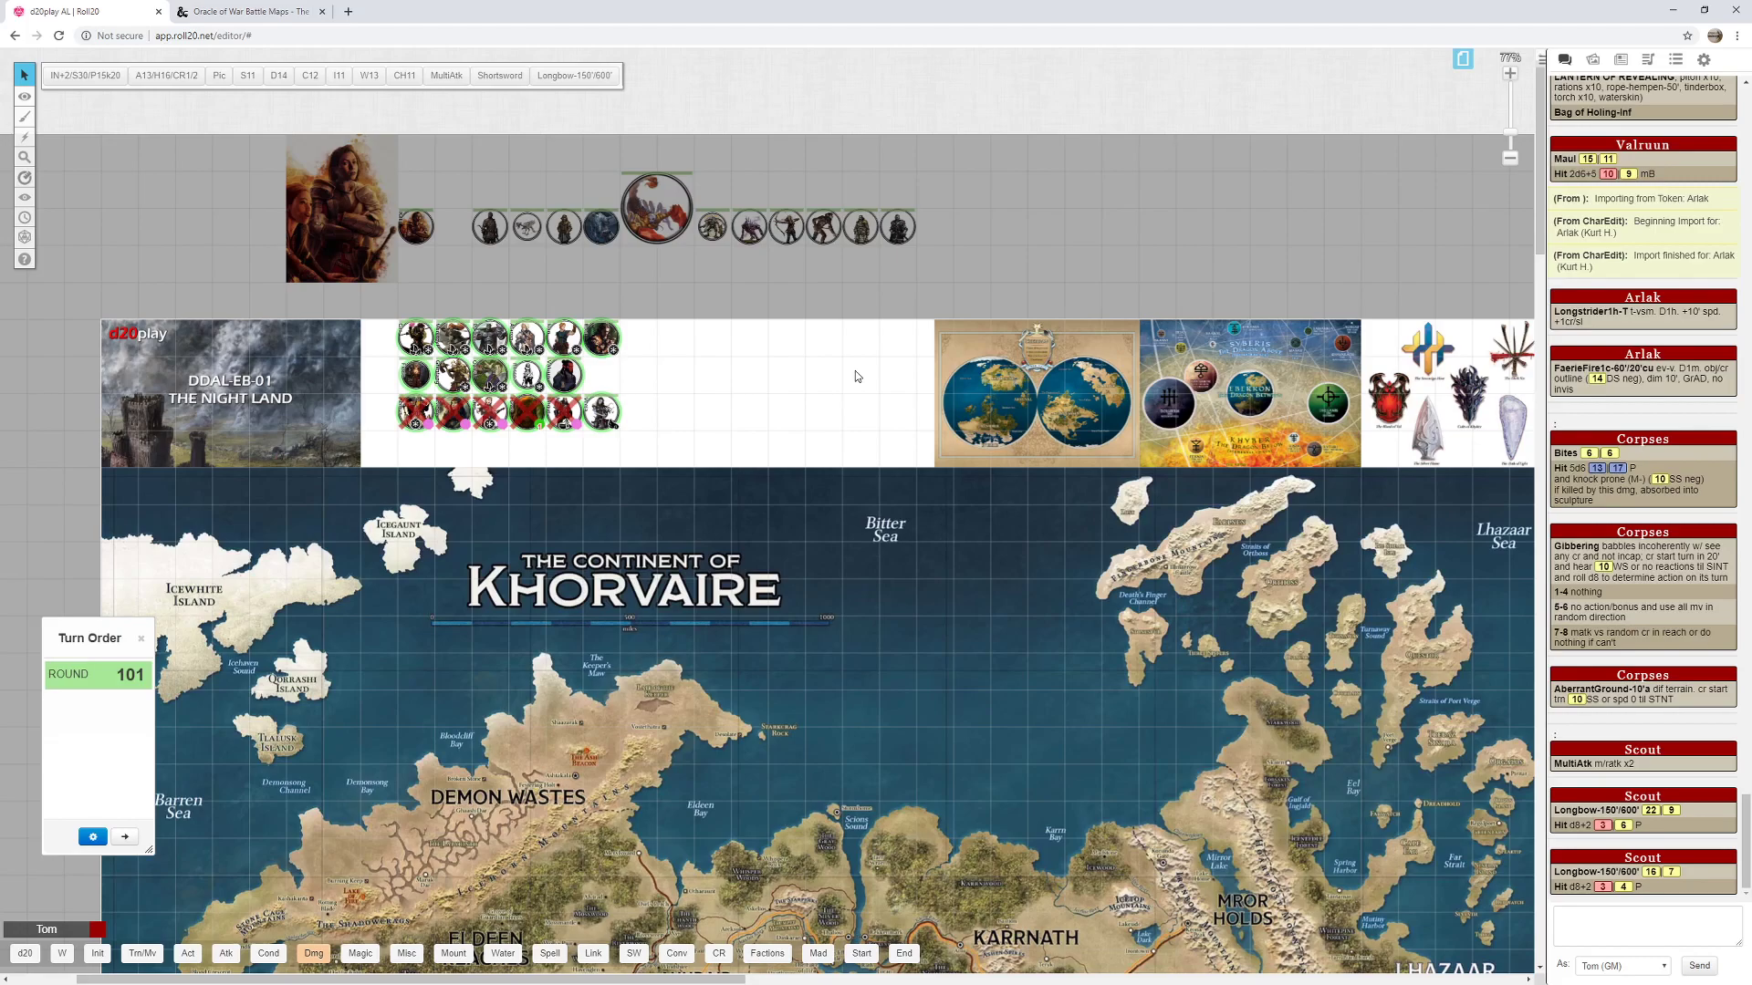
{"action": "mouse_move", "coordinate": [871, 390]}
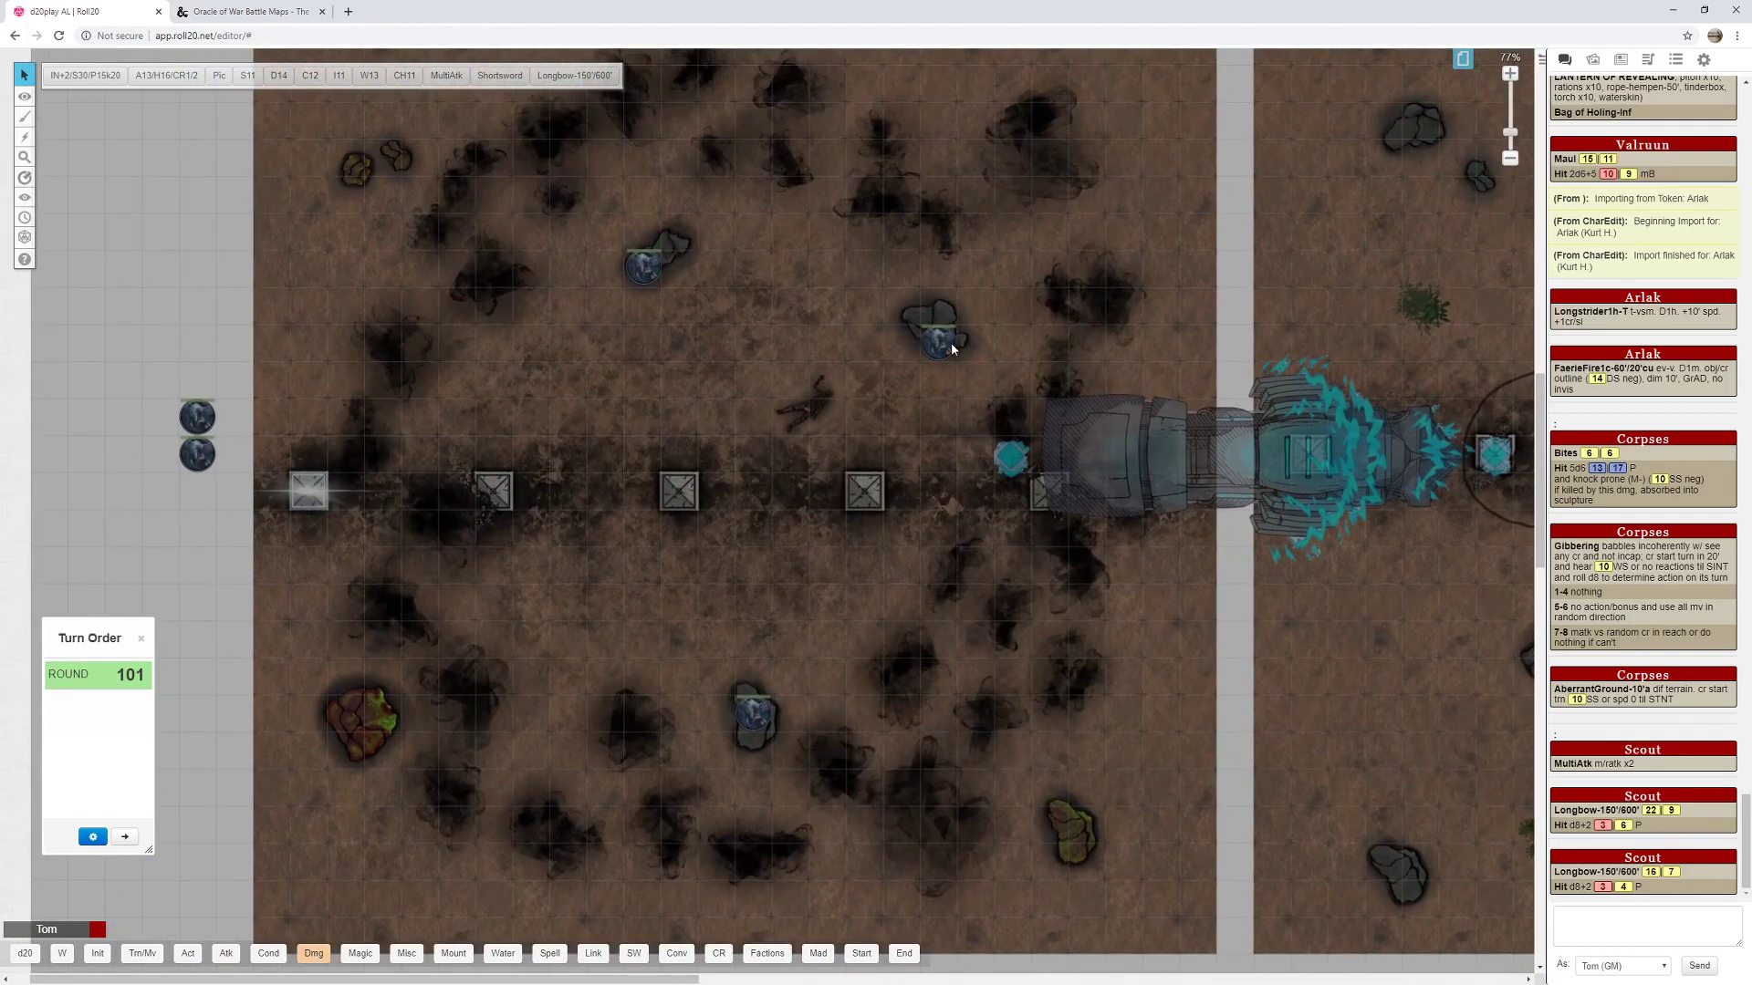
{"action": "mouse_move", "coordinate": [939, 354]}
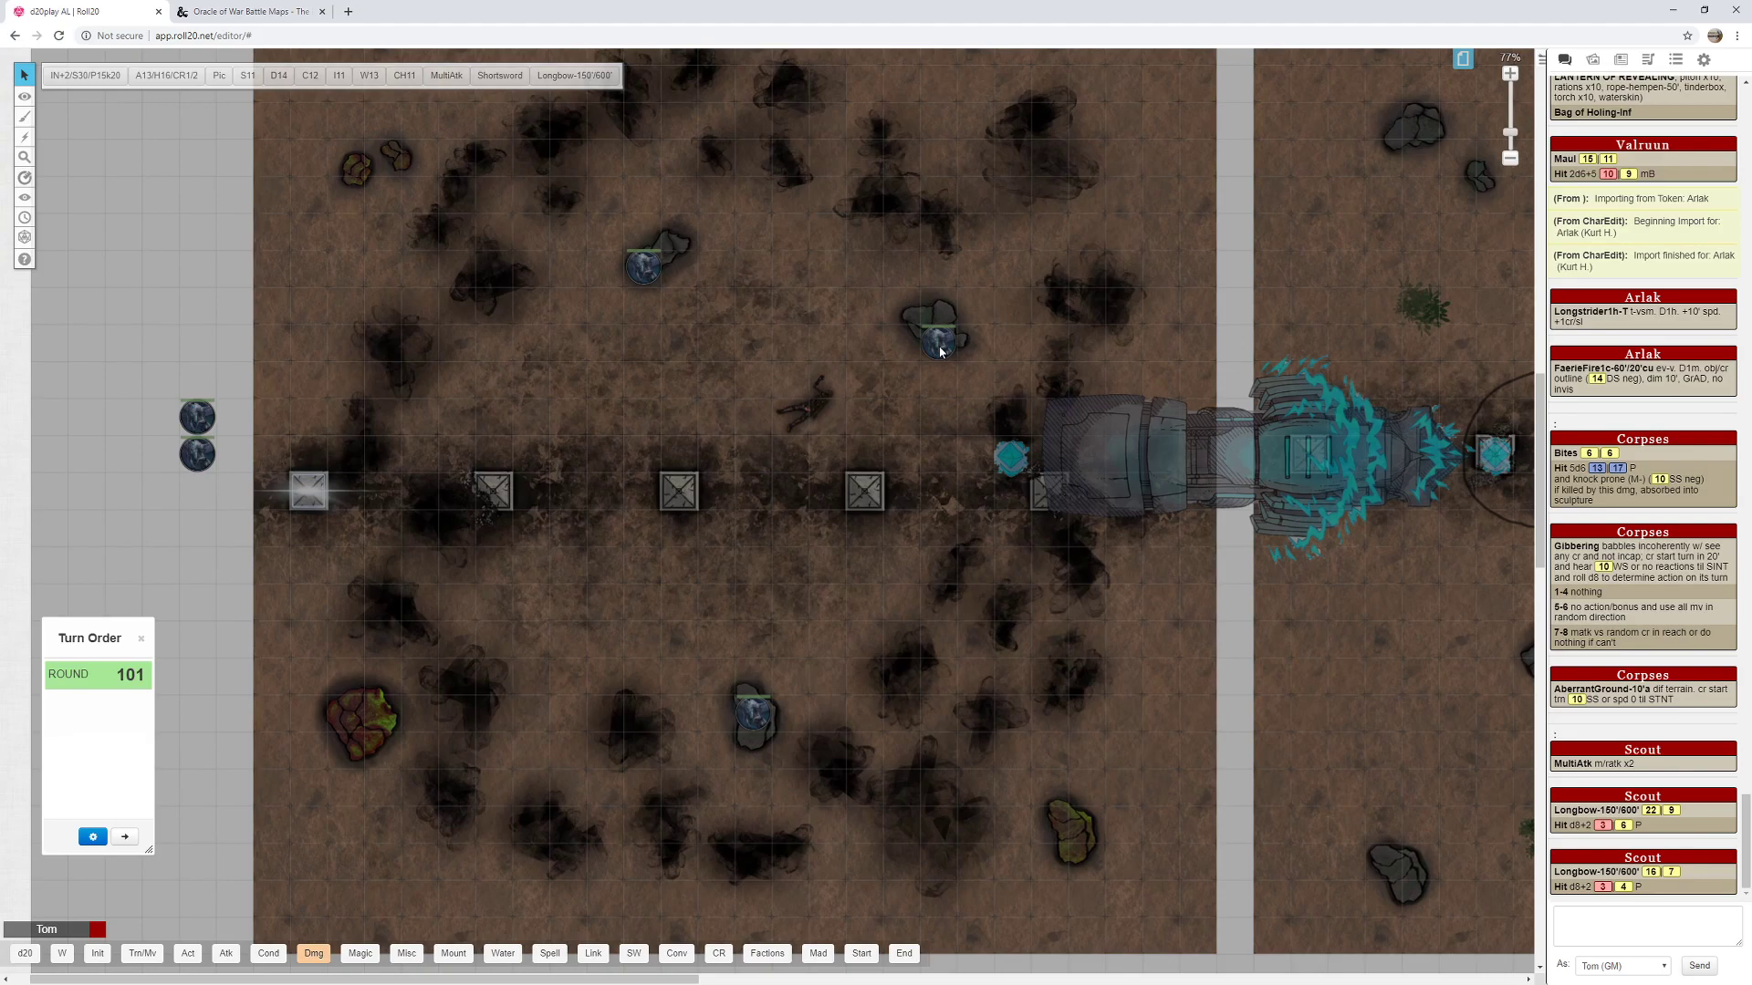
{"action": "mouse_move", "coordinate": [938, 354]}
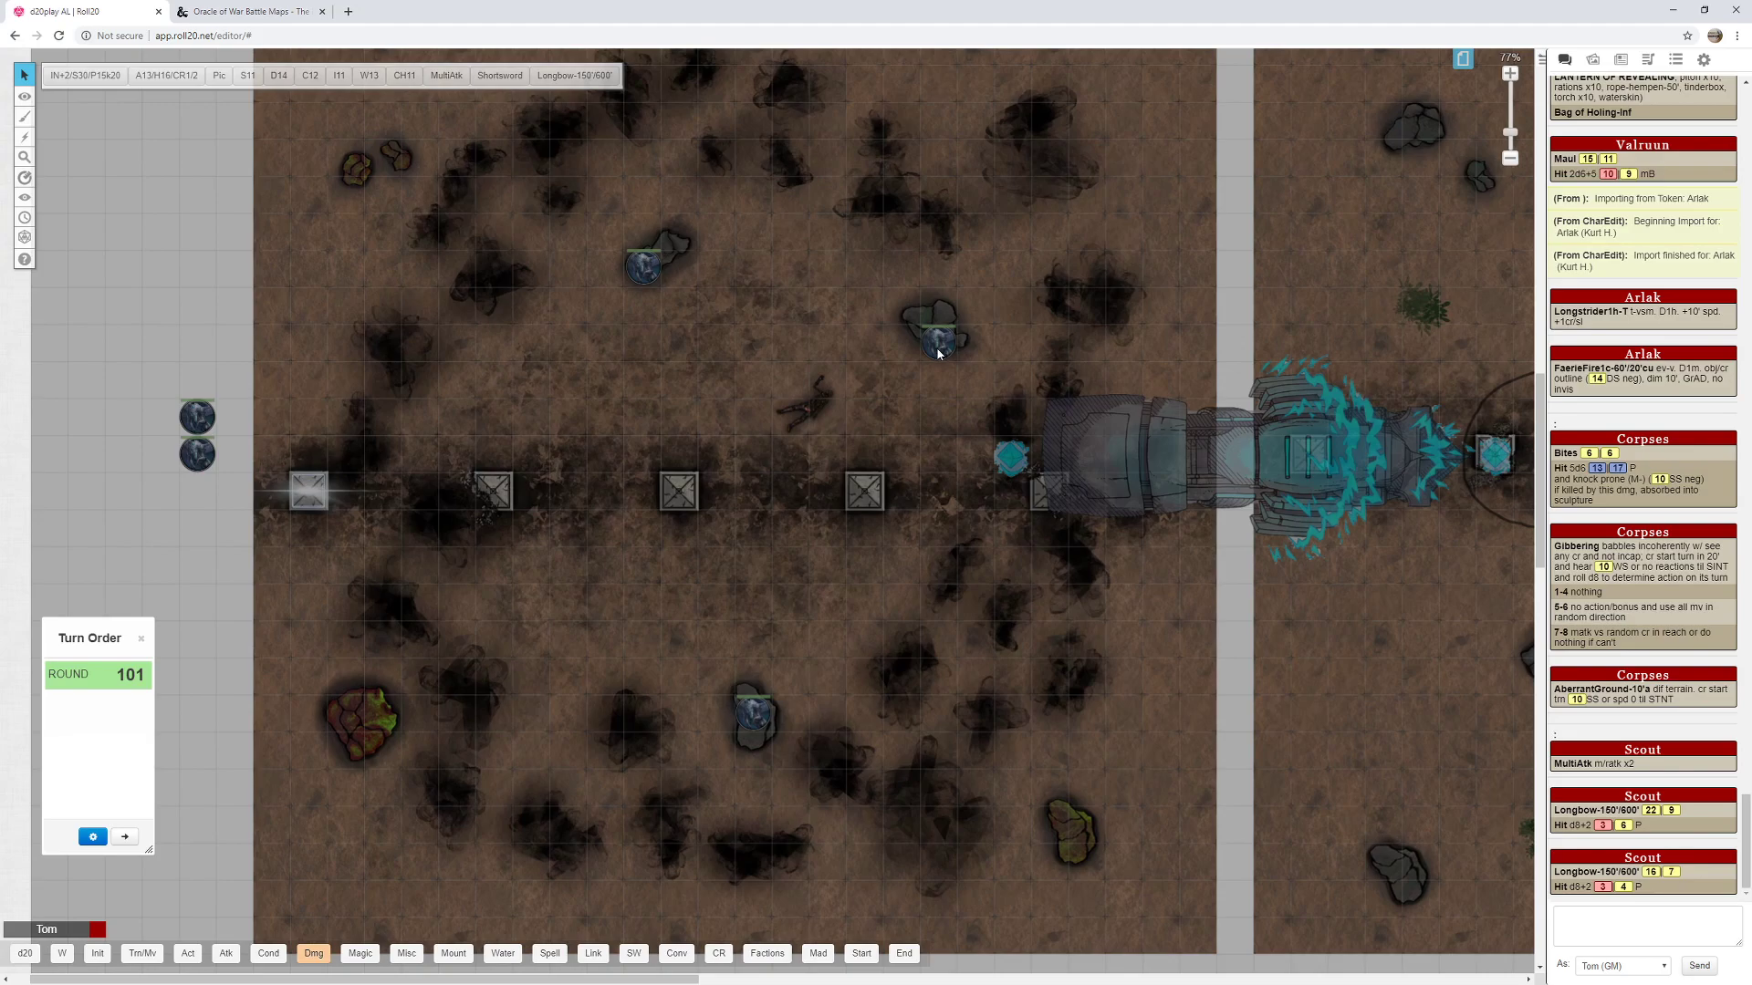
{"action": "mouse_move", "coordinate": [775, 337]}
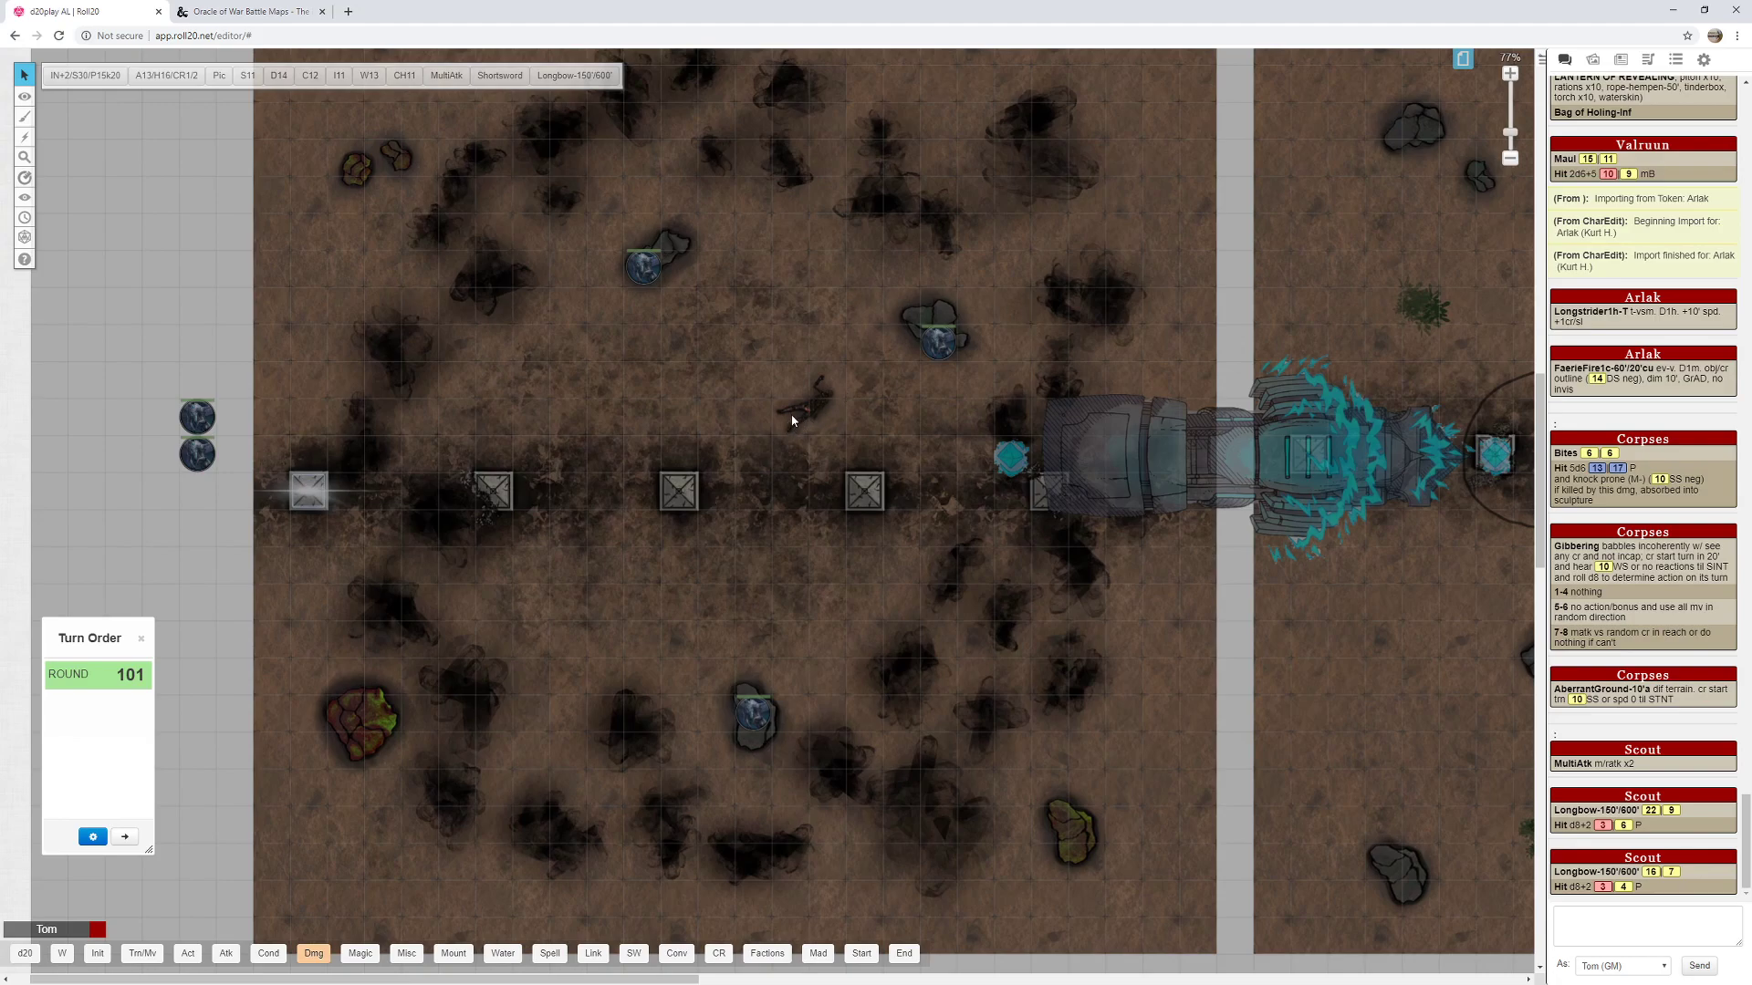
{"action": "mouse_move", "coordinate": [925, 363]}
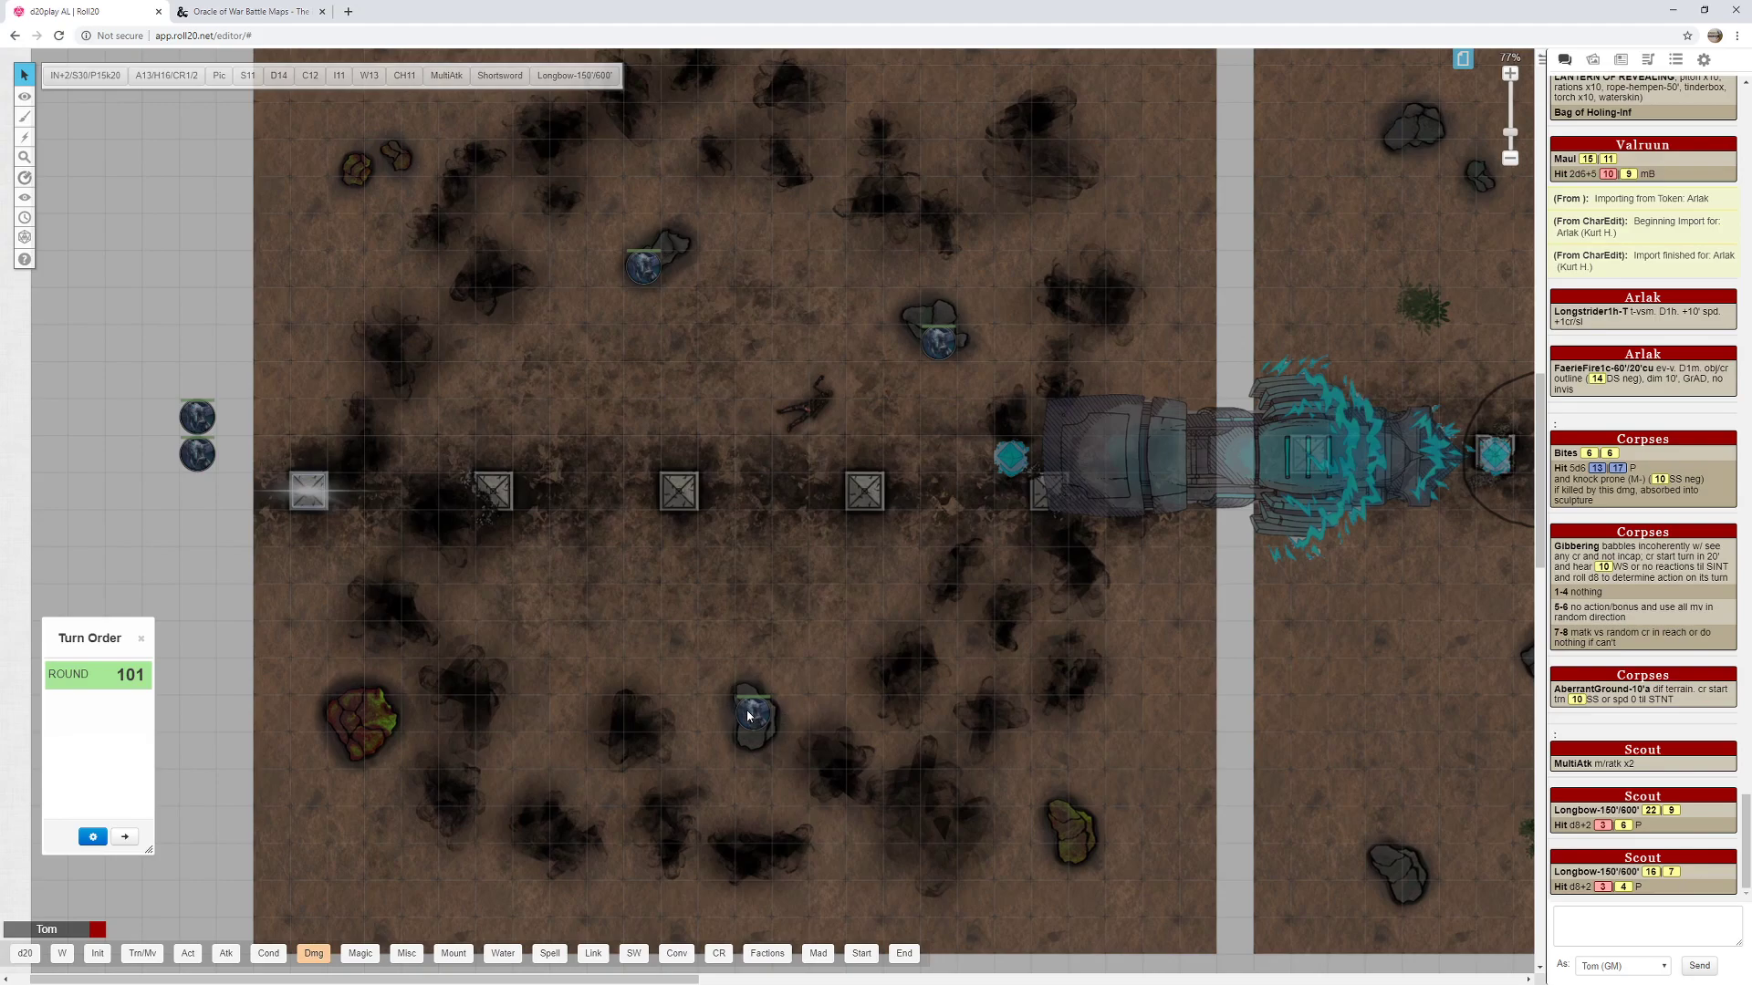
Bring up the cratered battlefield map with monster tokens placed near the train.
{"action": "left_click", "coordinate": [24, 94]}
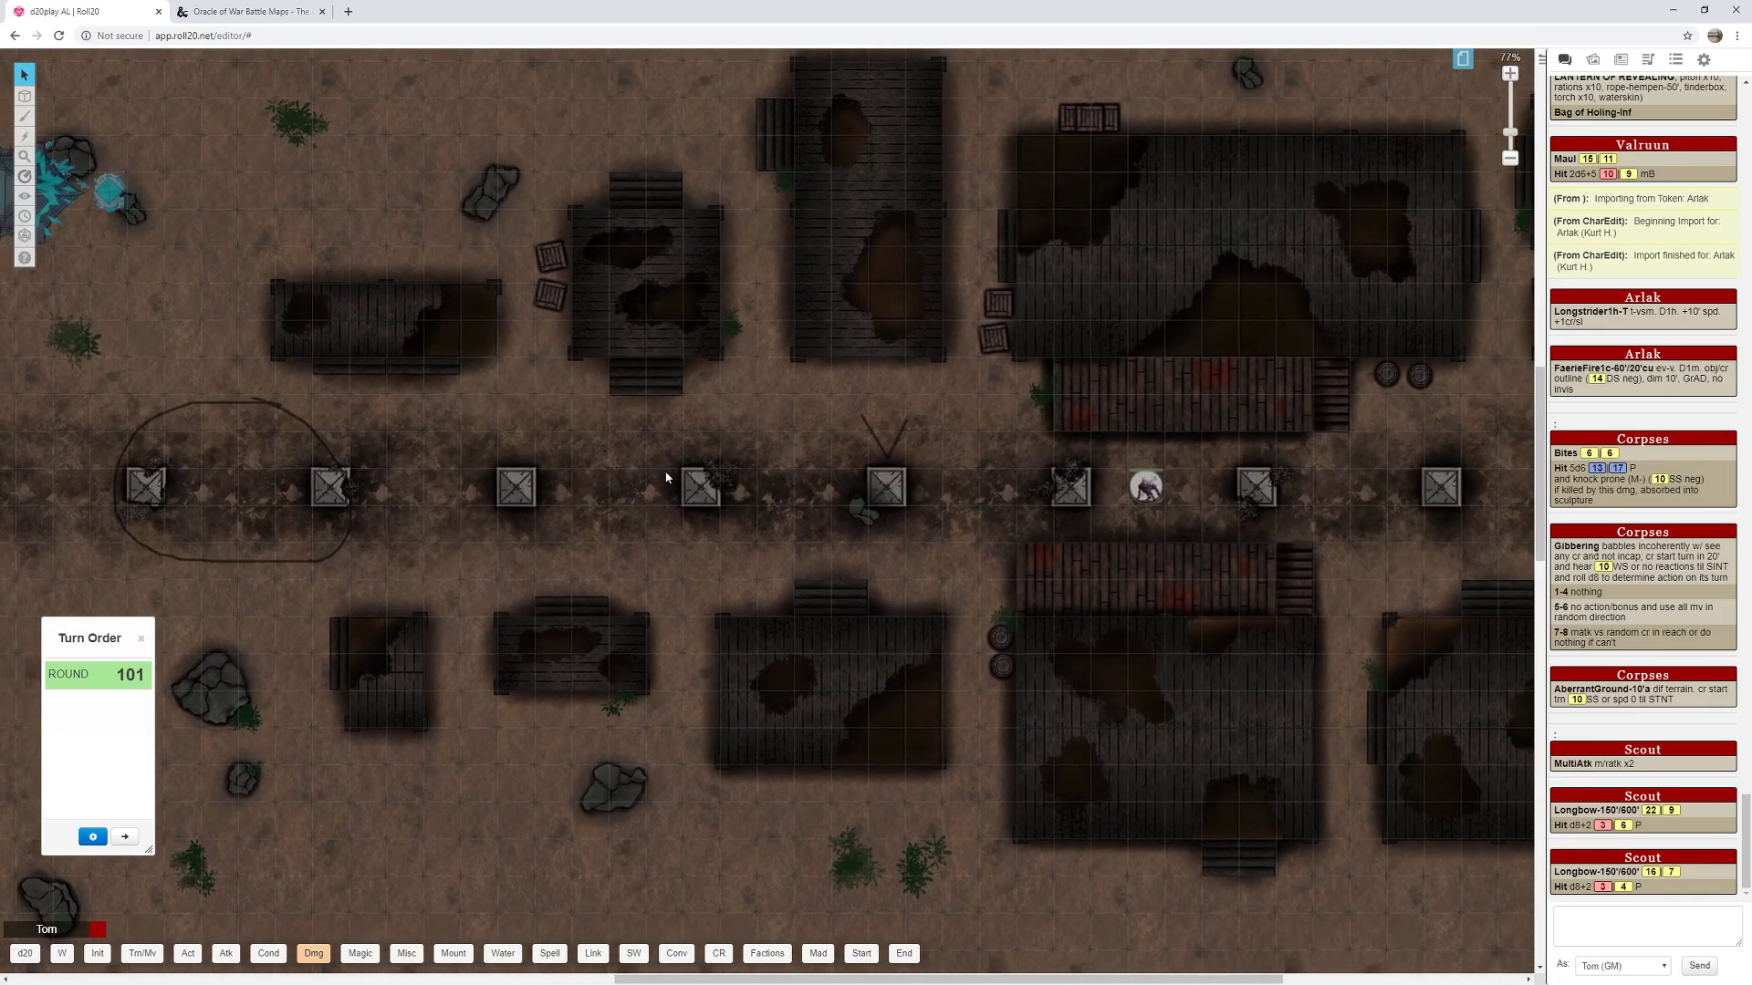
{"action": "mouse_move", "coordinate": [1012, 551]}
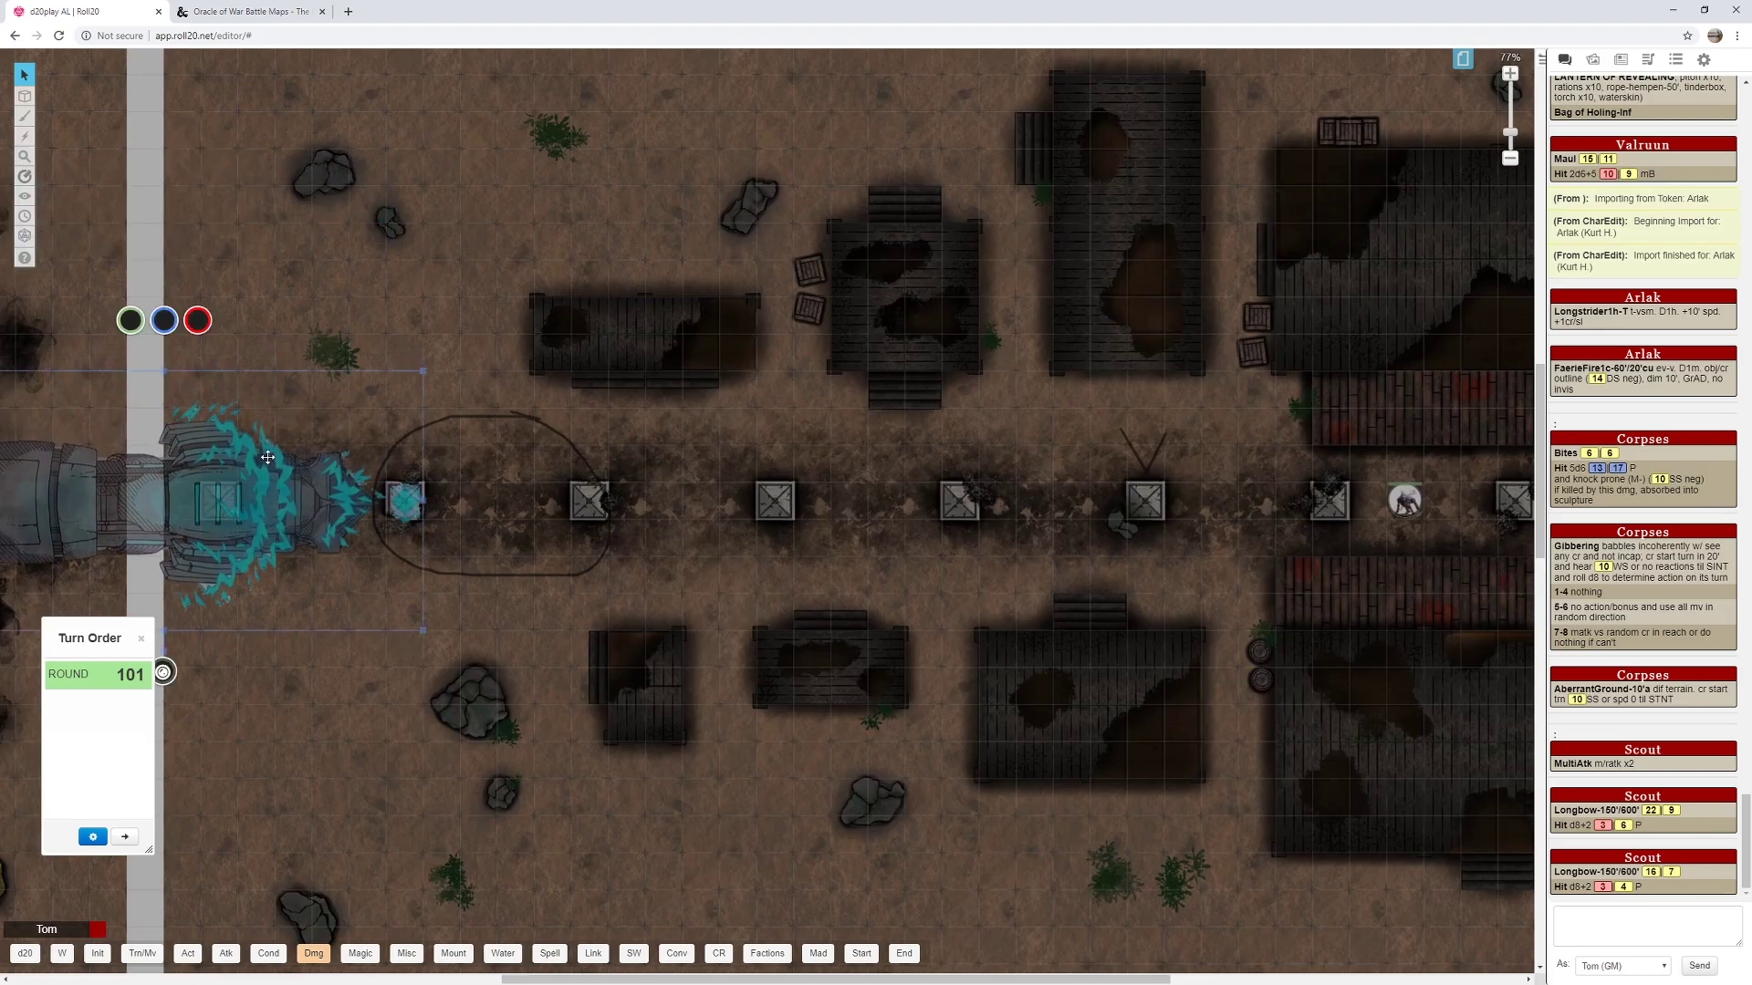
{"action": "mouse_move", "coordinate": [234, 447]}
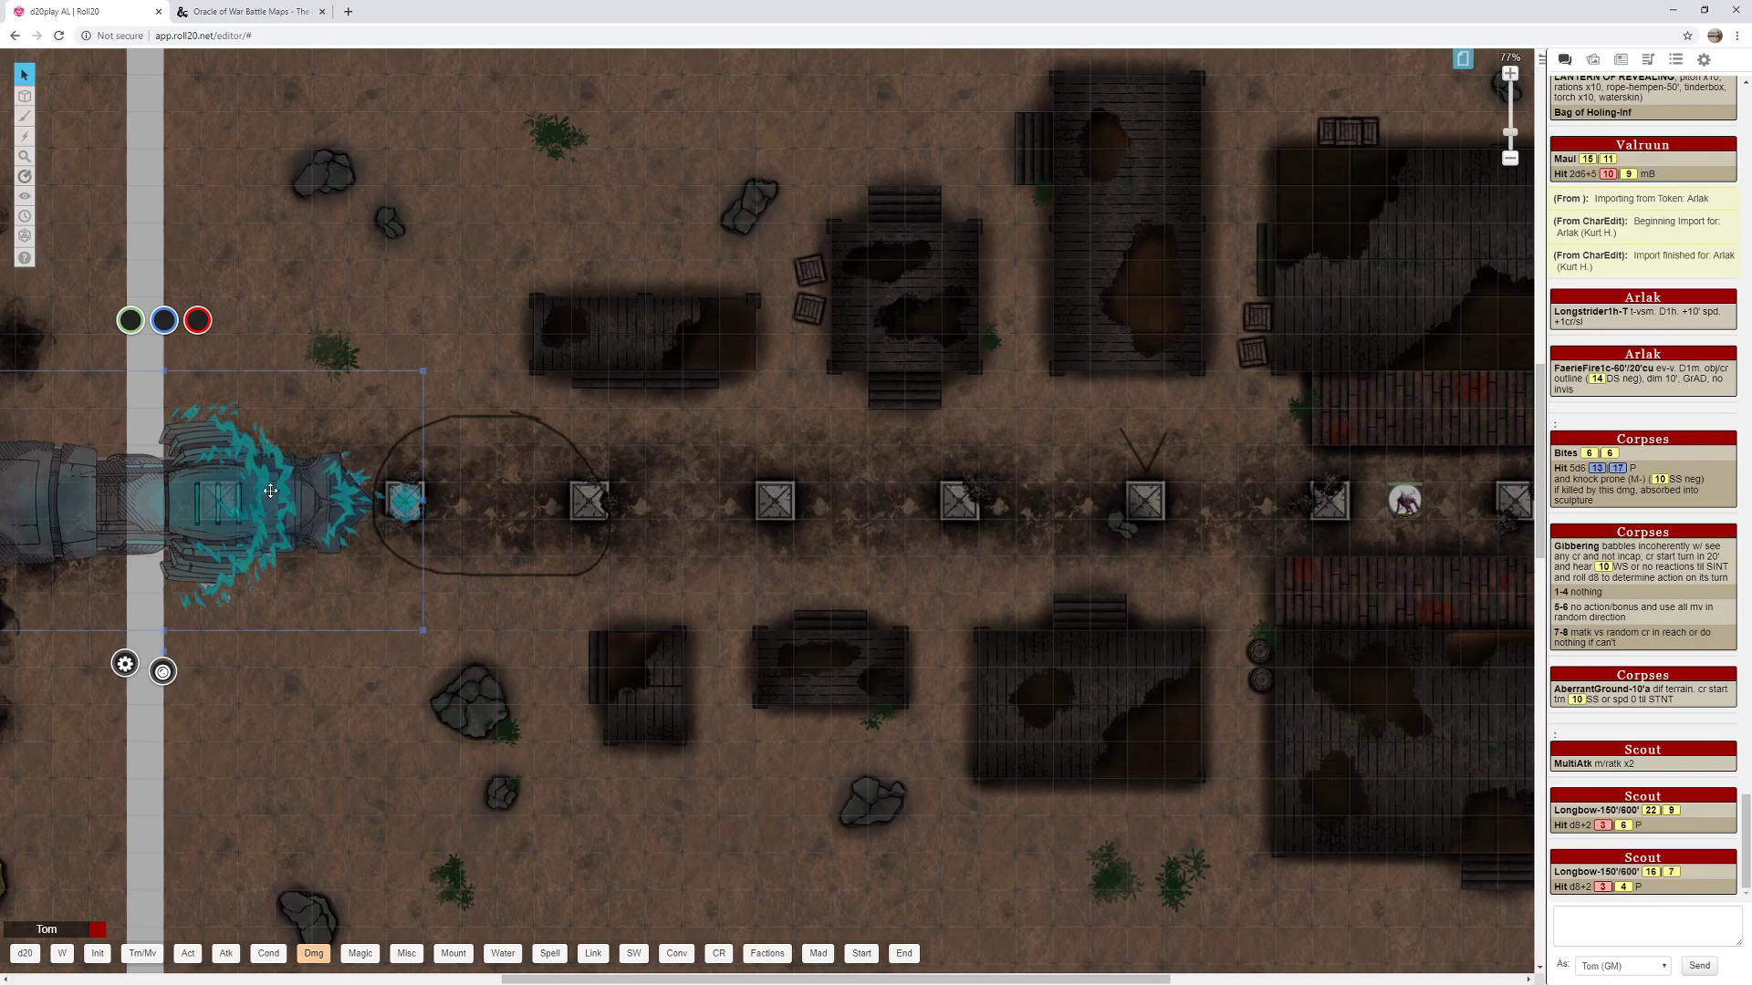
{"action": "mouse_move", "coordinate": [781, 528]}
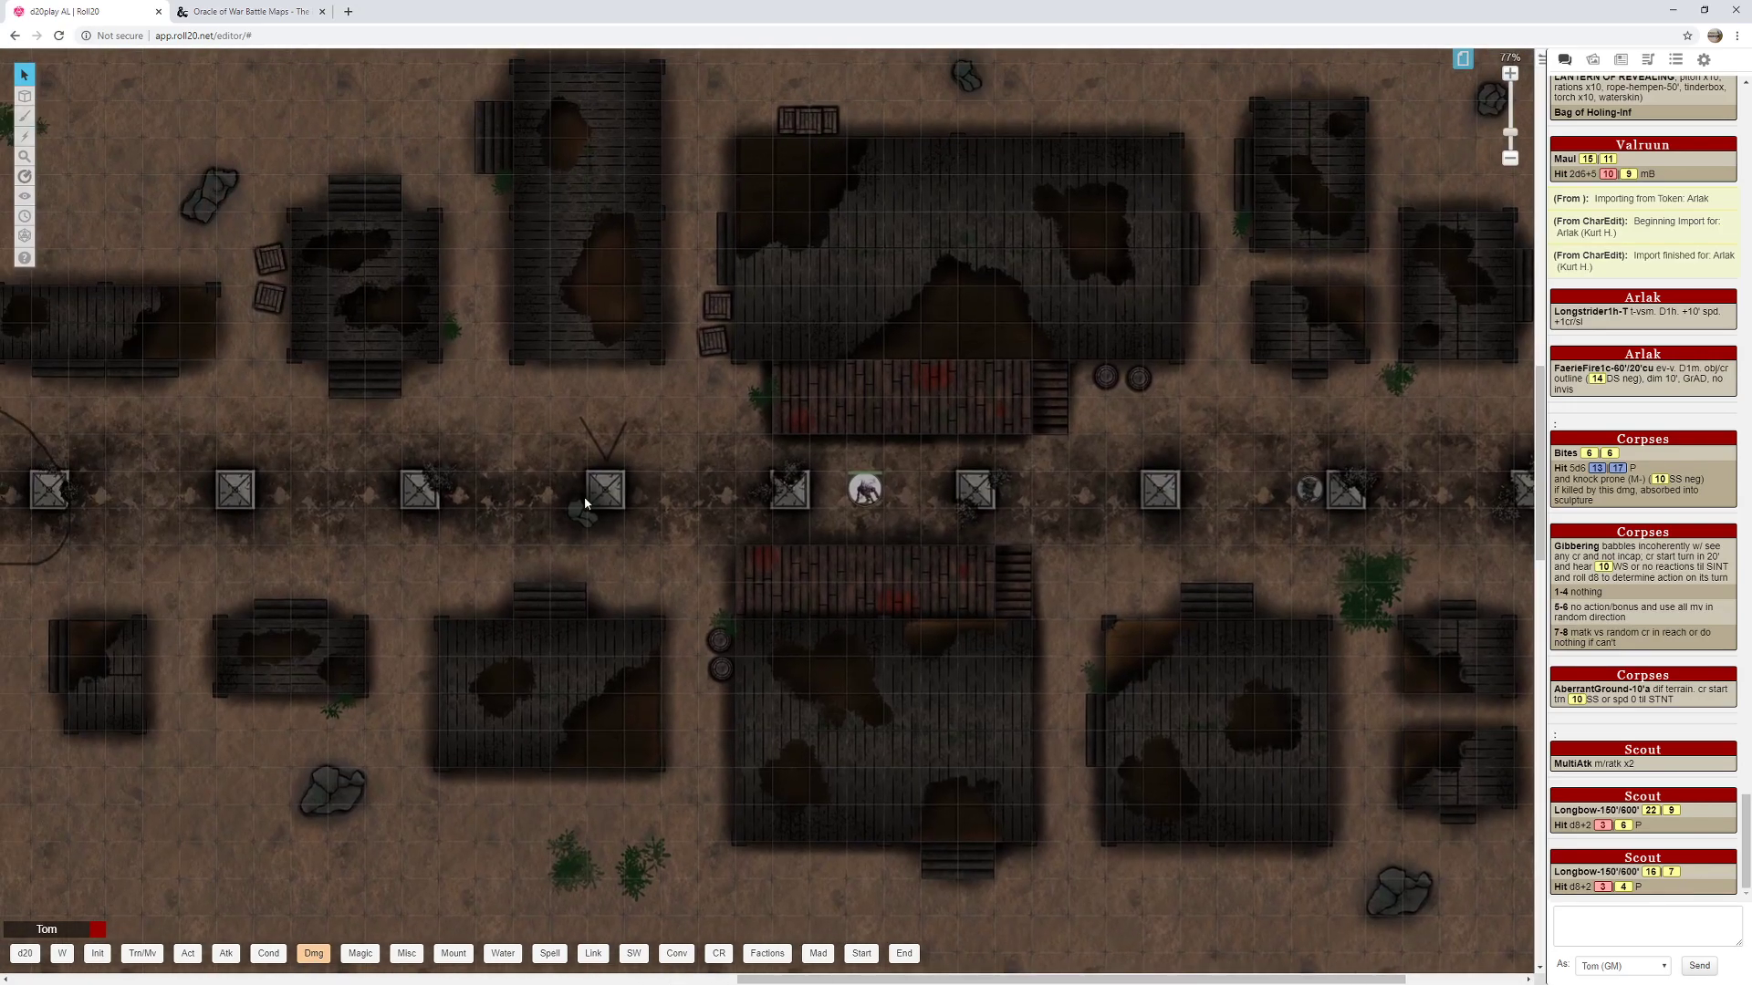
{"action": "mouse_move", "coordinate": [579, 416]}
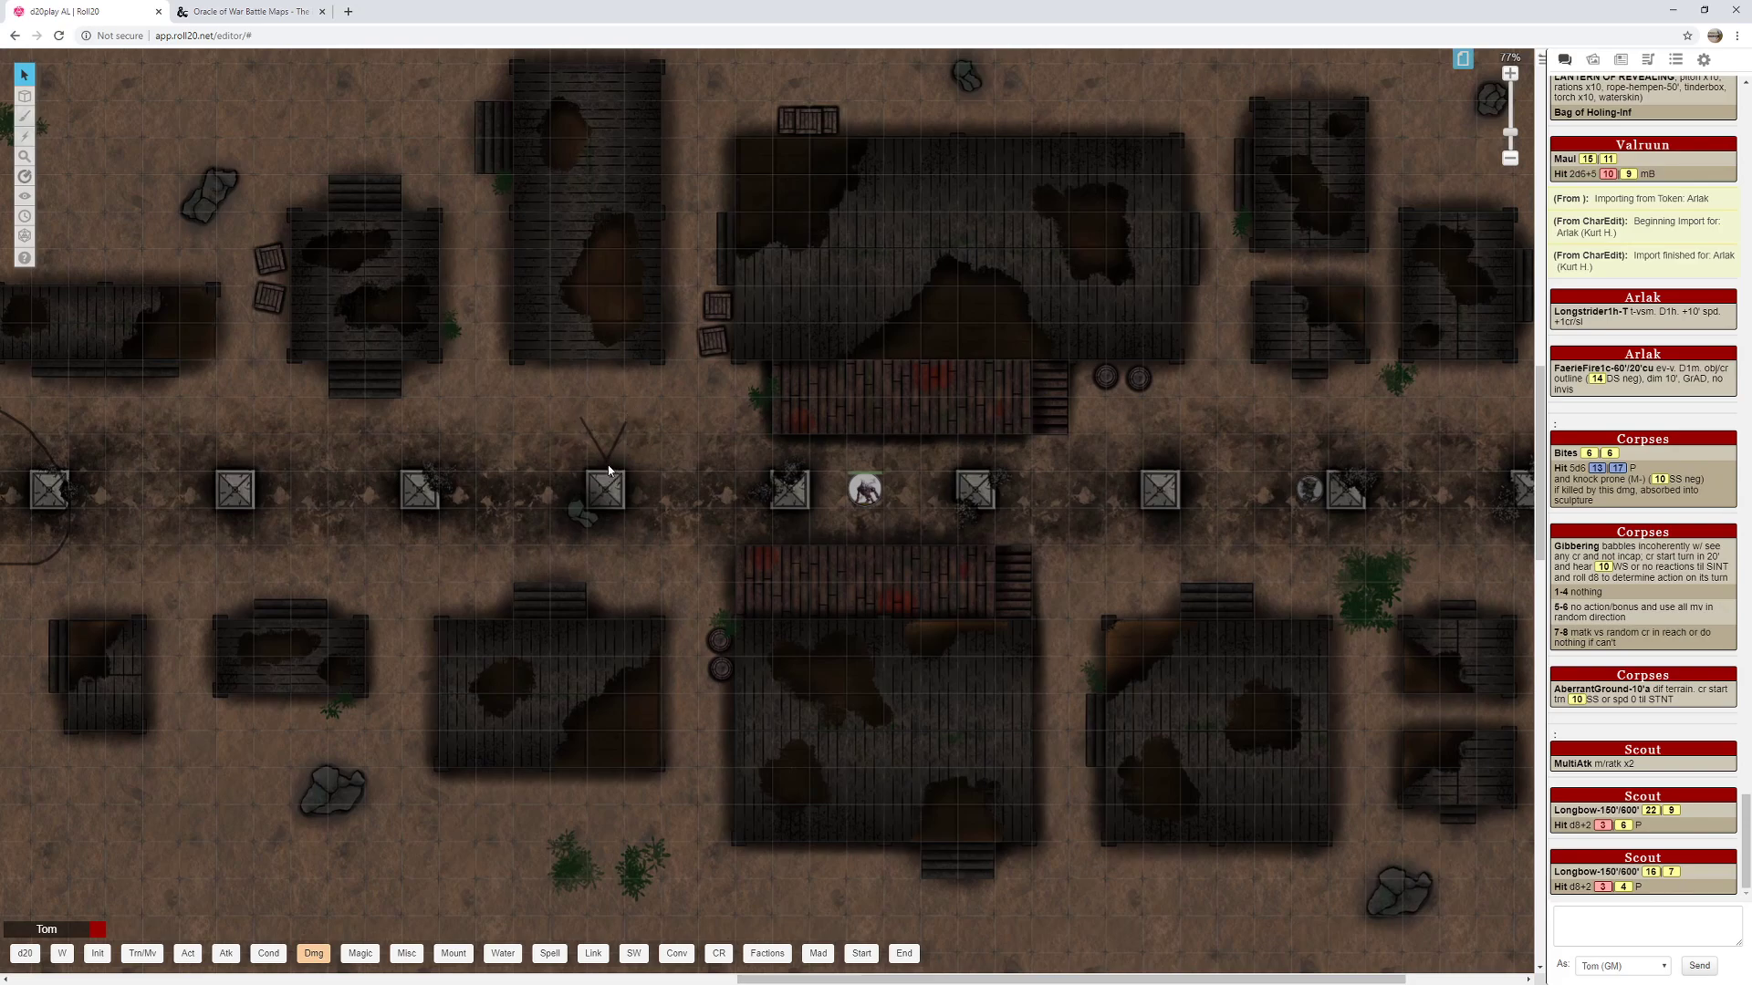
{"action": "mouse_move", "coordinate": [596, 477]}
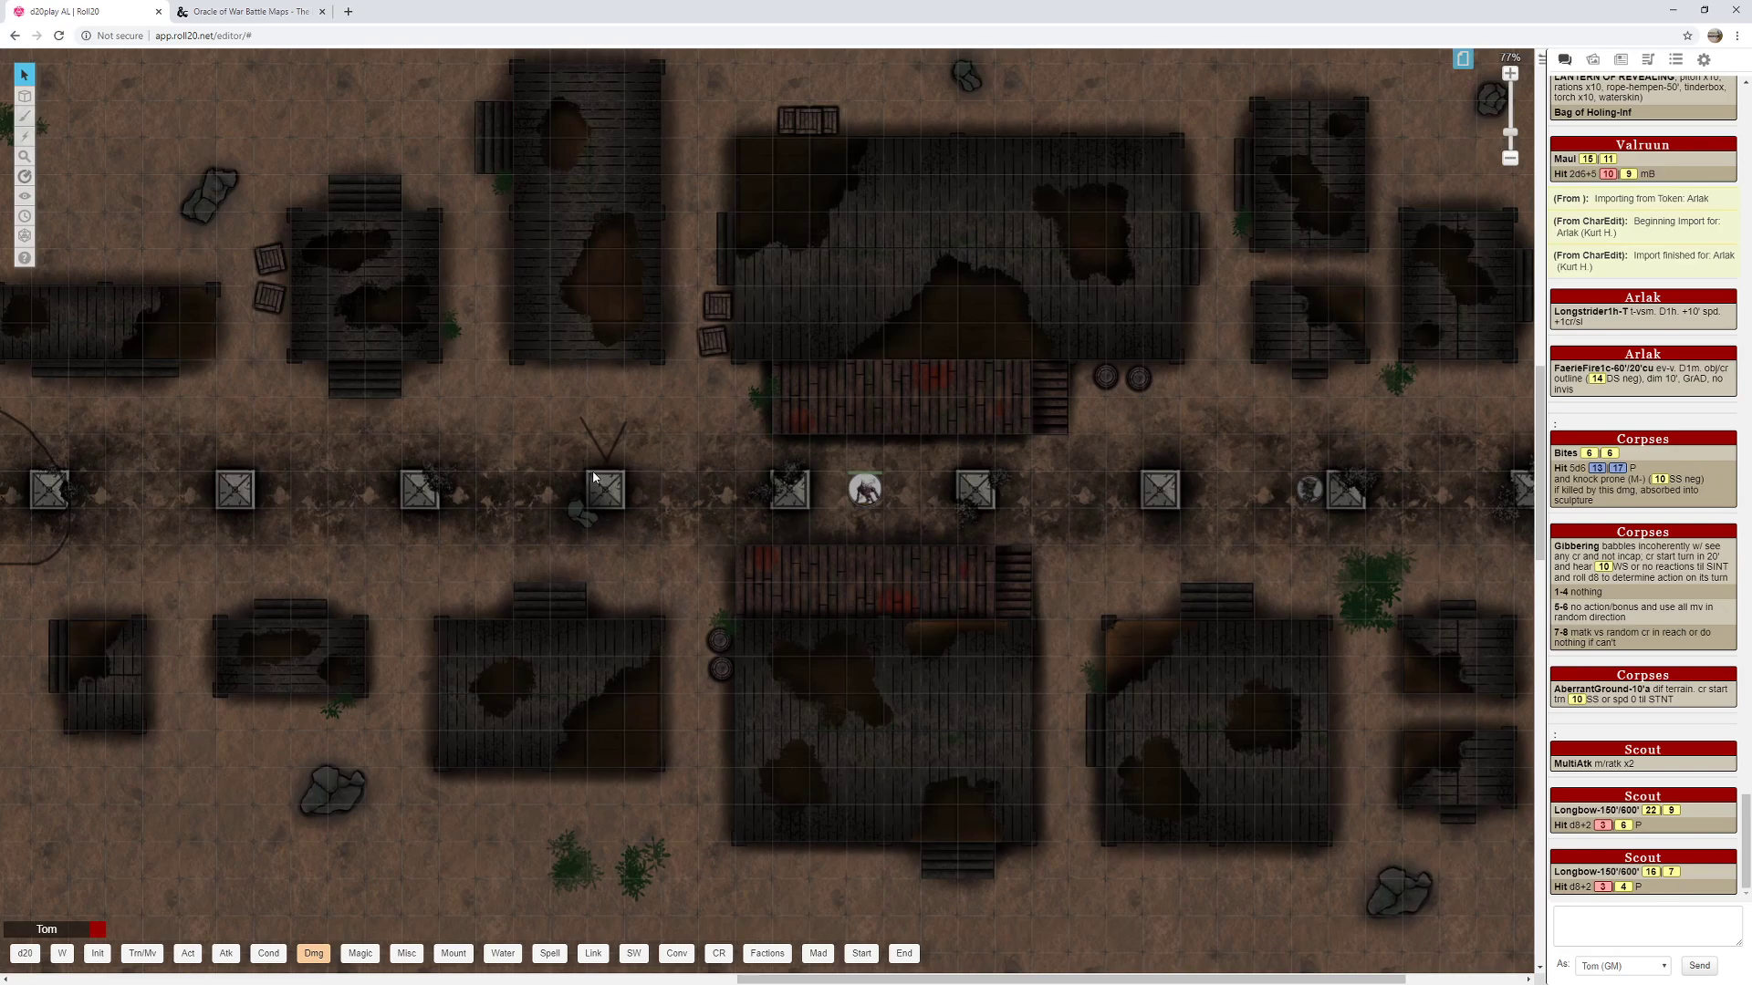
{"action": "mouse_move", "coordinate": [658, 495]}
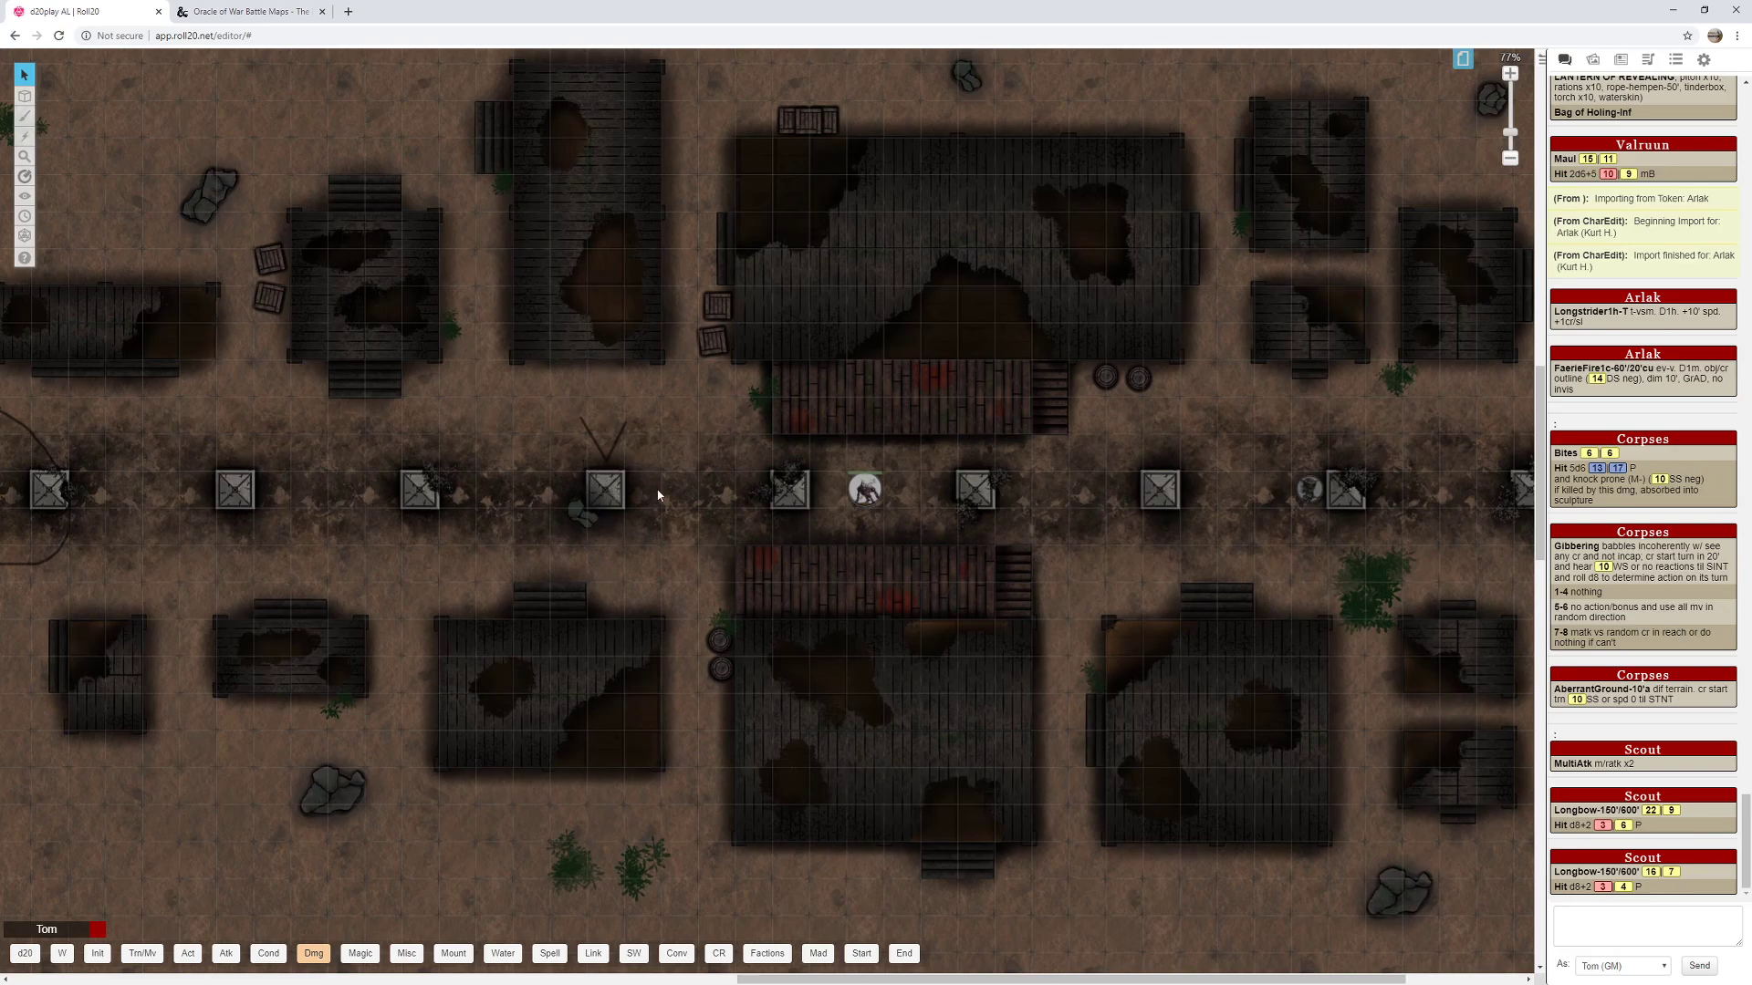
{"action": "mouse_move", "coordinate": [838, 484]}
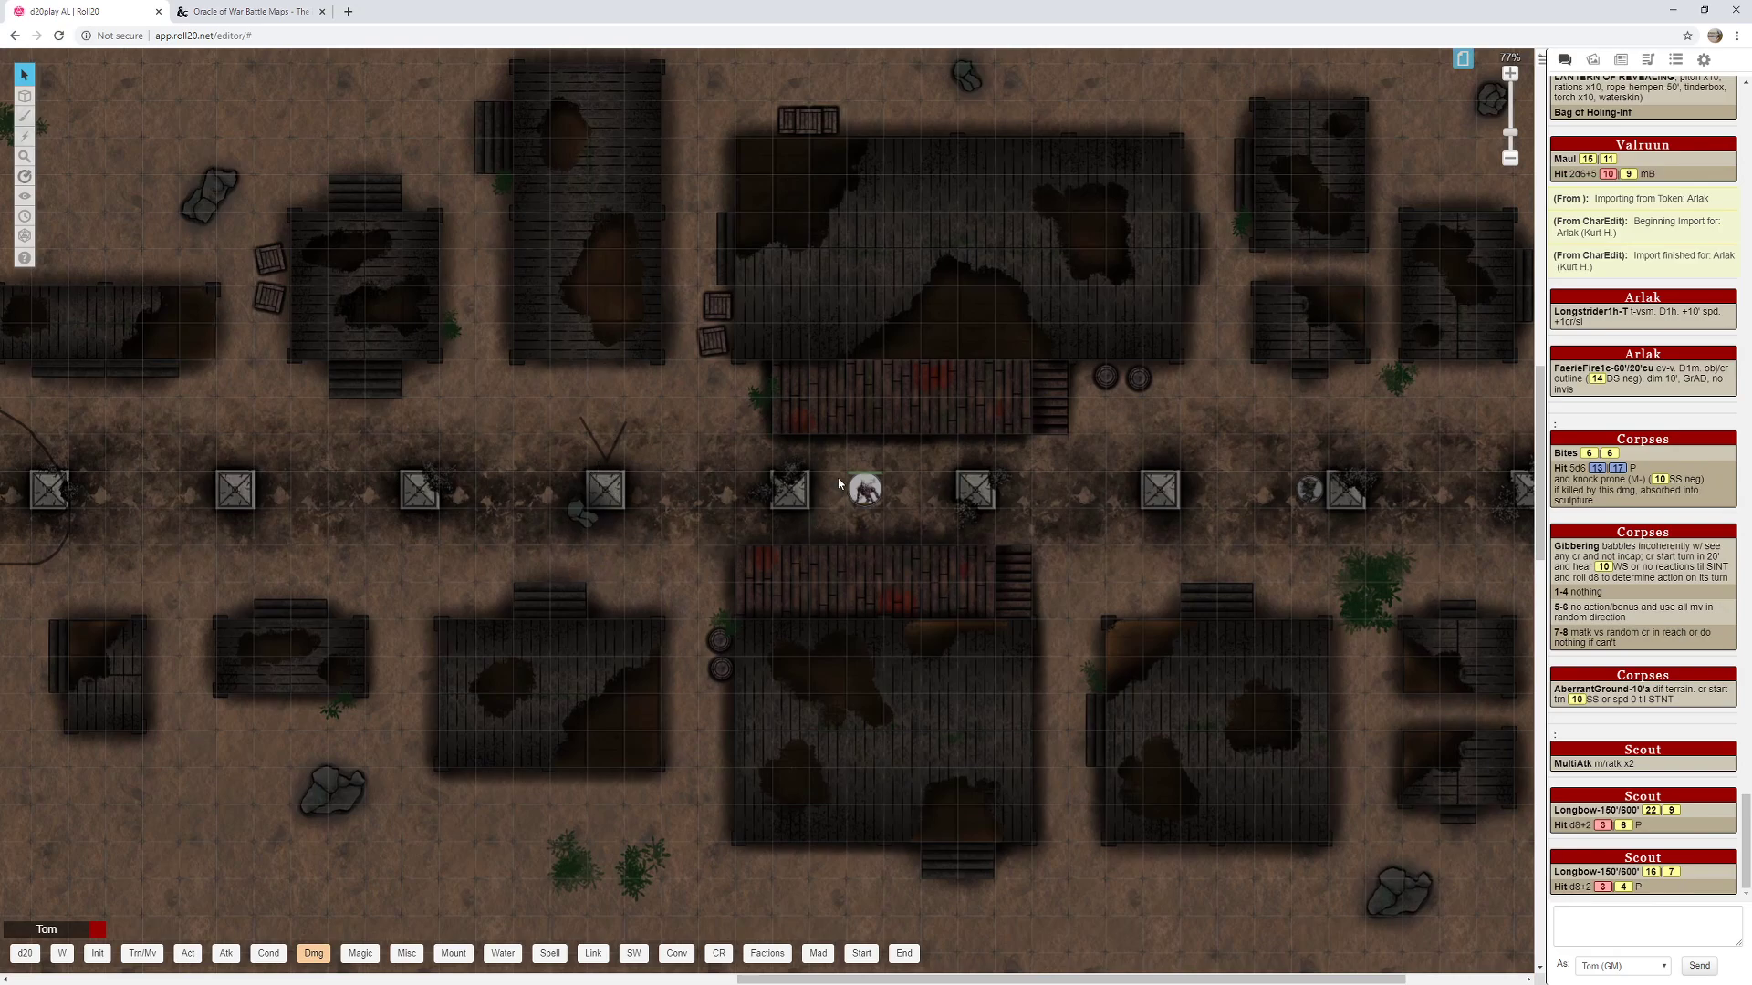
{"action": "mouse_move", "coordinate": [592, 548]}
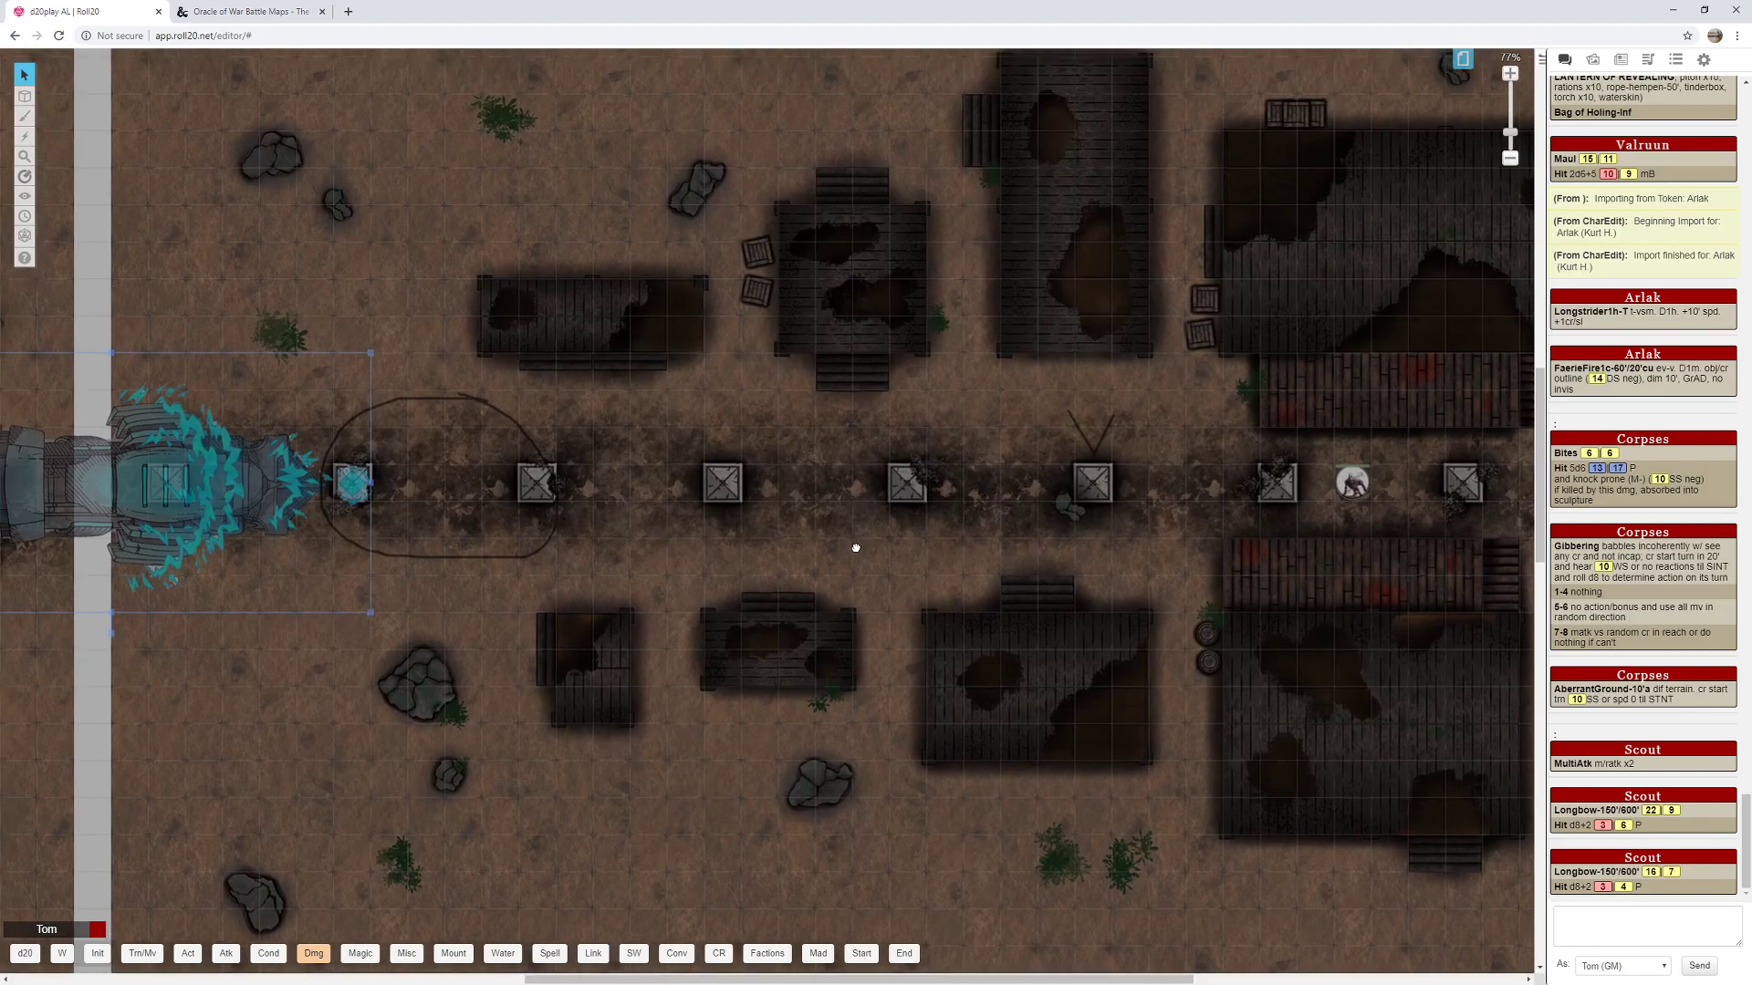
Pan the tabletop to centre the shanty-town map along the rail line.
{"action": "left_click_drag", "start_coordinate": [856, 548], "coordinate": [830, 531]}
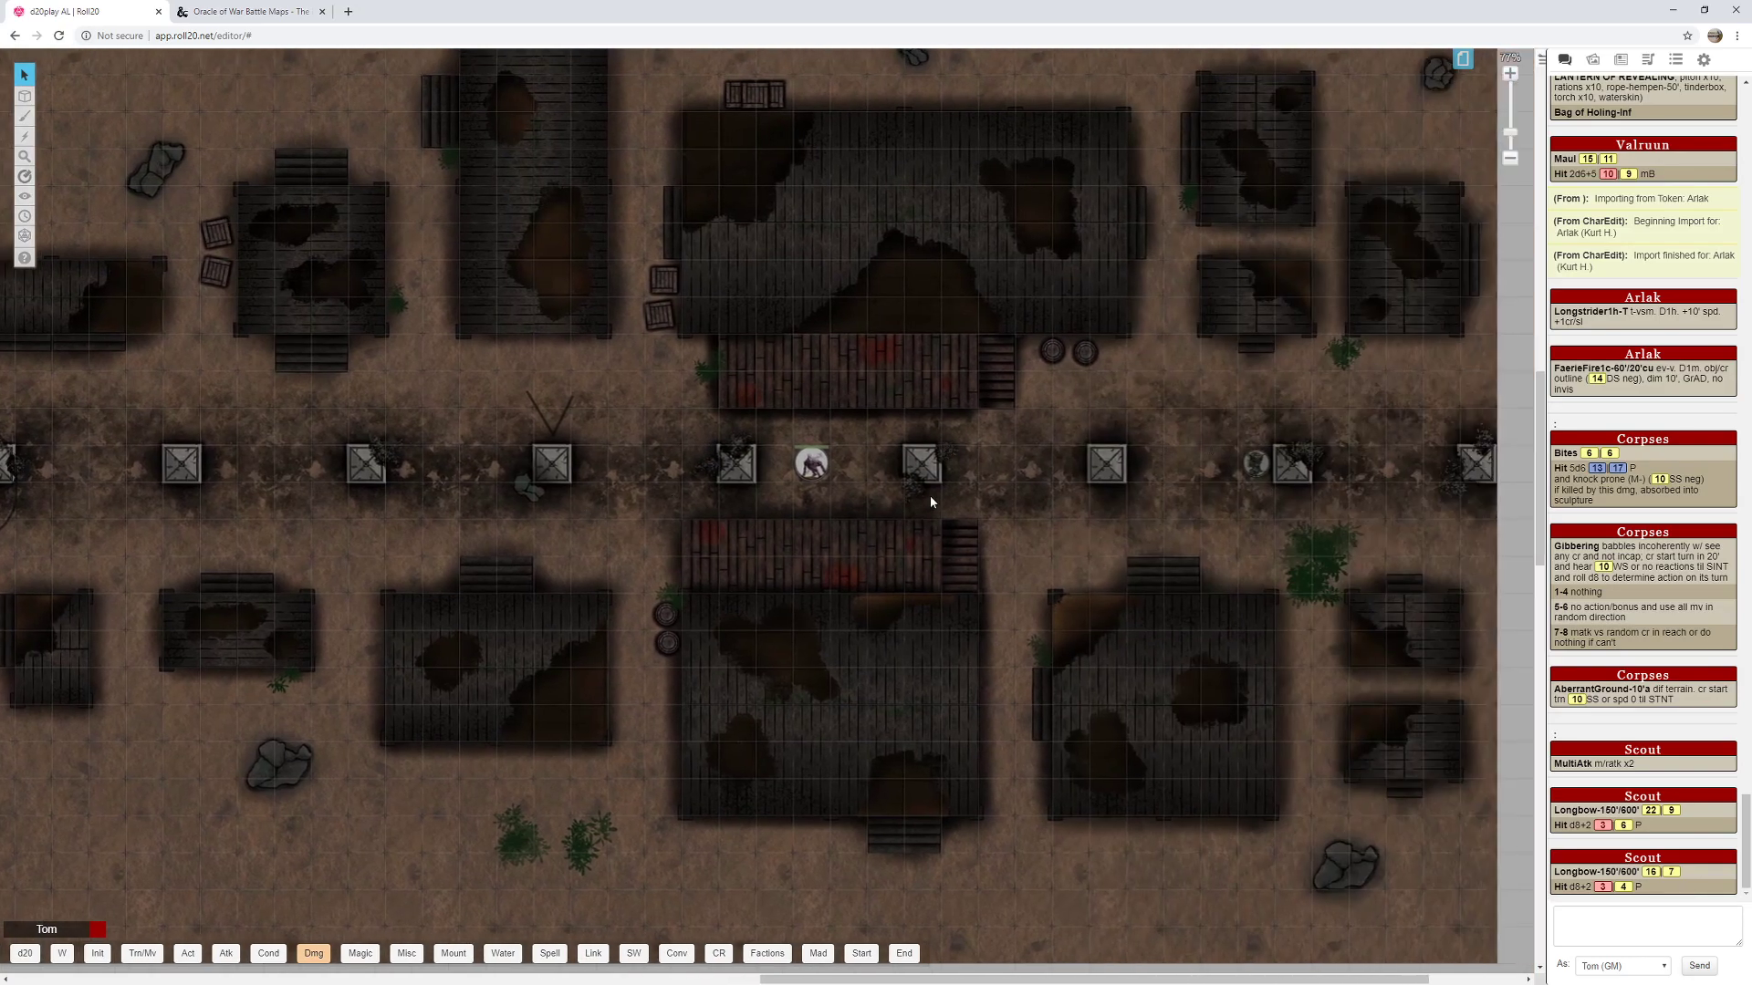
{"action": "mouse_move", "coordinate": [652, 534]}
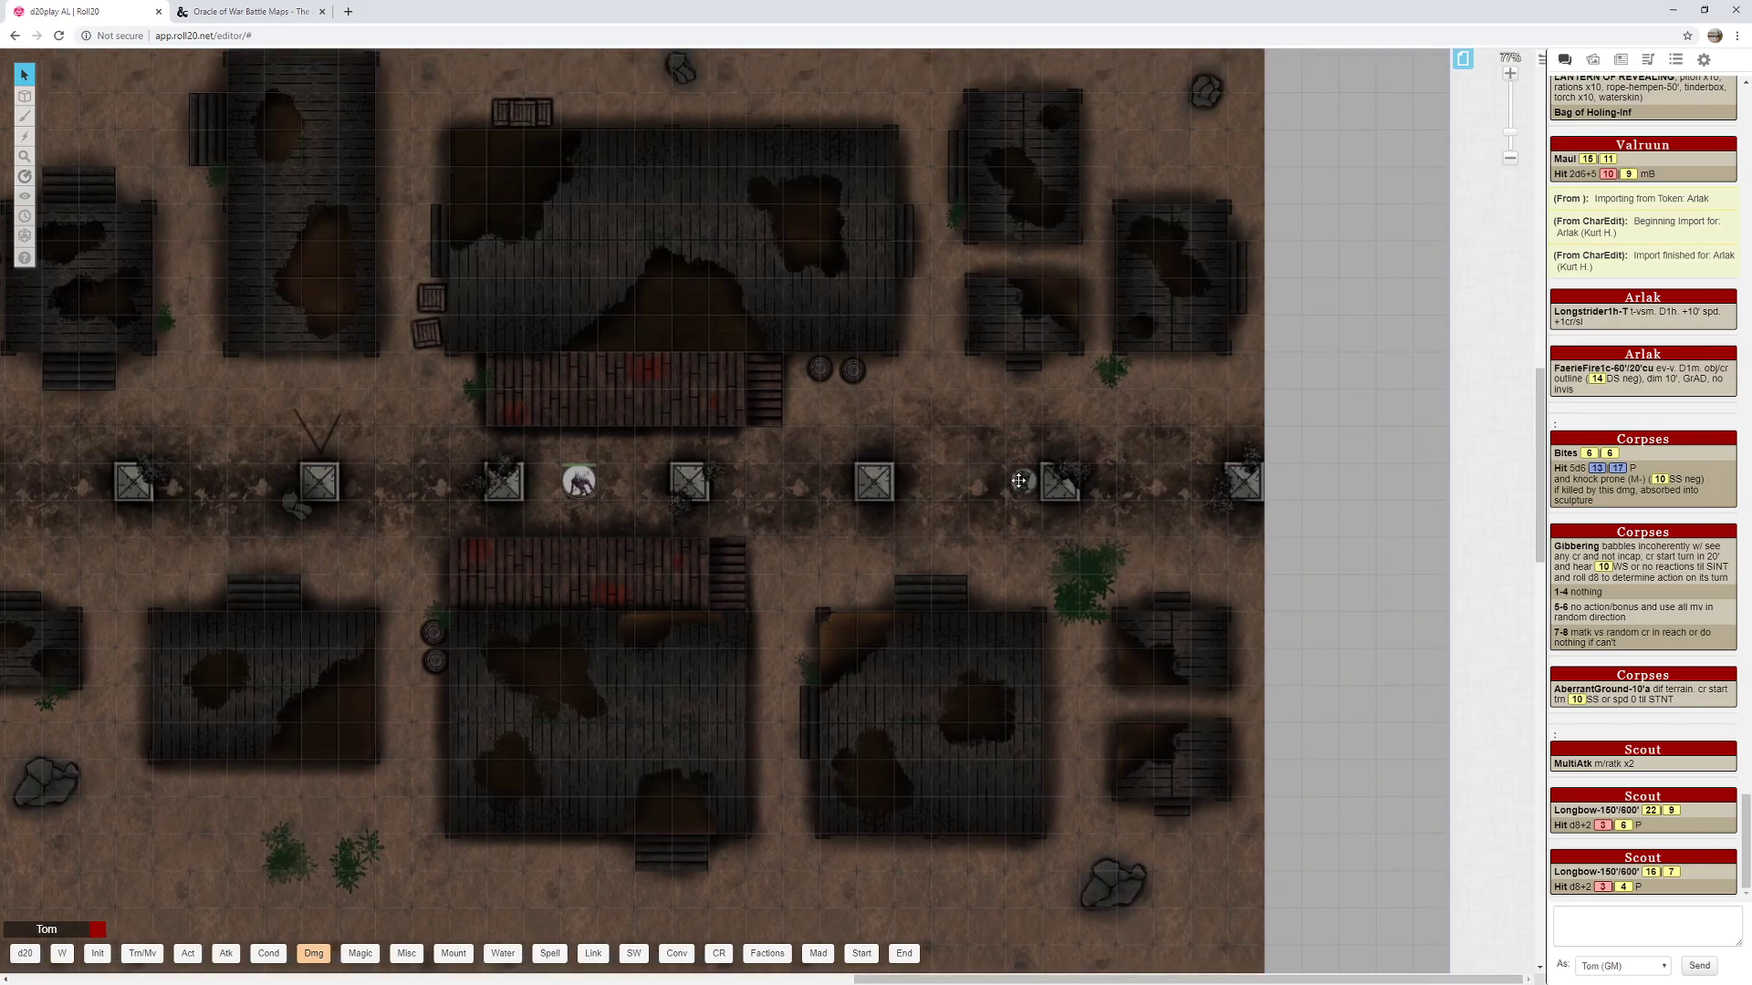
{"action": "mouse_move", "coordinate": [916, 542]}
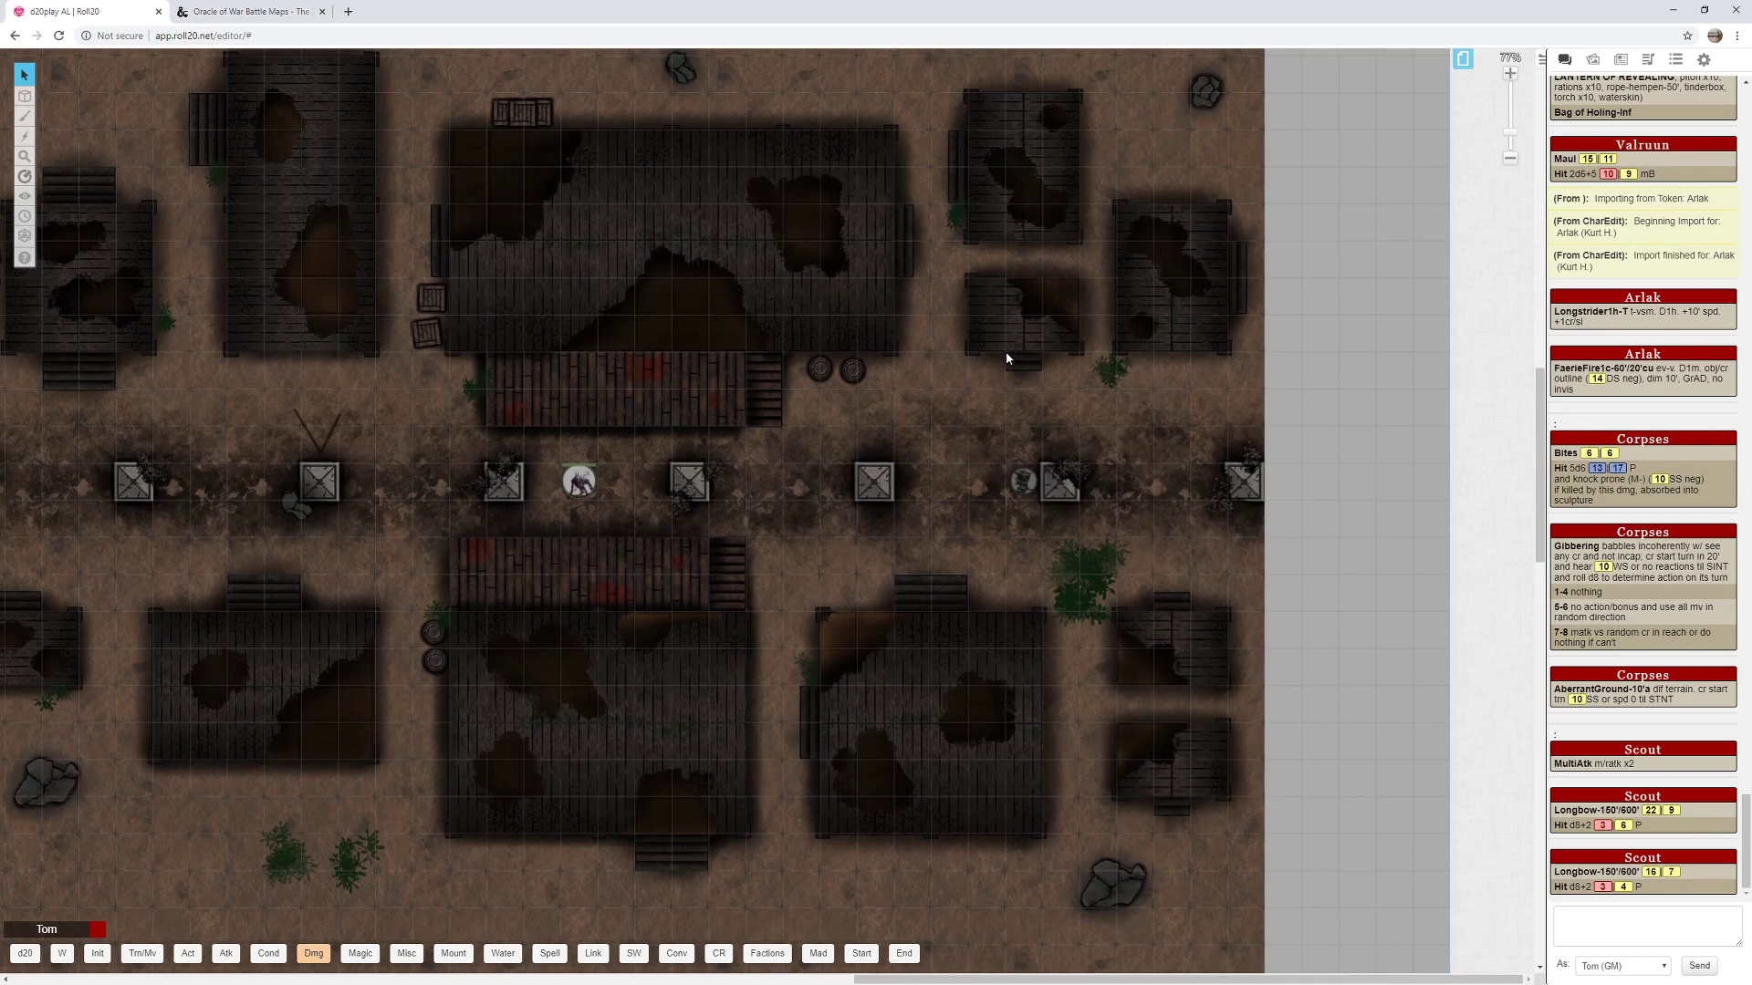
{"action": "mouse_move", "coordinate": [874, 275]}
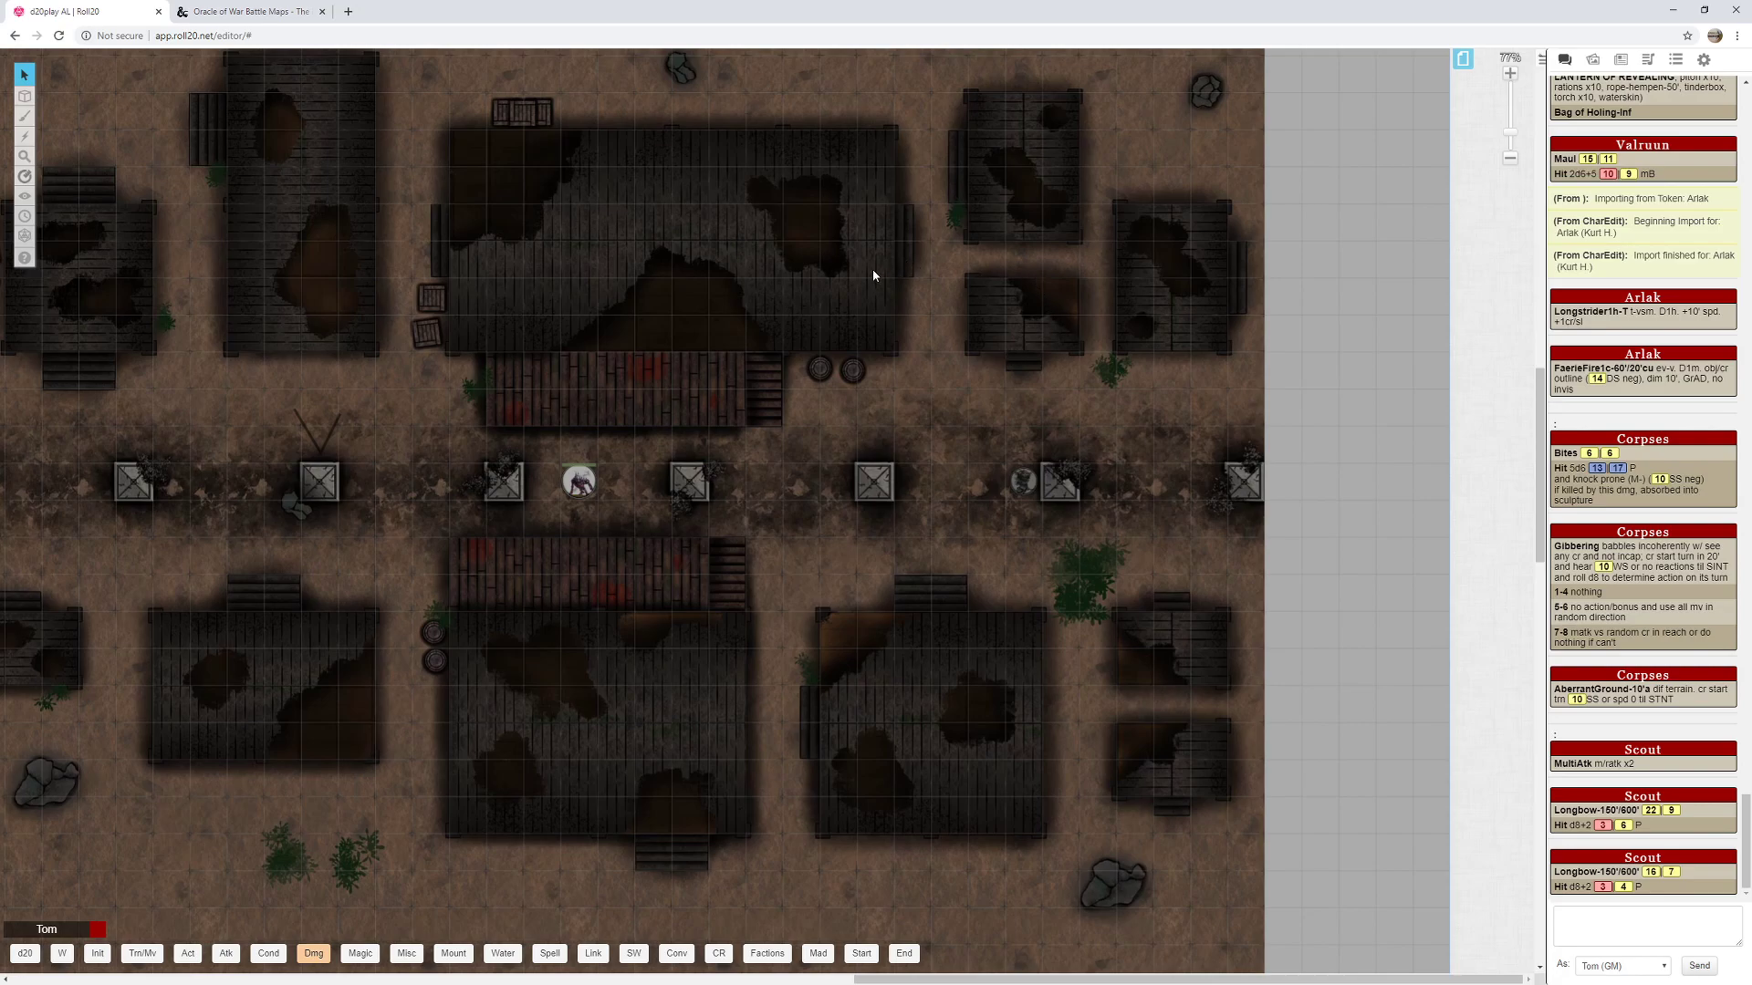
{"action": "mouse_move", "coordinate": [1069, 259]}
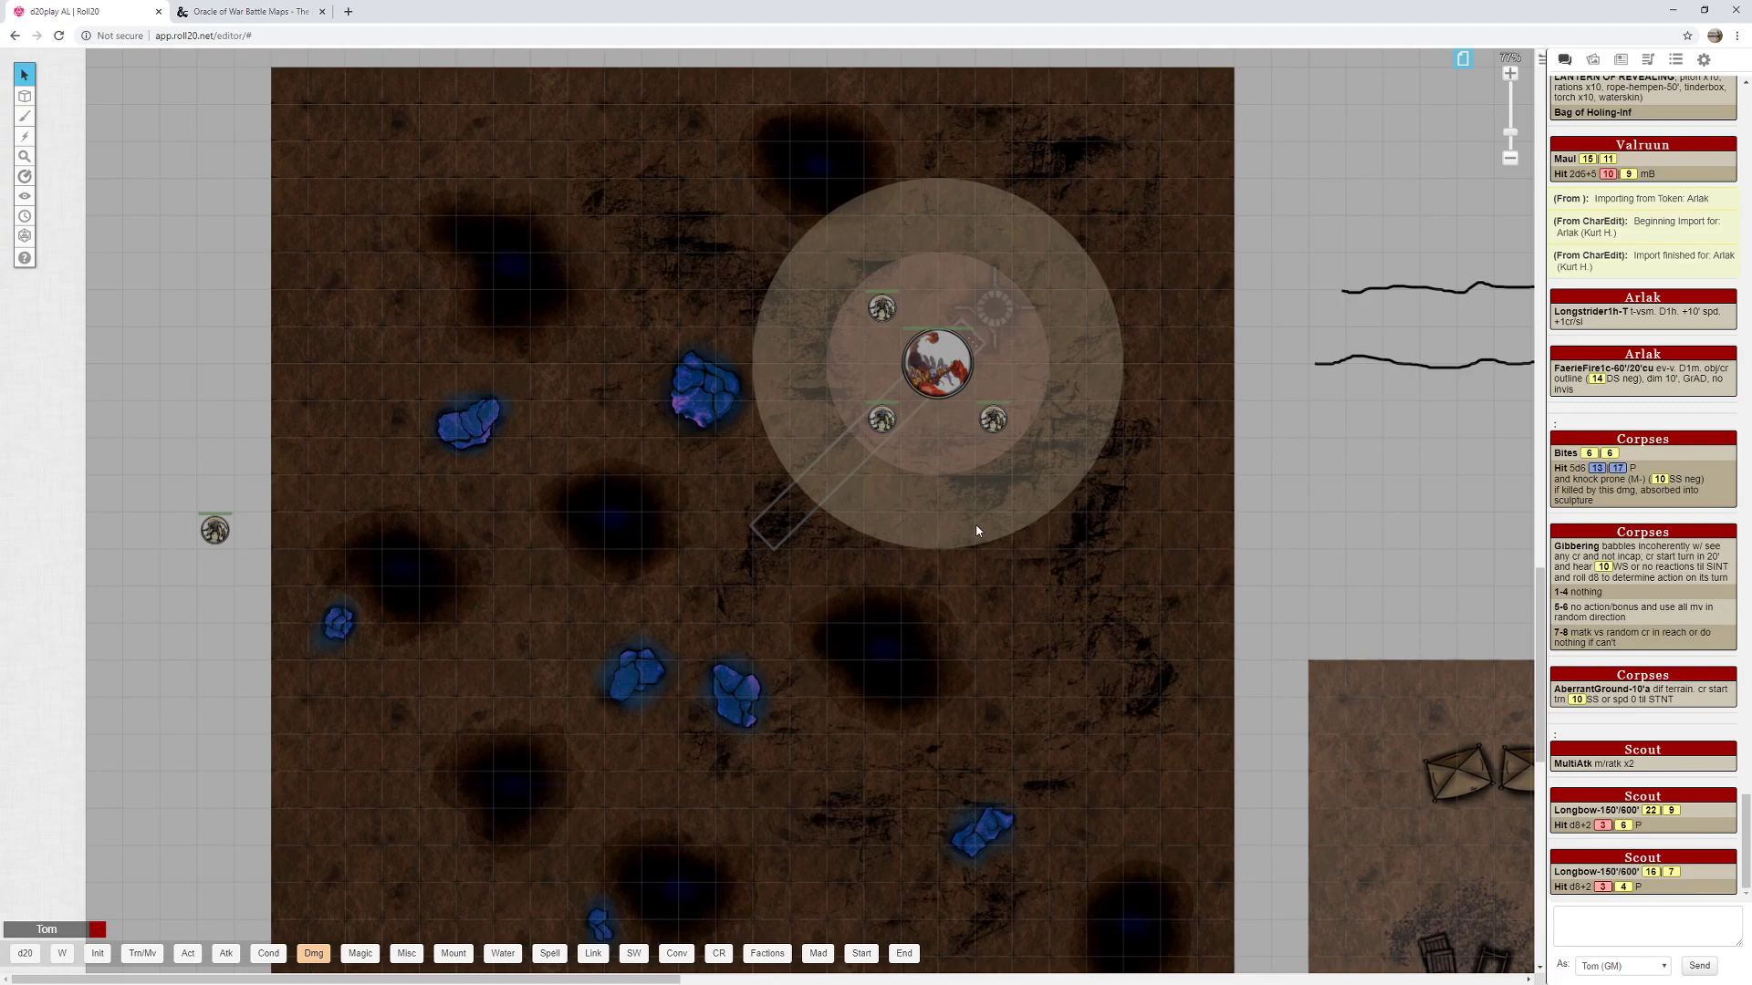
{"action": "mouse_move", "coordinate": [1070, 483]}
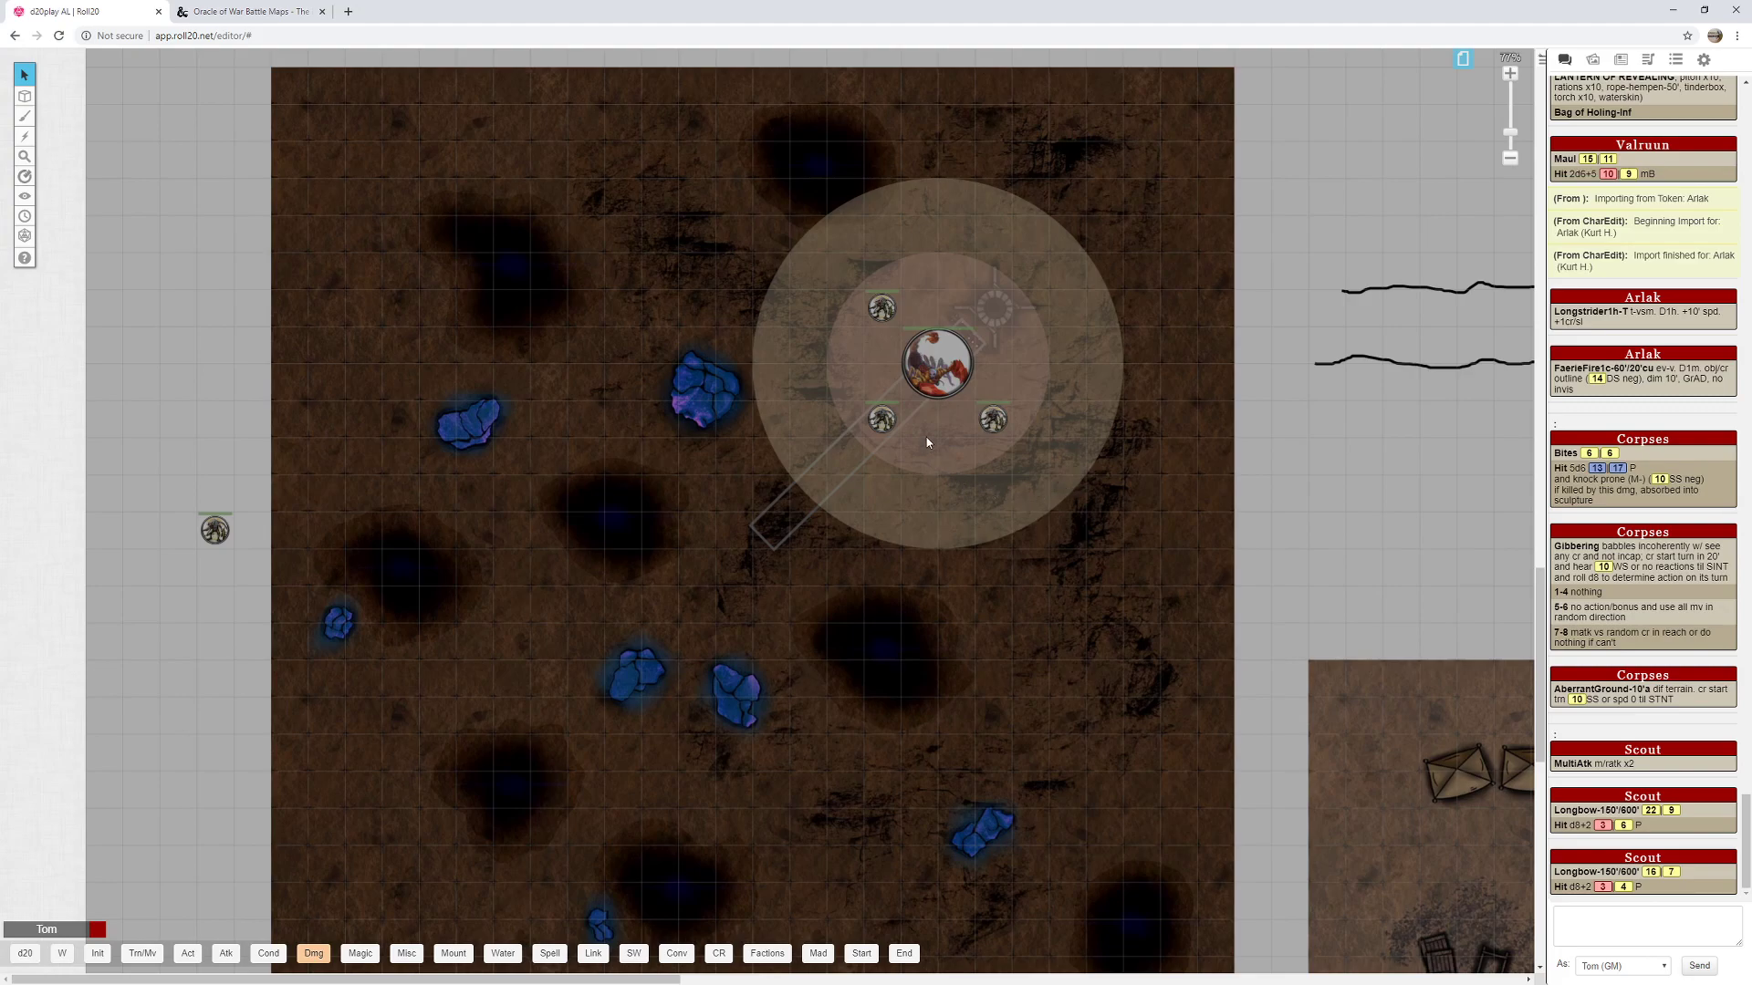
{"action": "mouse_move", "coordinate": [1001, 399]}
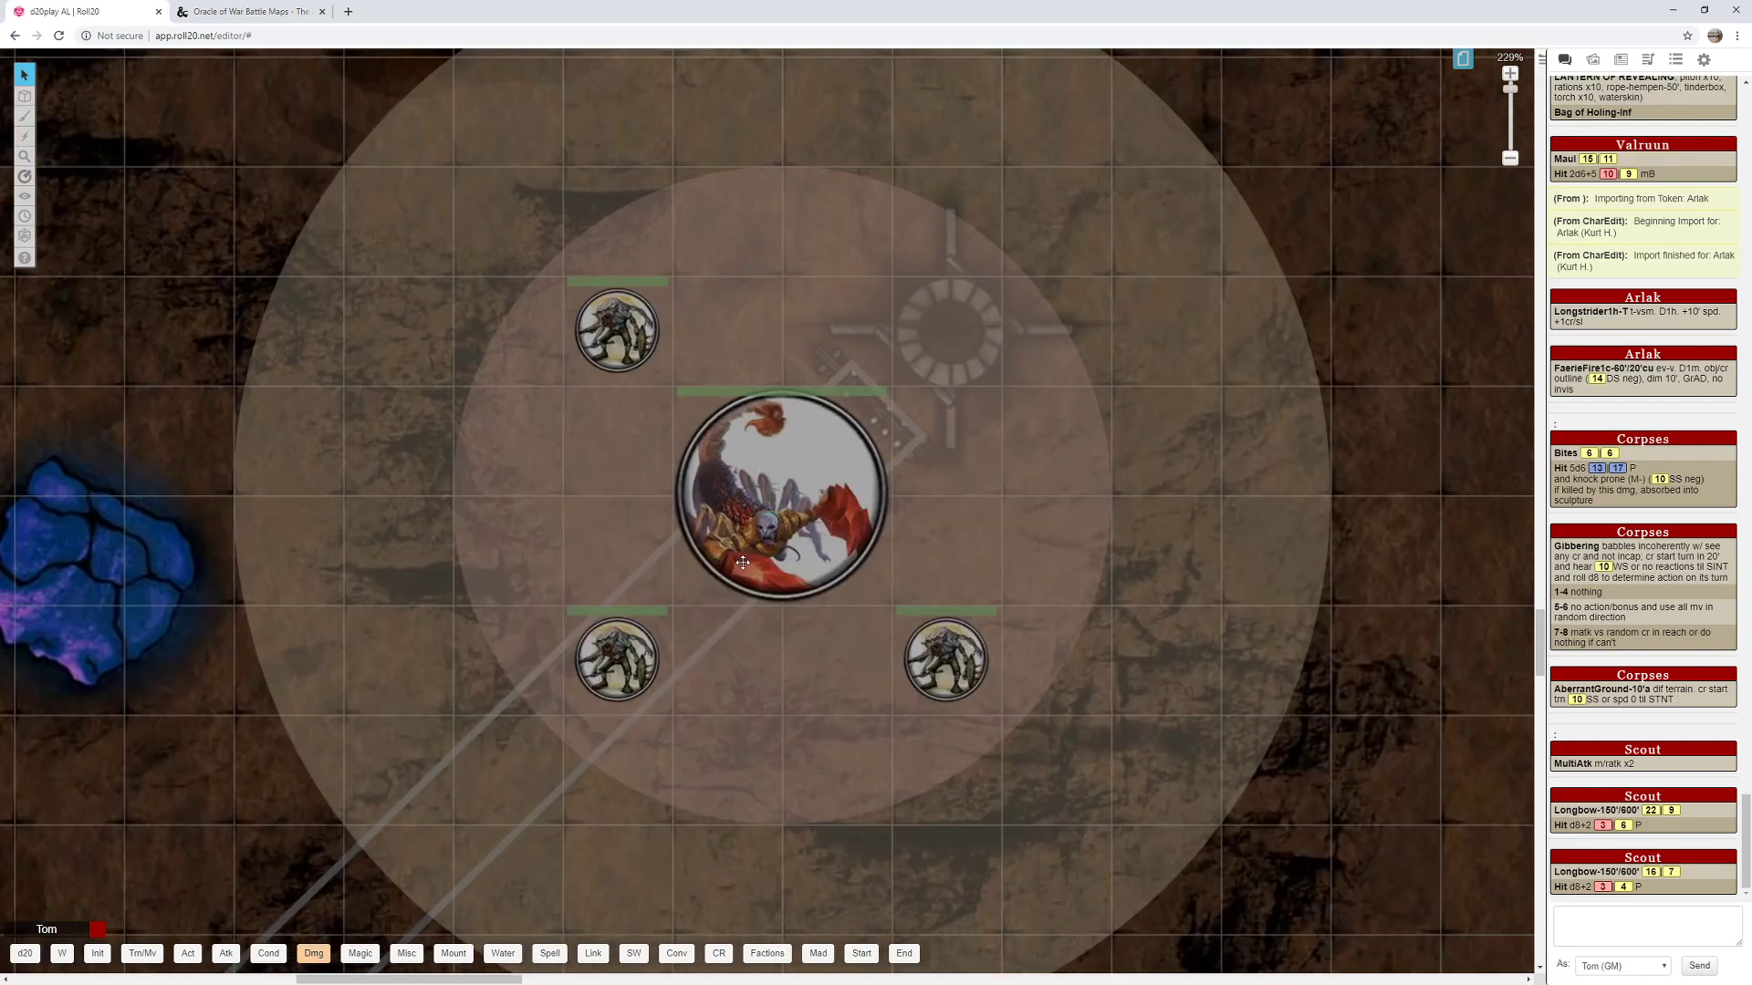
{"action": "mouse_move", "coordinate": [768, 567]}
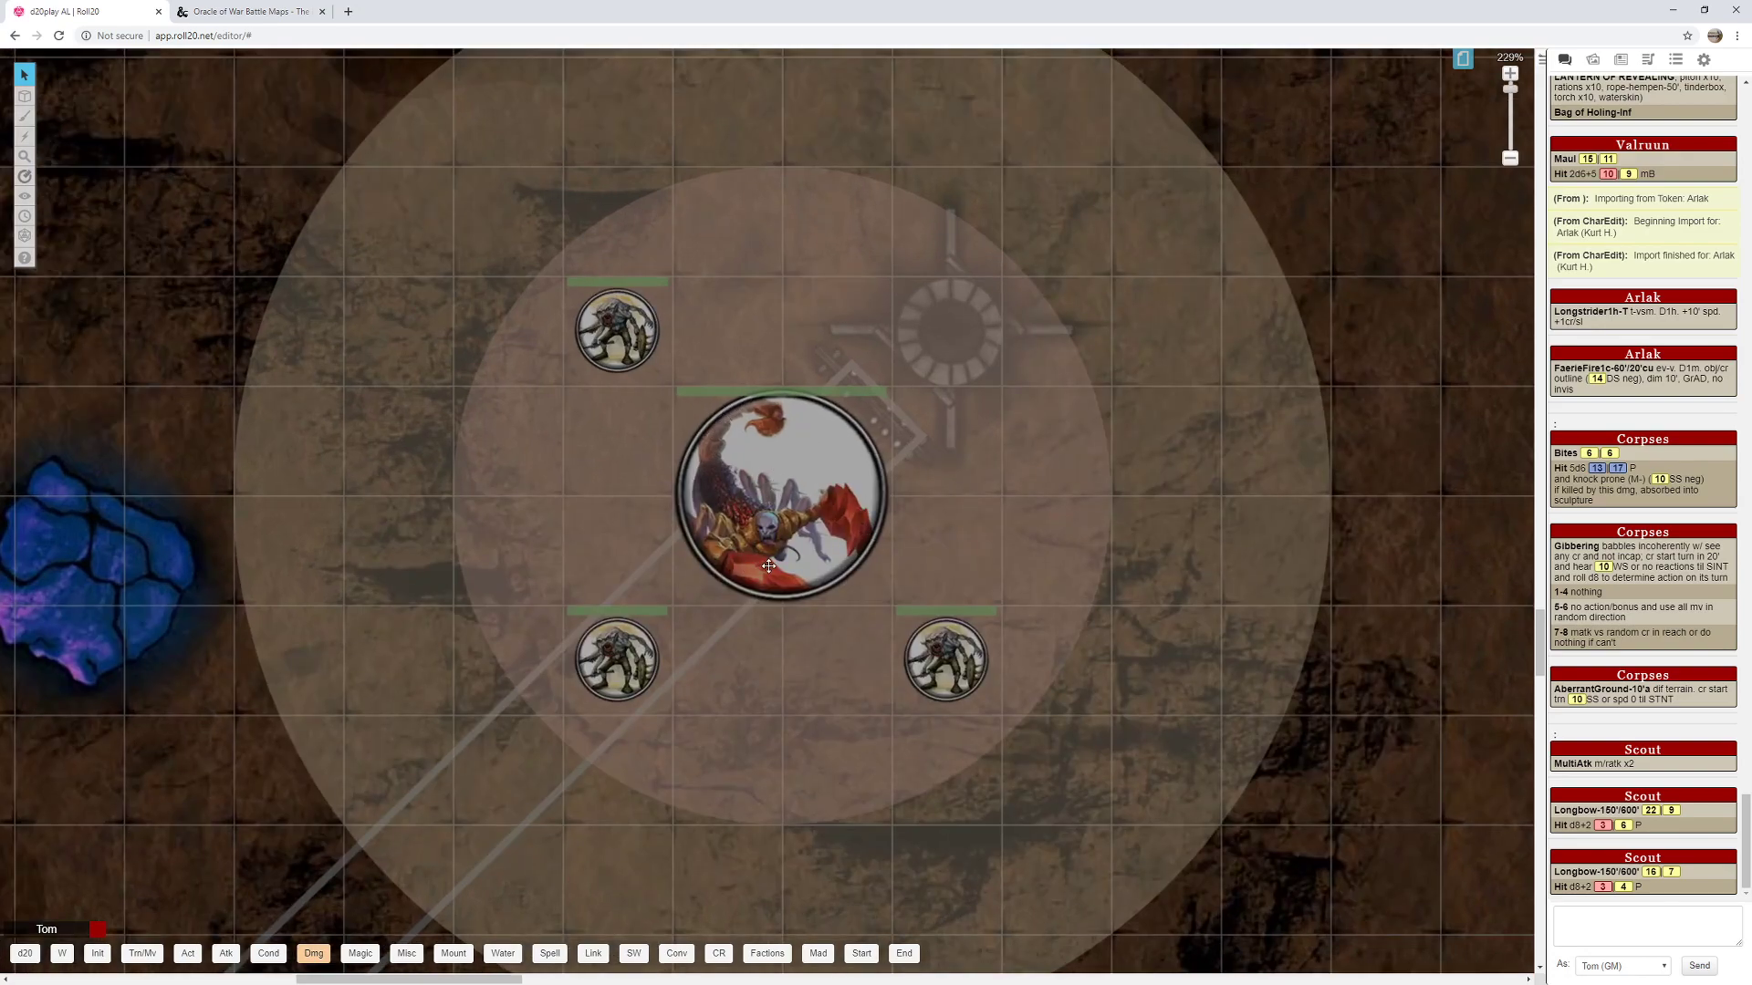
{"action": "mouse_move", "coordinate": [799, 554]}
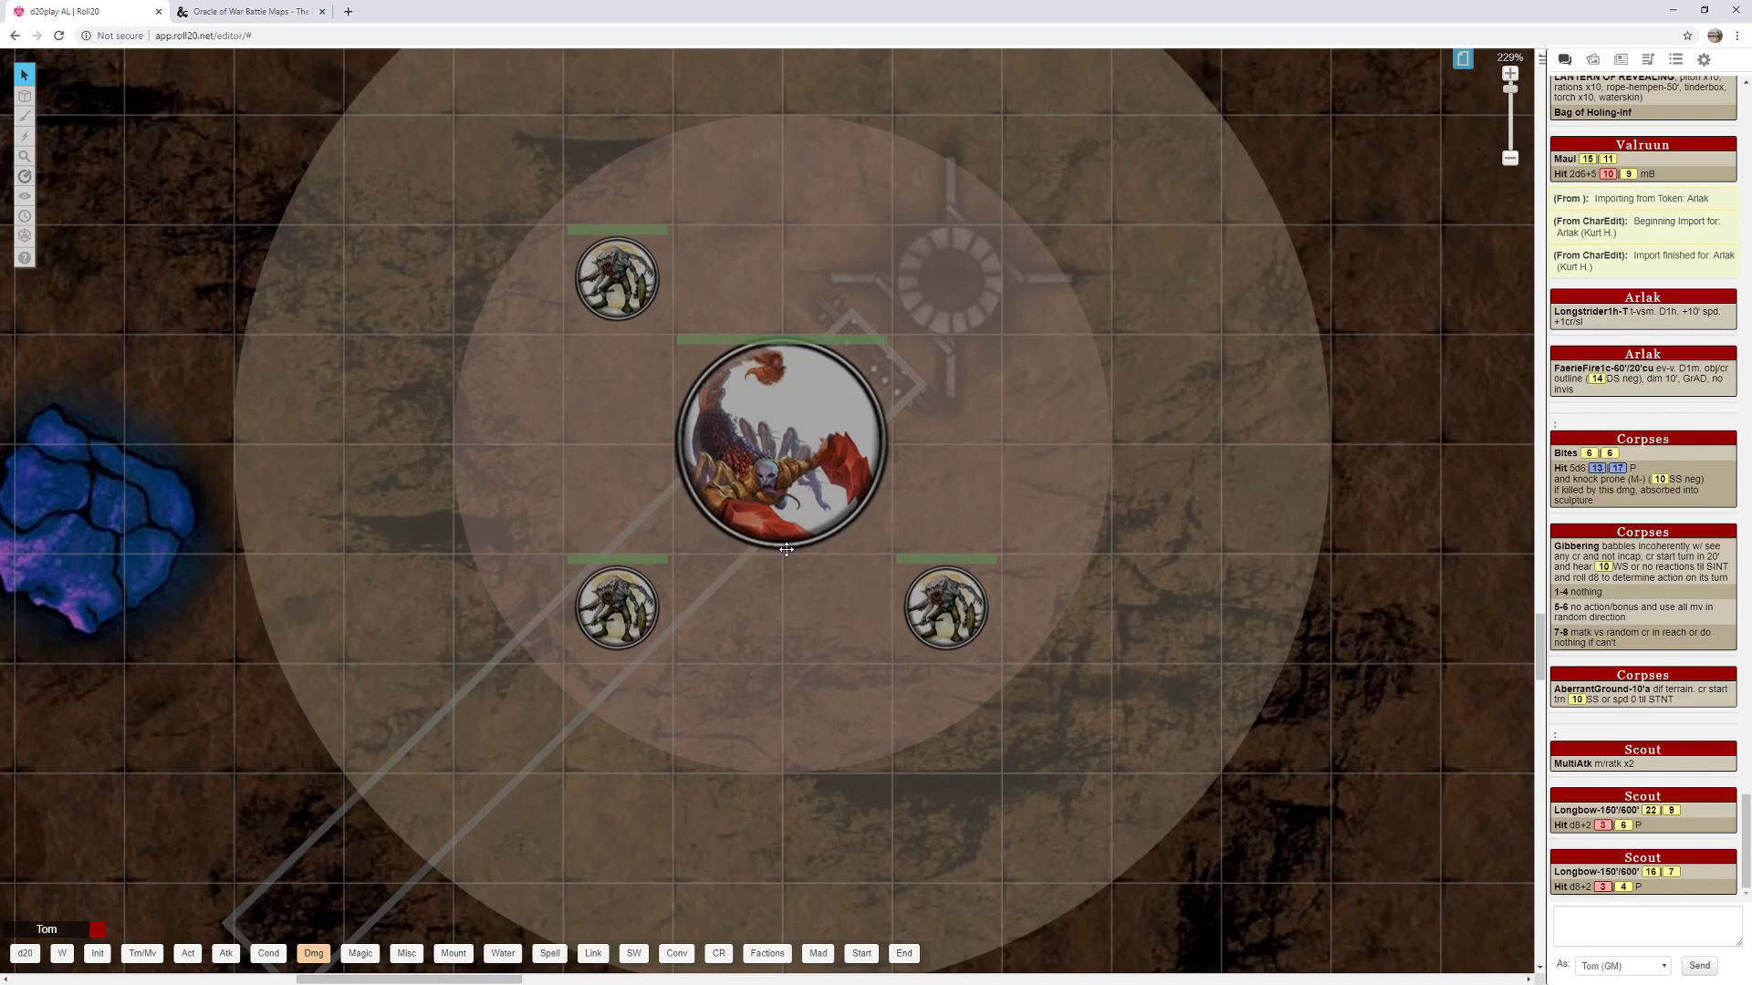
{"action": "mouse_move", "coordinate": [1200, 444]}
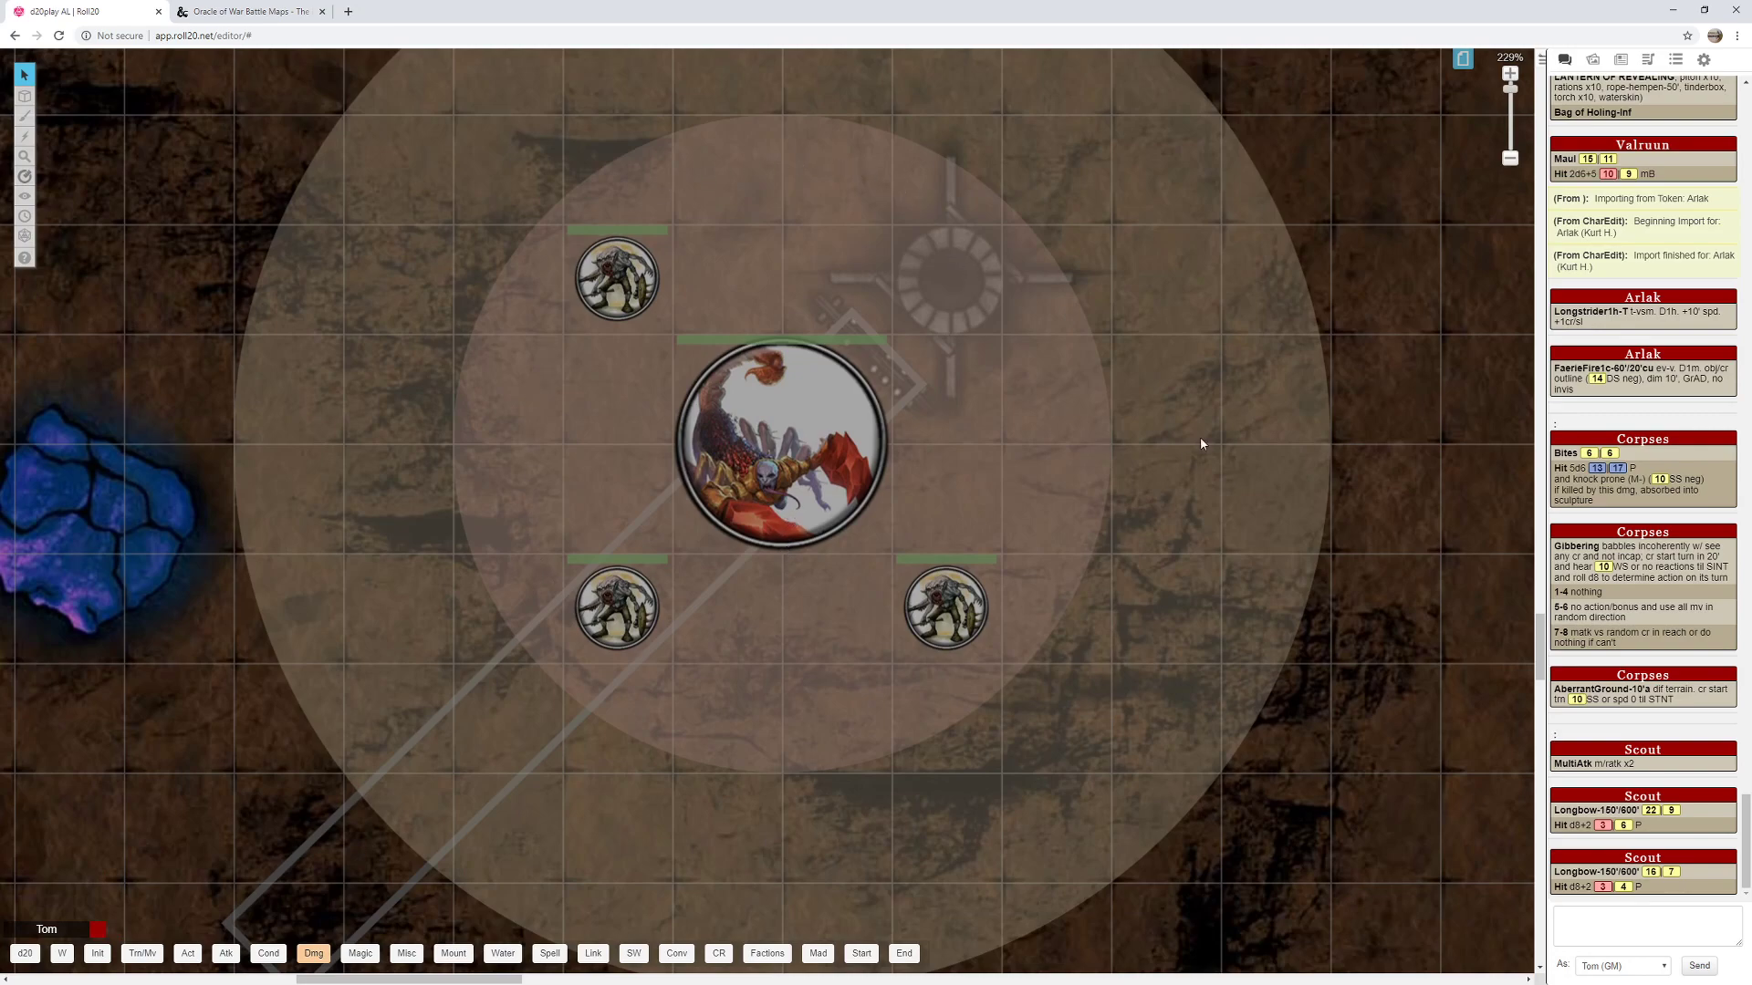
Roll the large token's AberrantGround macro to chat, then uncheck Aura 2 See and save the token.
{"action": "left_click", "coordinate": [782, 442]}
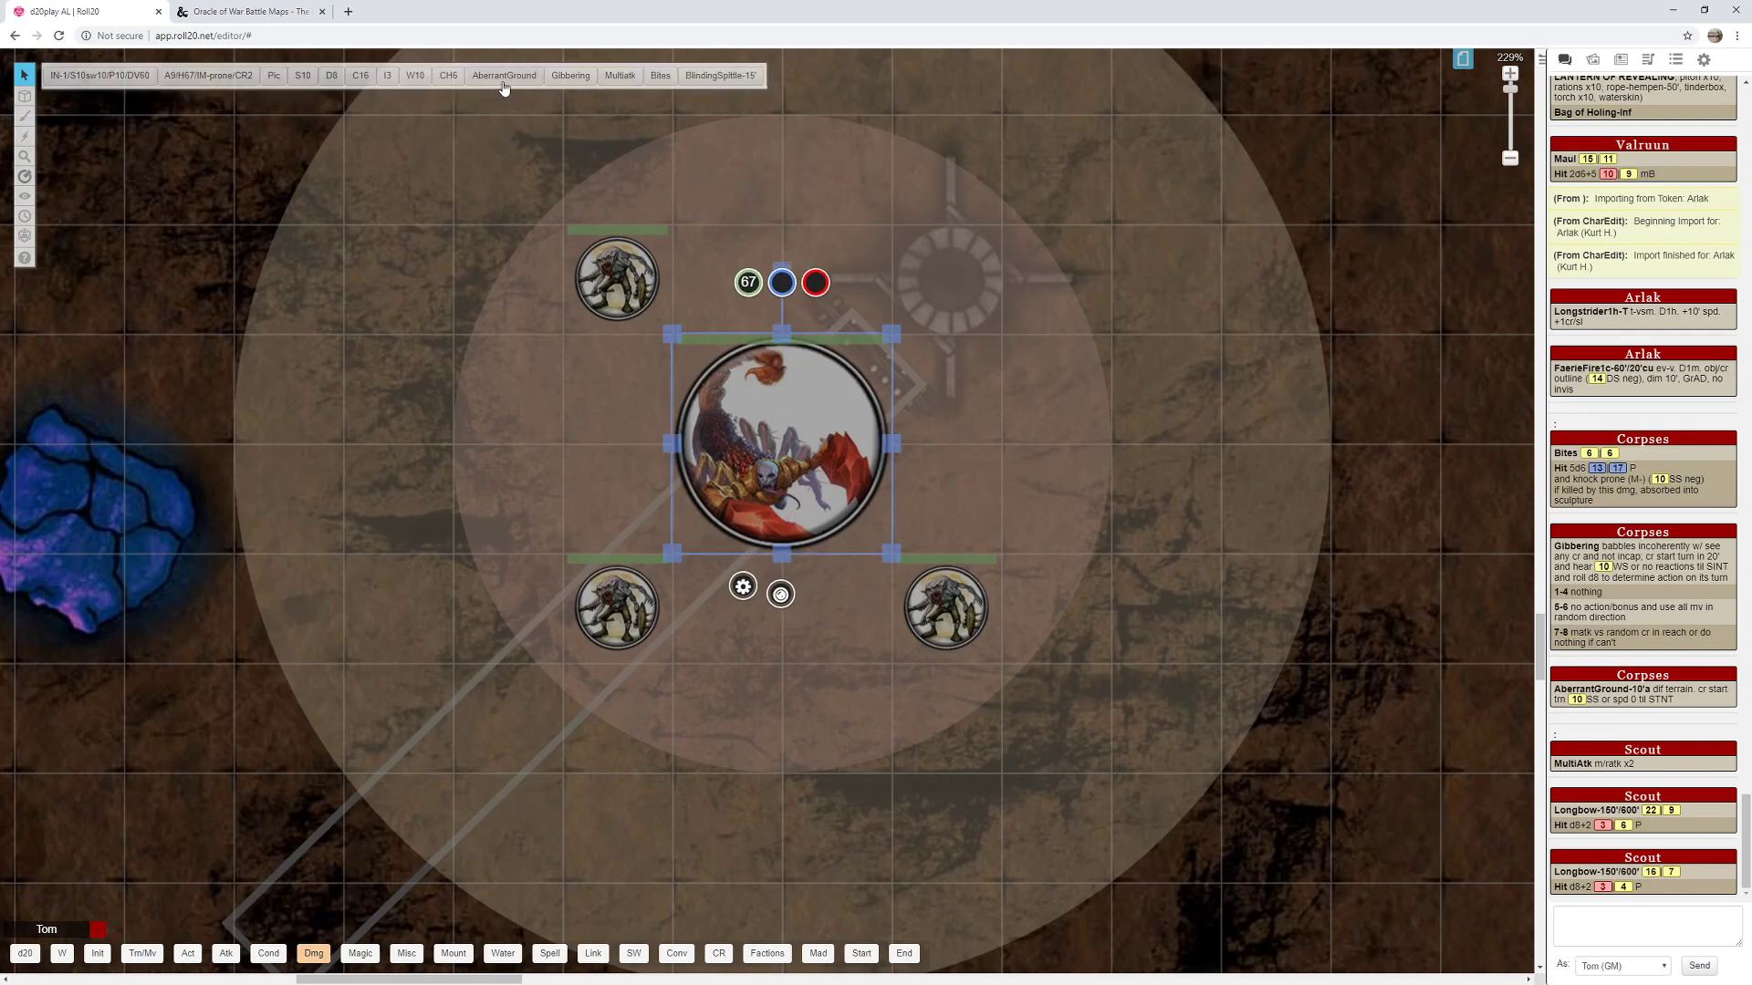
{"action": "left_click", "coordinate": [570, 74]}
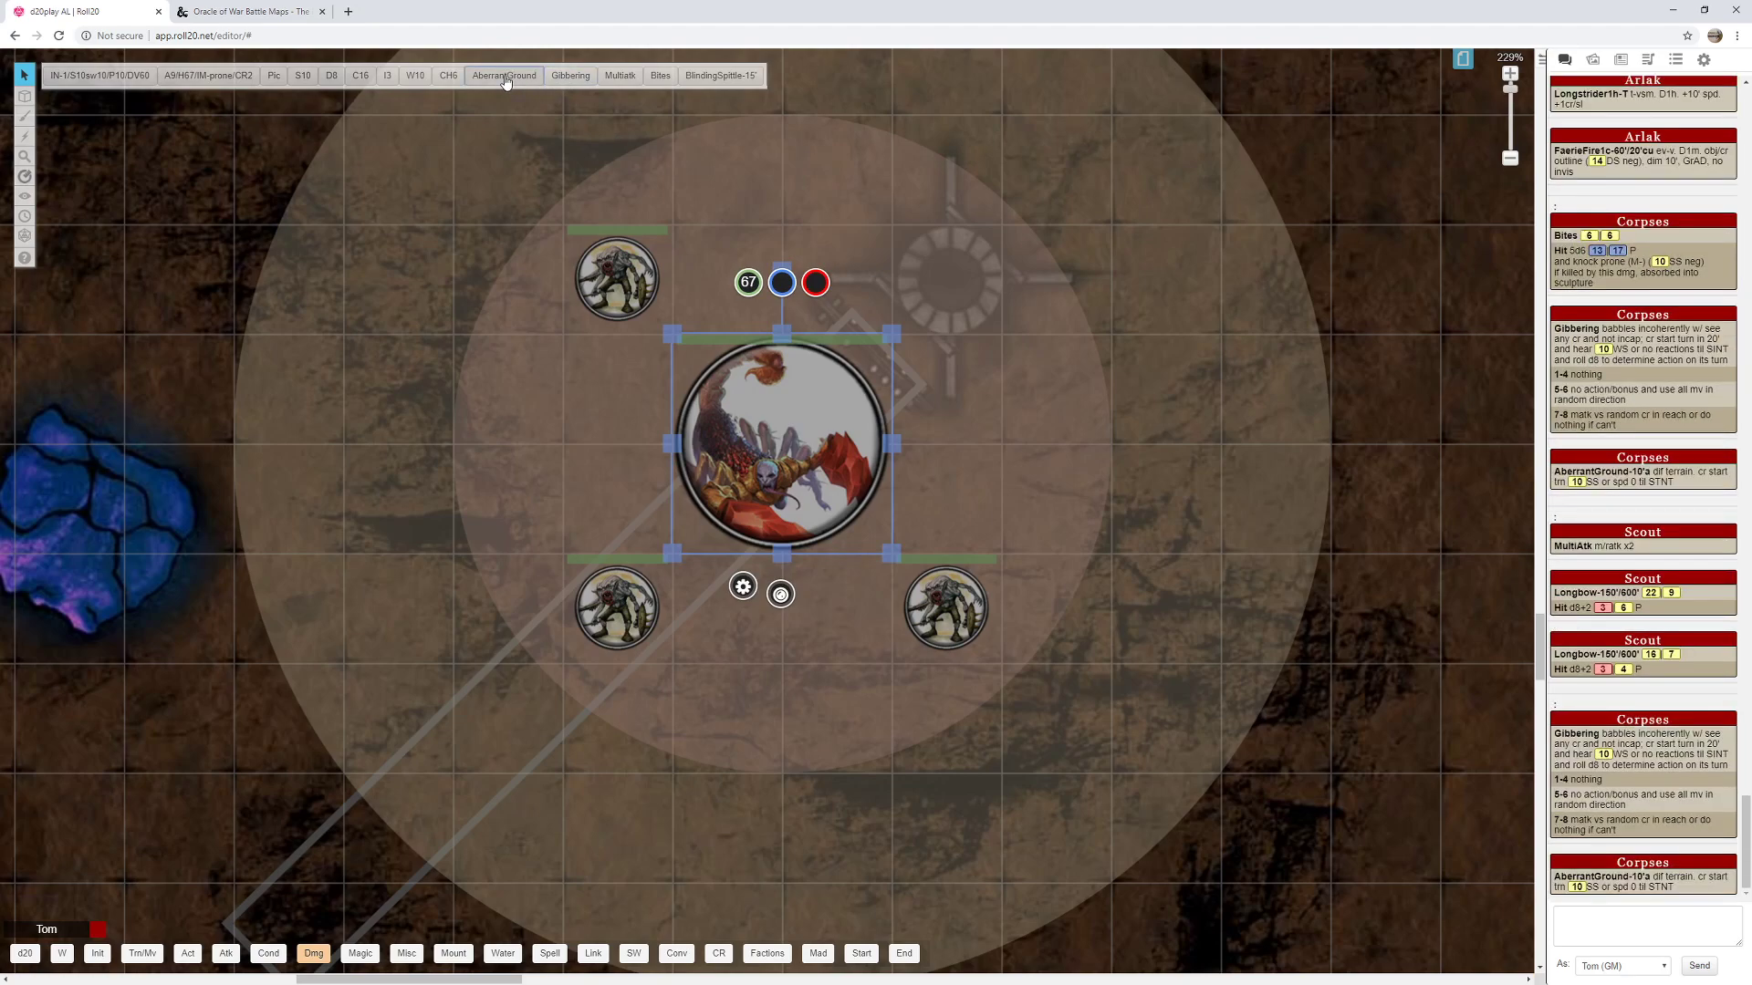
{"action": "mouse_move", "coordinate": [1094, 209]}
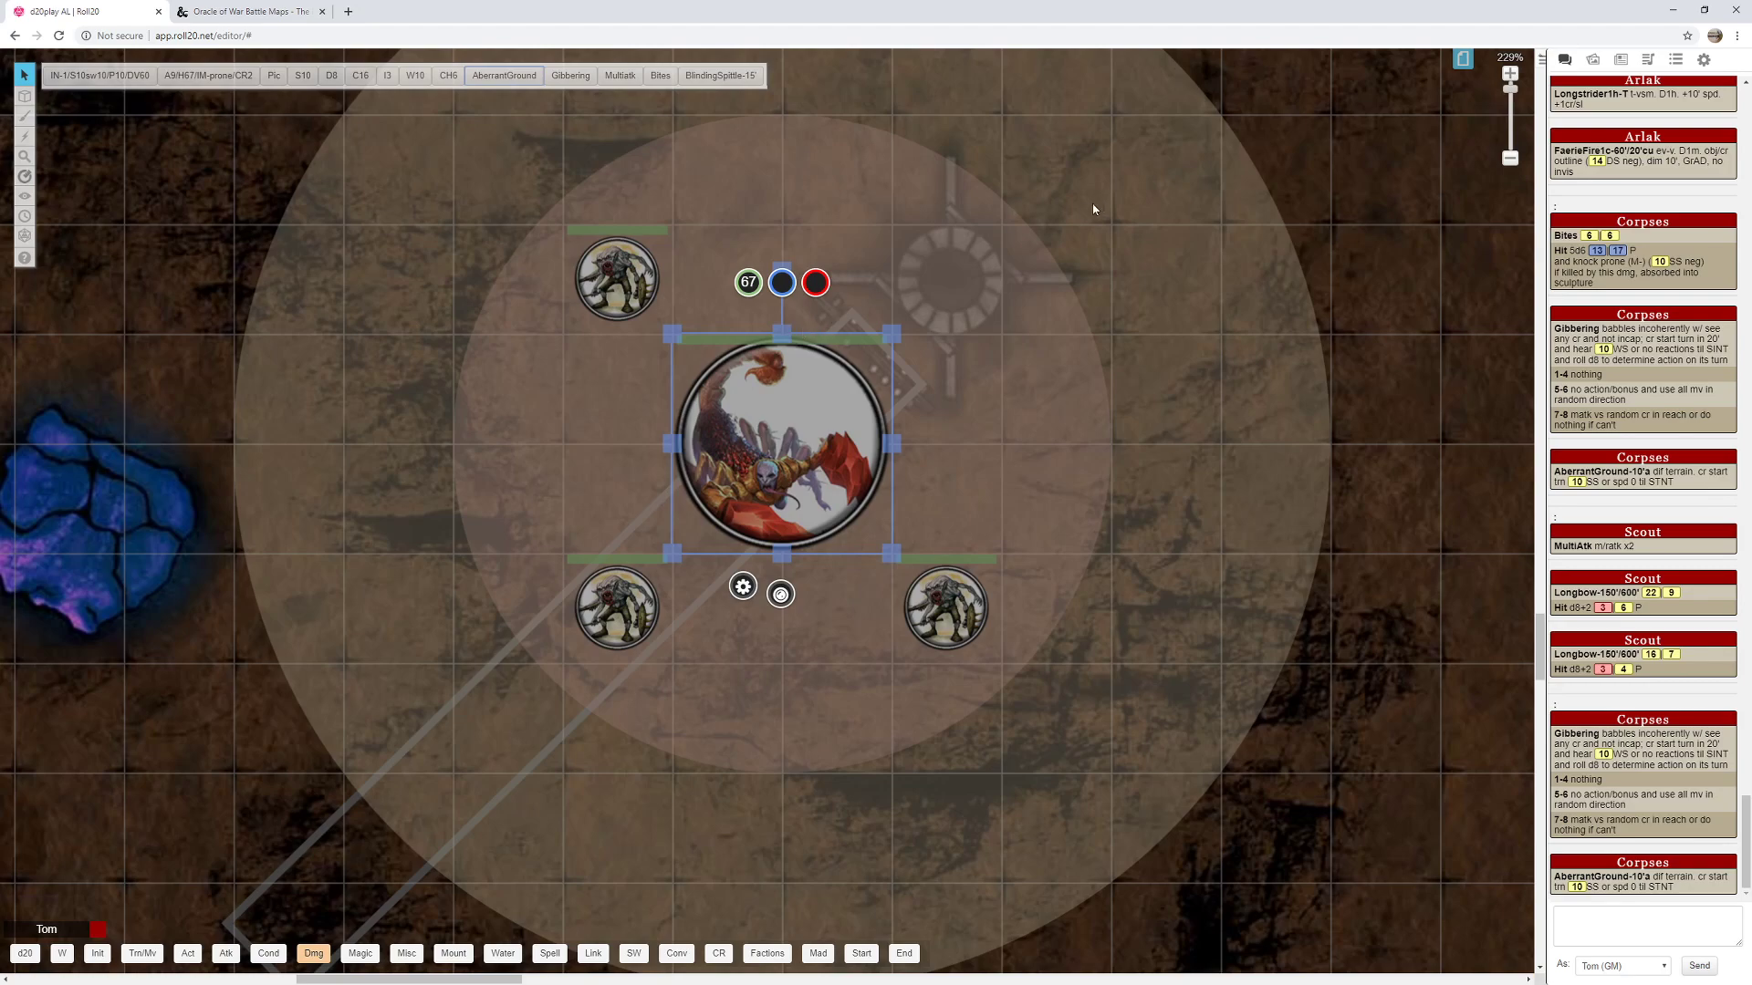
{"action": "mouse_move", "coordinate": [1025, 341]}
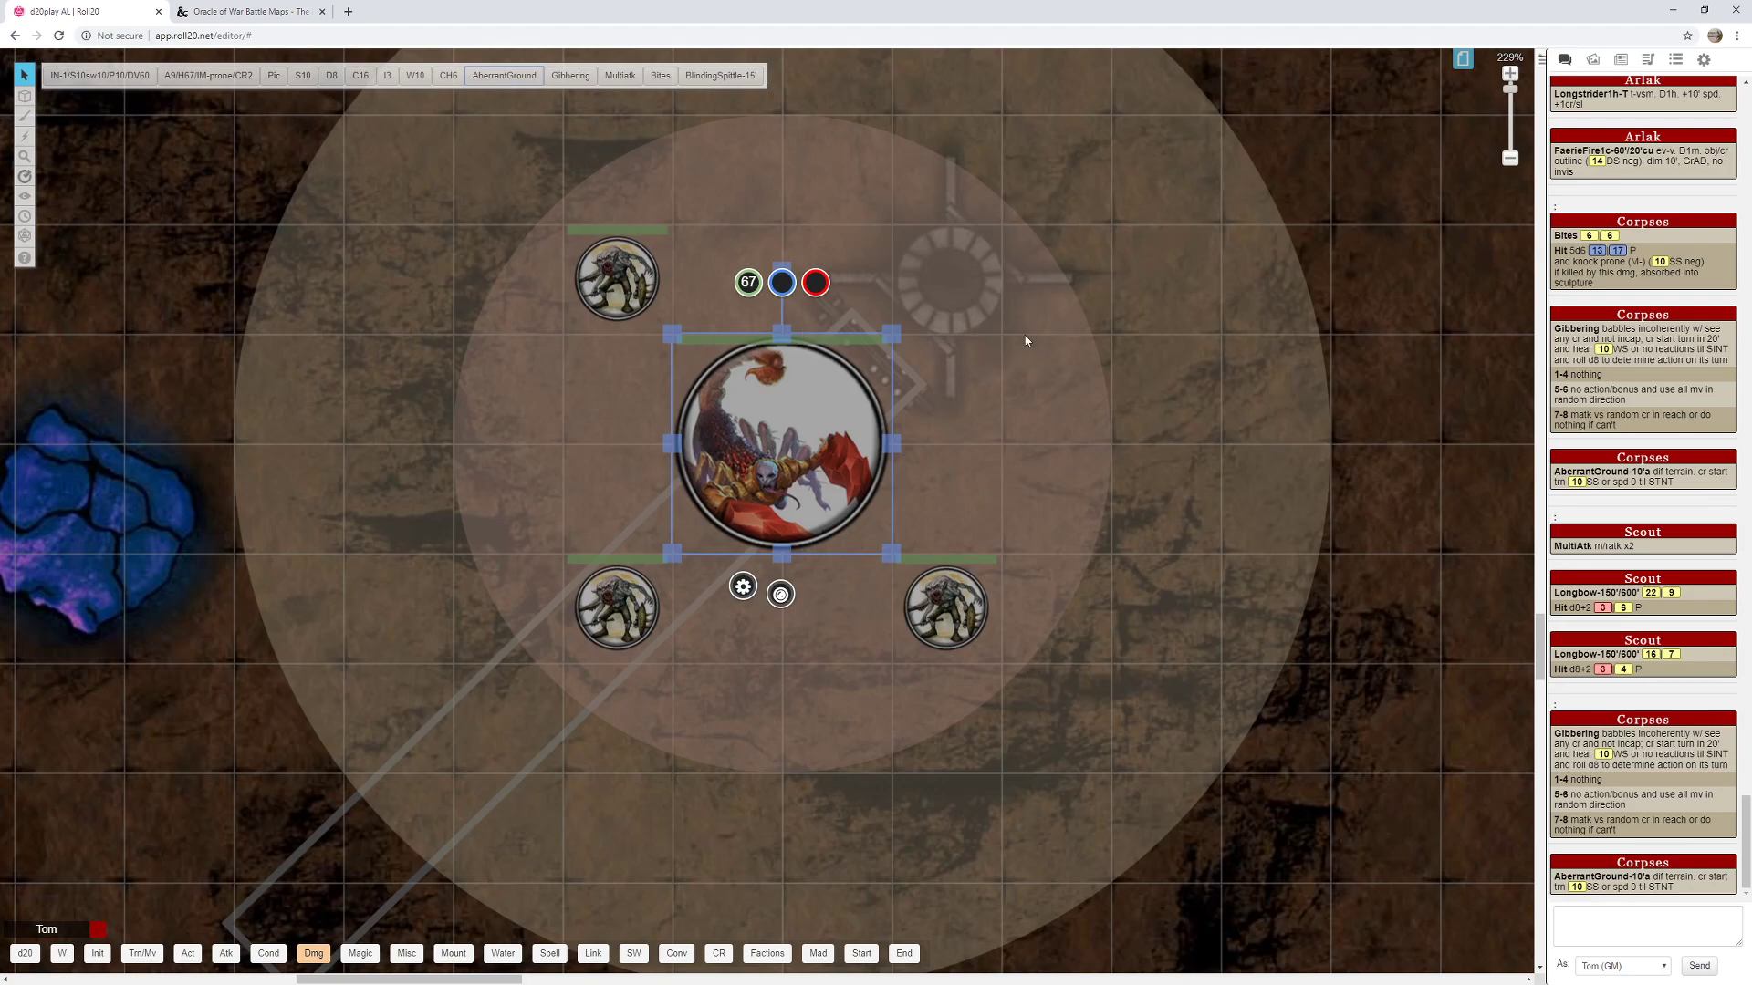
{"action": "left_click", "coordinate": [741, 587]}
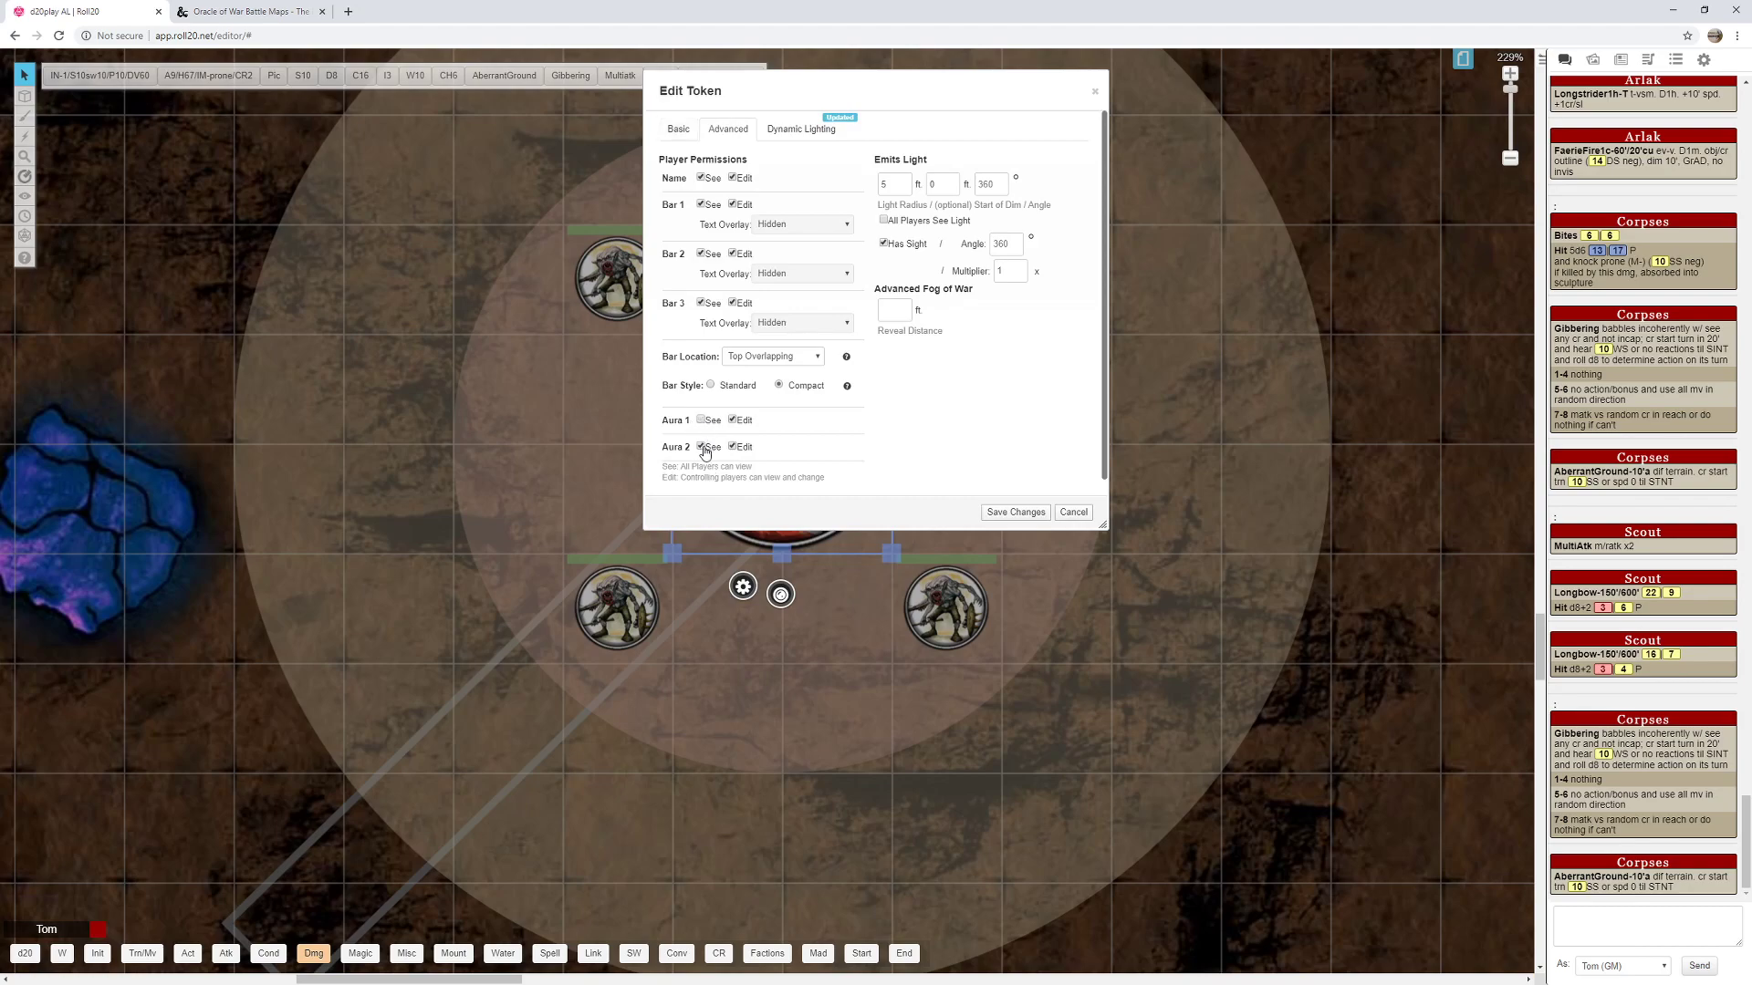
{"action": "left_click", "coordinate": [702, 447]}
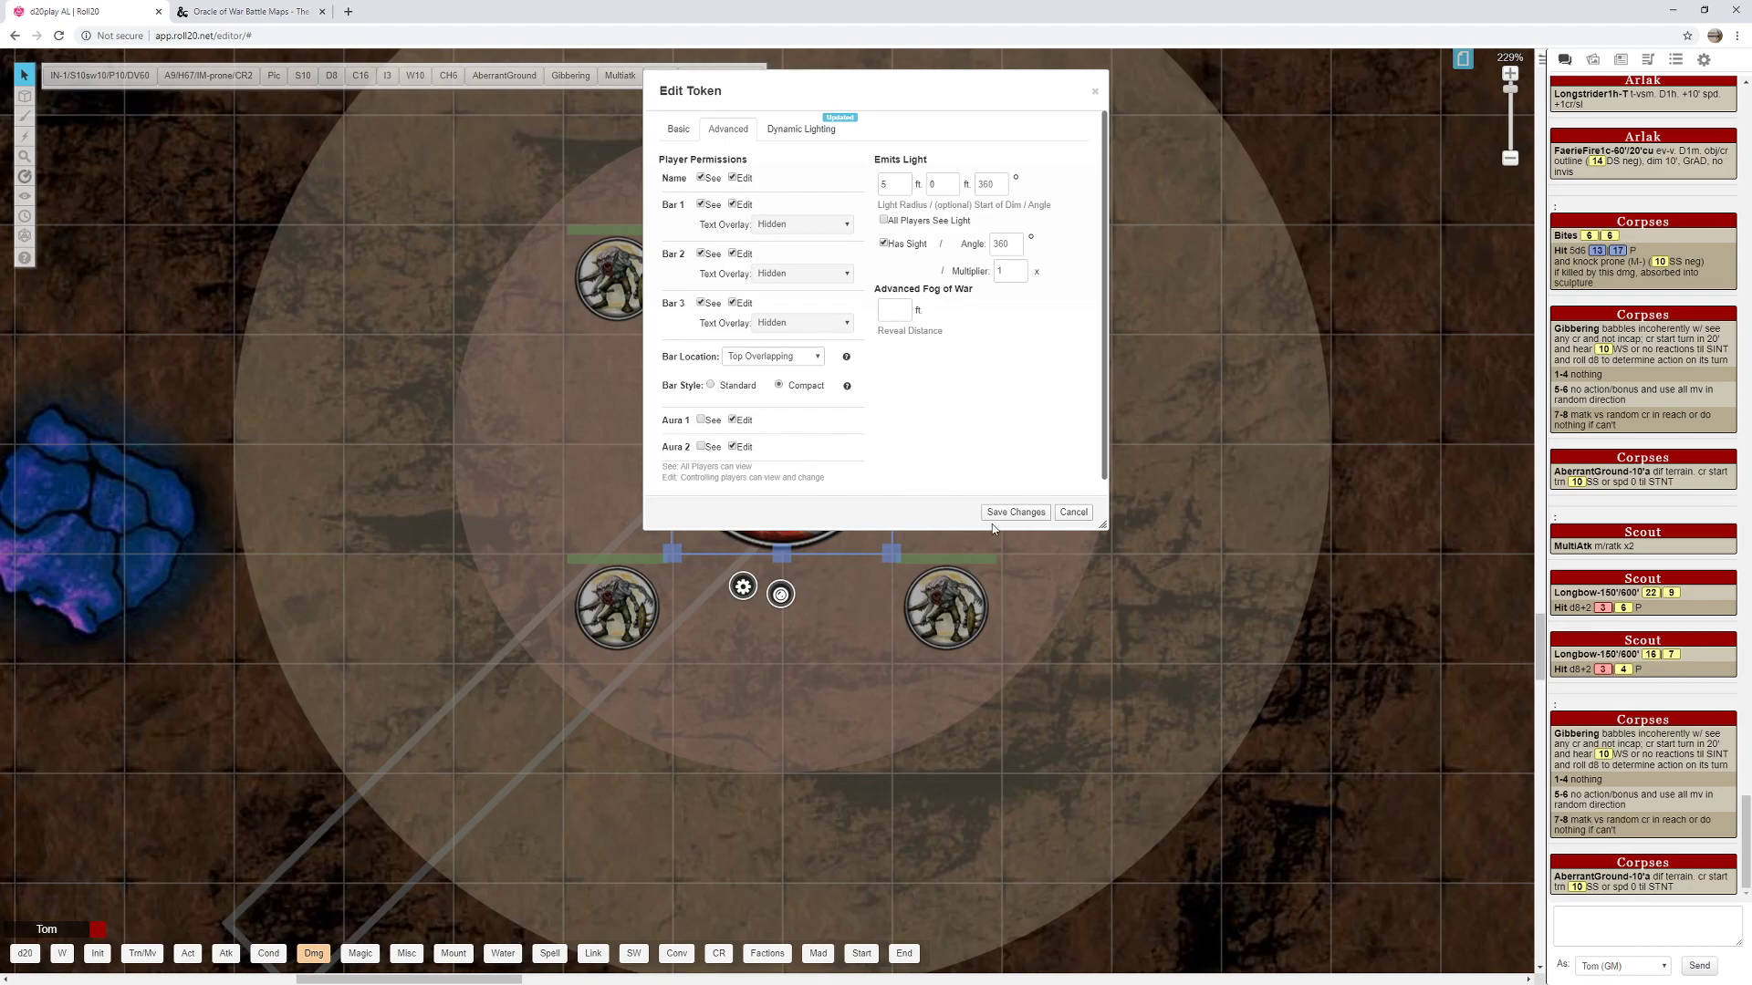
{"action": "left_click", "coordinate": [1014, 512]}
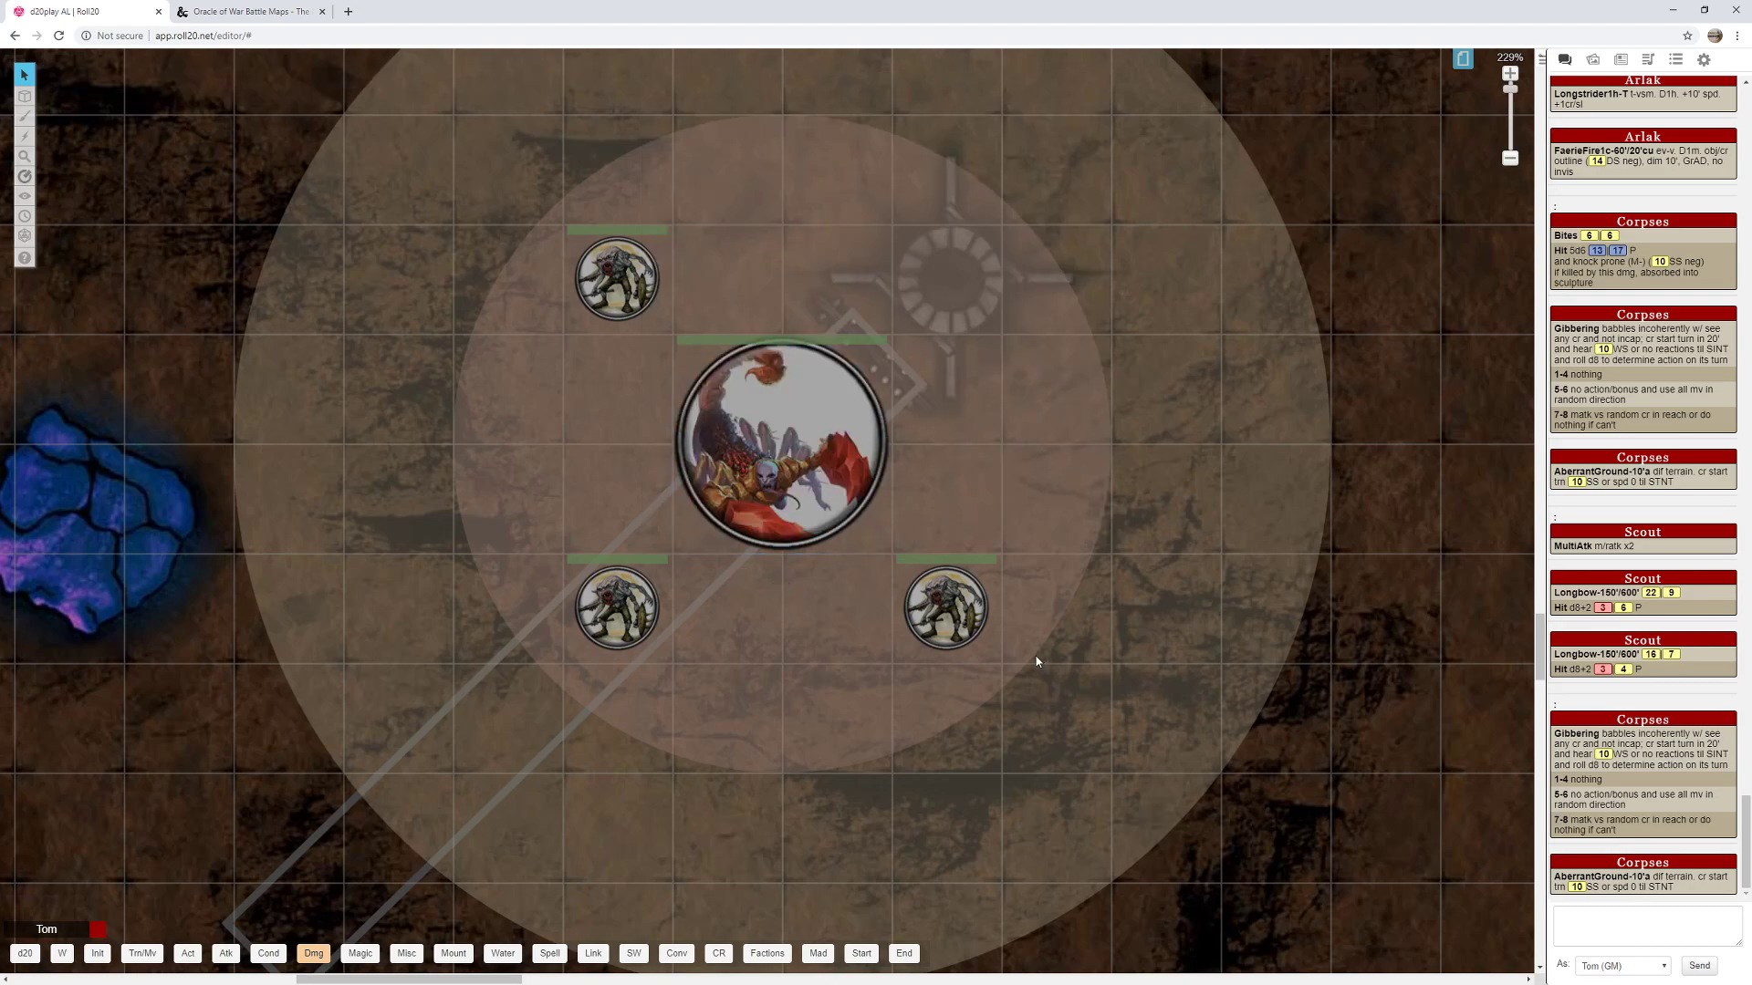
{"action": "left_click", "coordinate": [782, 441]}
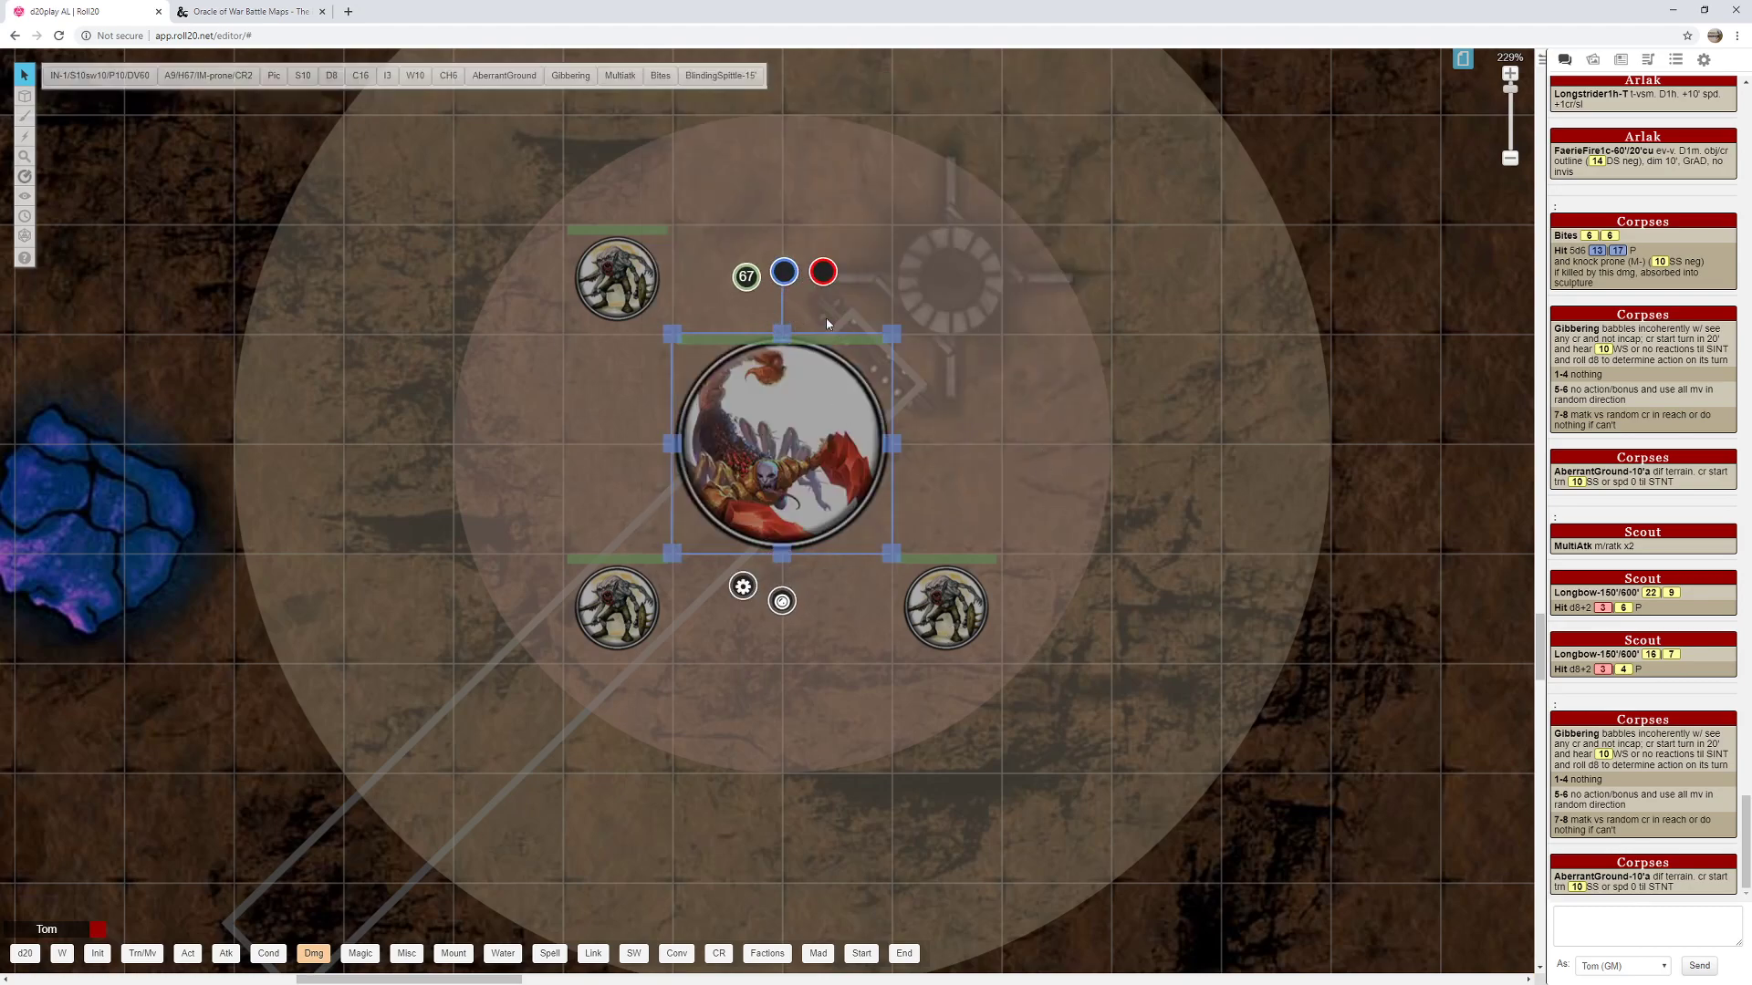
Roll the large creature's Bites attack, view a small token's macro bar, then reselect the large token.
{"action": "scroll", "scroll_direction": "down", "scroll_amount": 3}
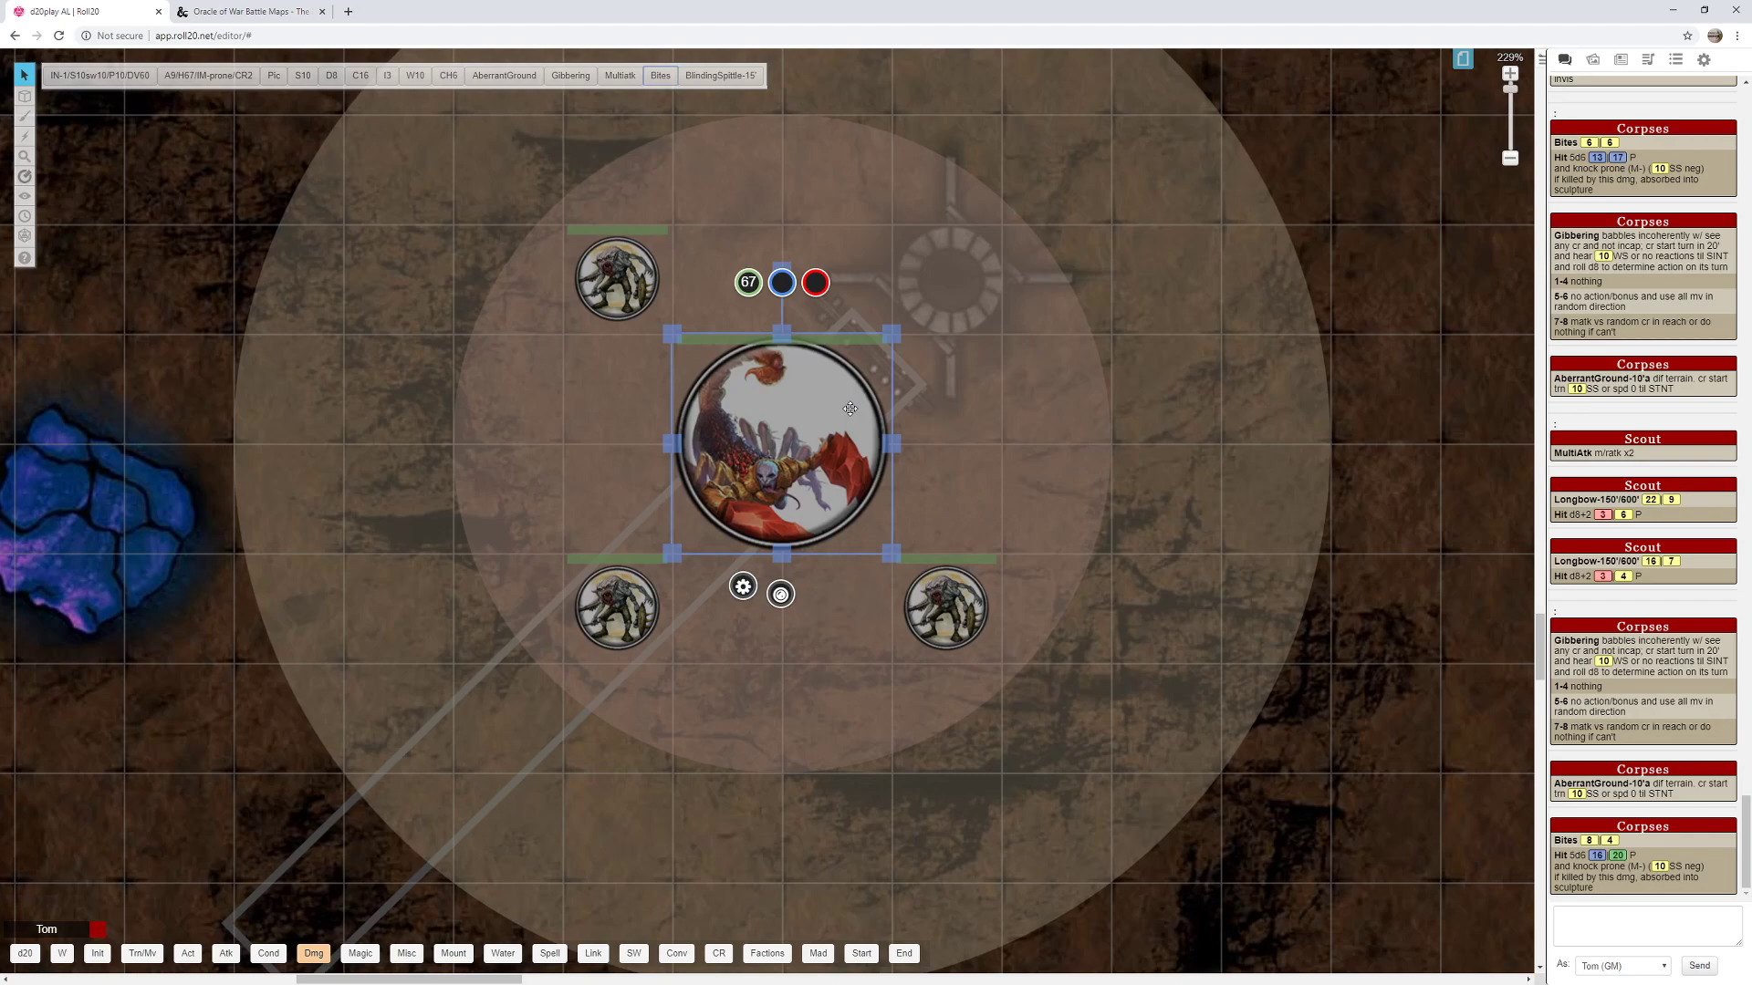
{"action": "left_click", "coordinate": [616, 607]}
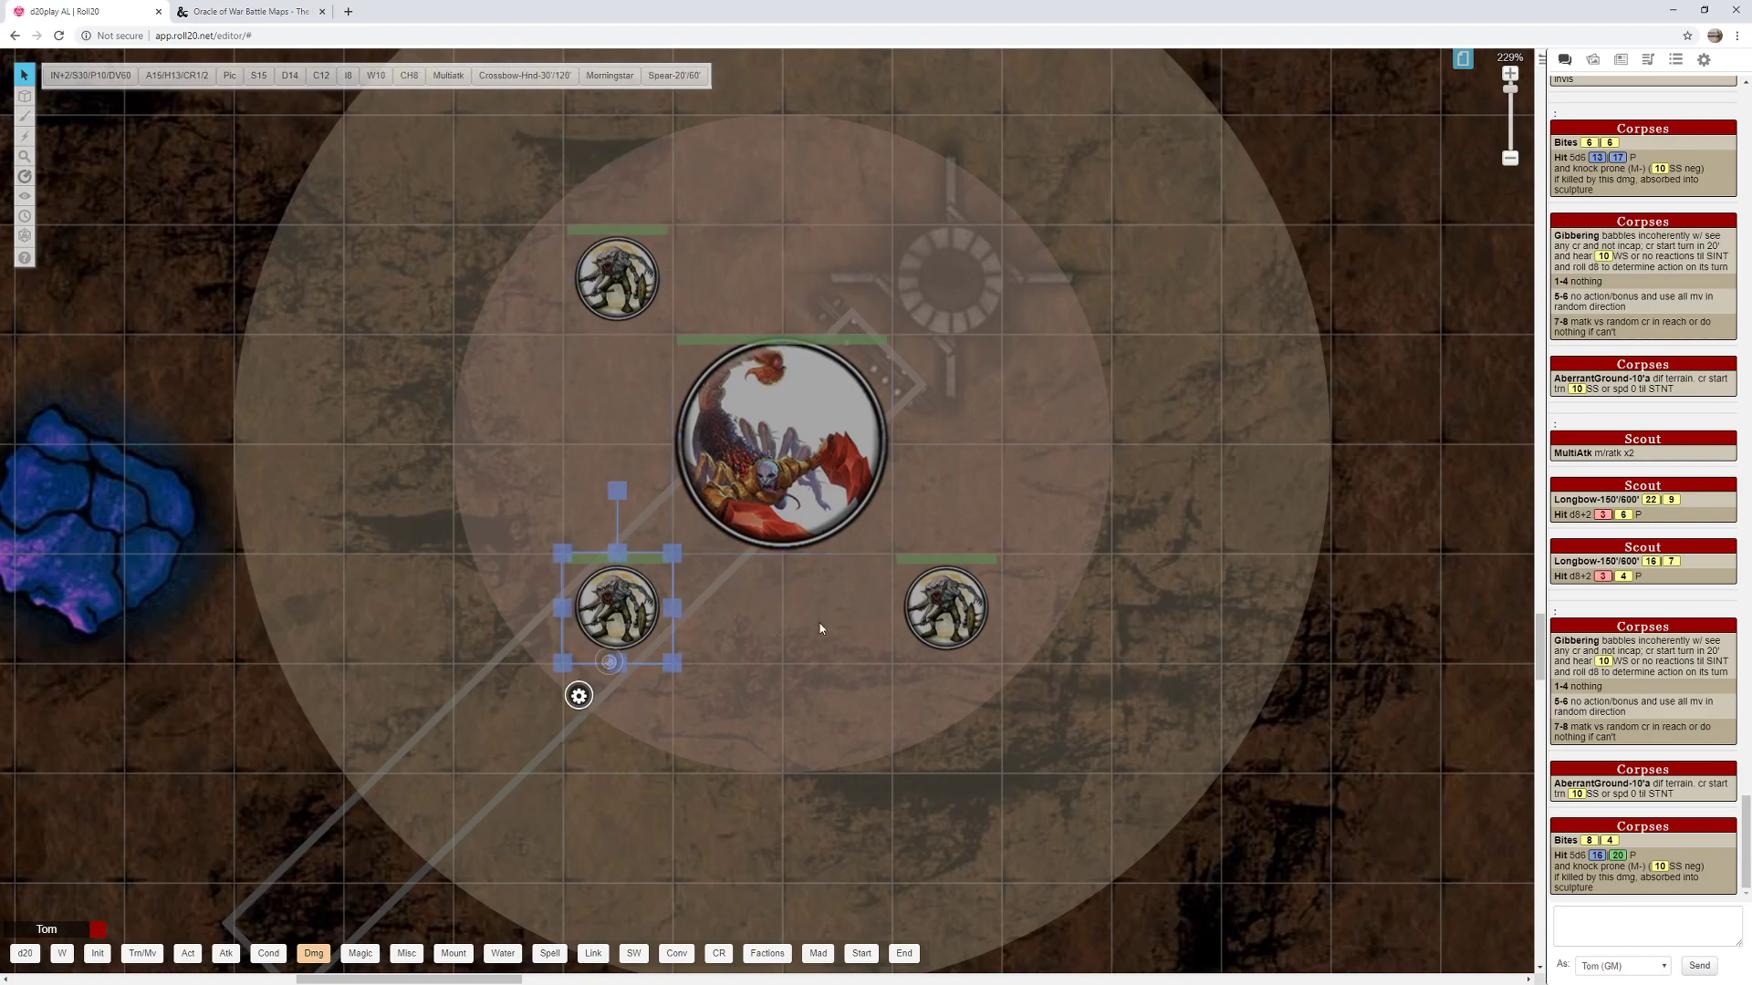
{"action": "left_click_drag", "start_coordinate": [618, 606], "coordinate": [618, 280]}
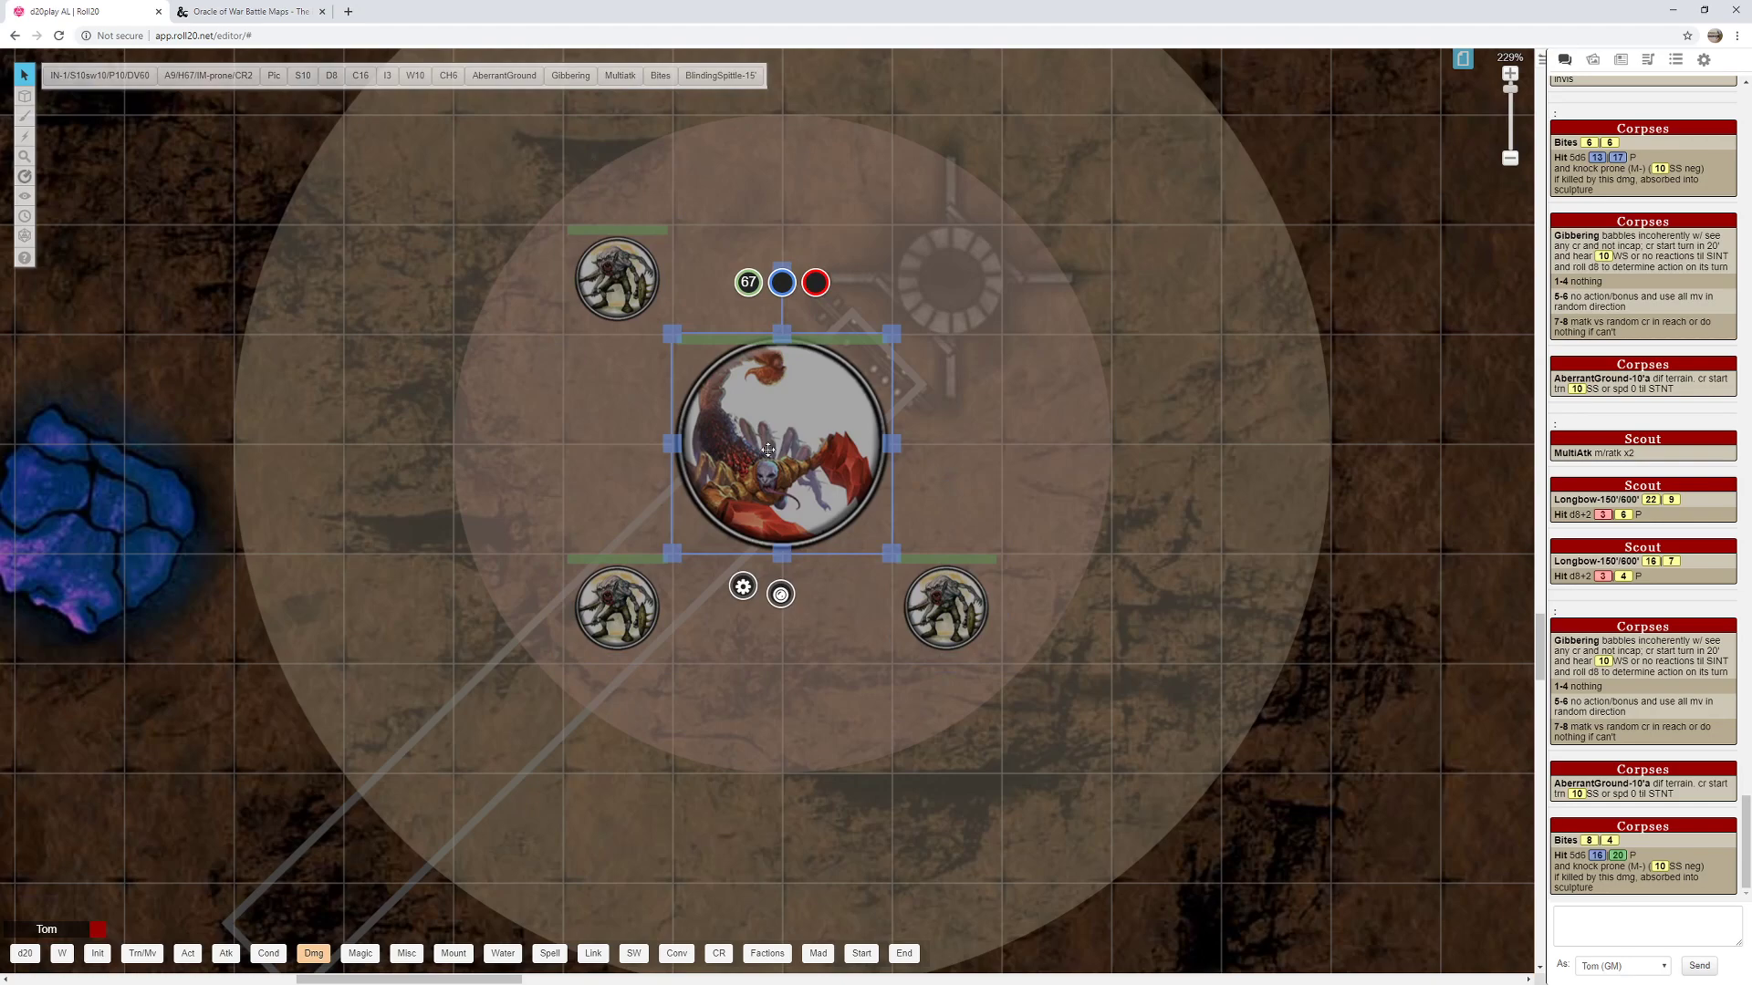
{"action": "mouse_move", "coordinate": [829, 403]}
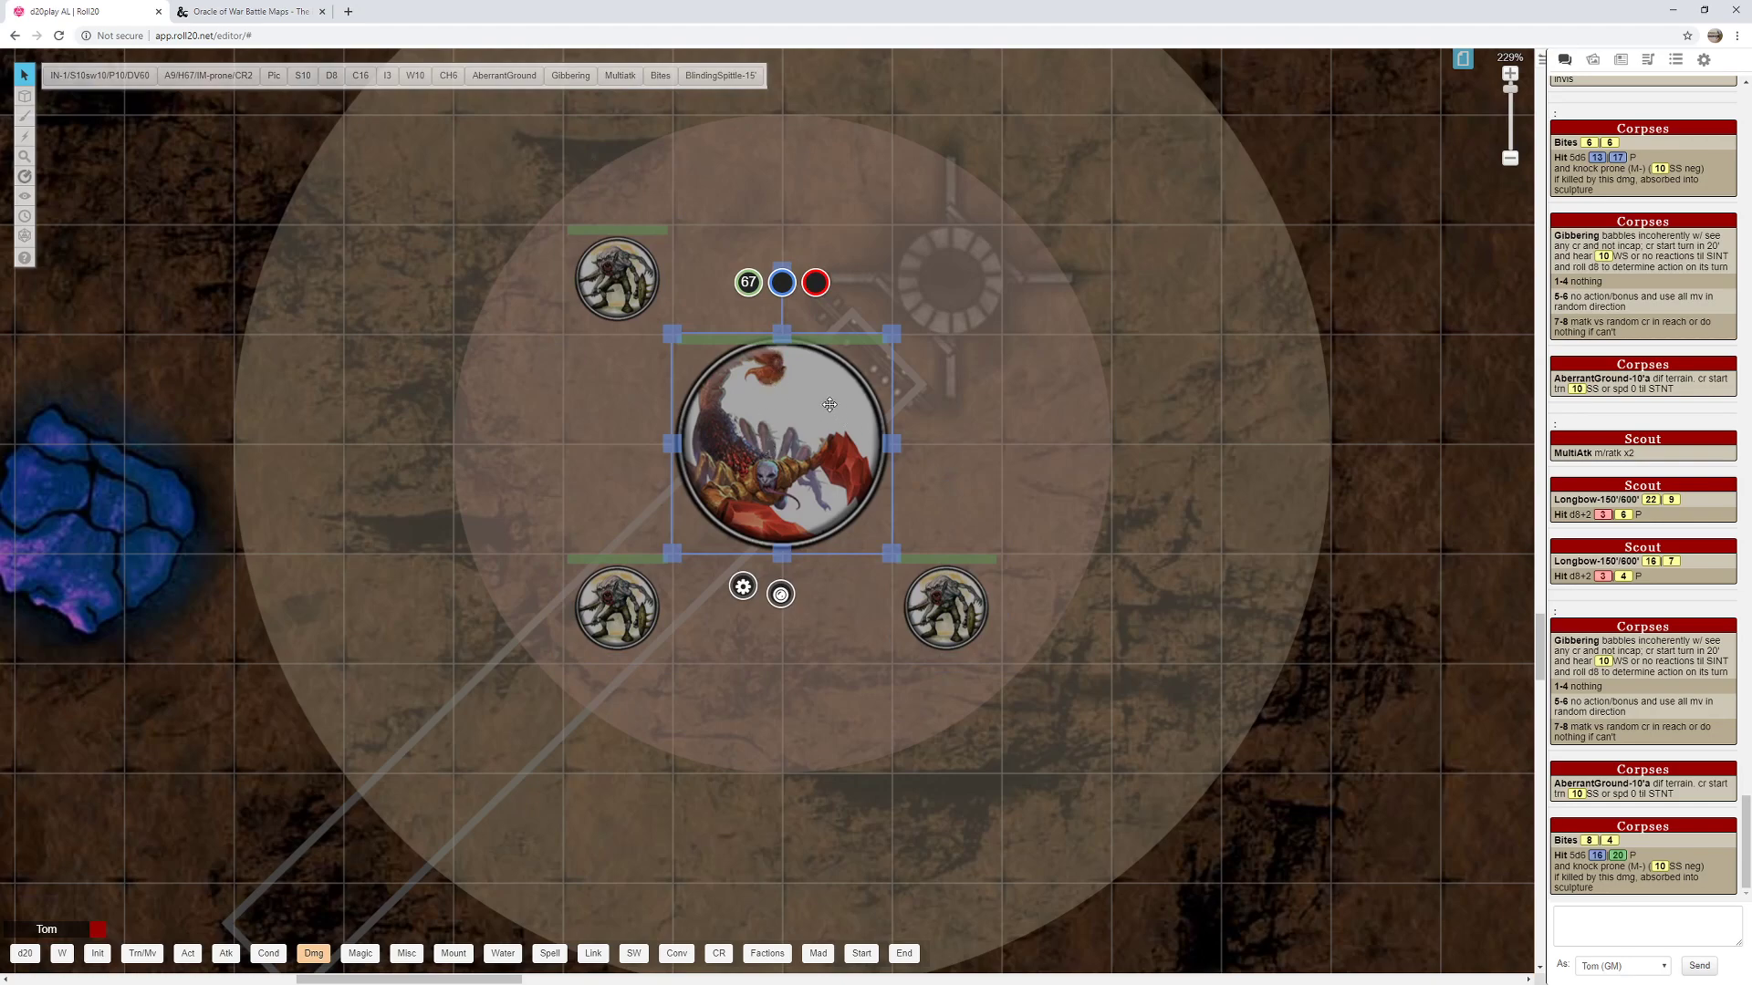
{"action": "mouse_move", "coordinate": [969, 324]}
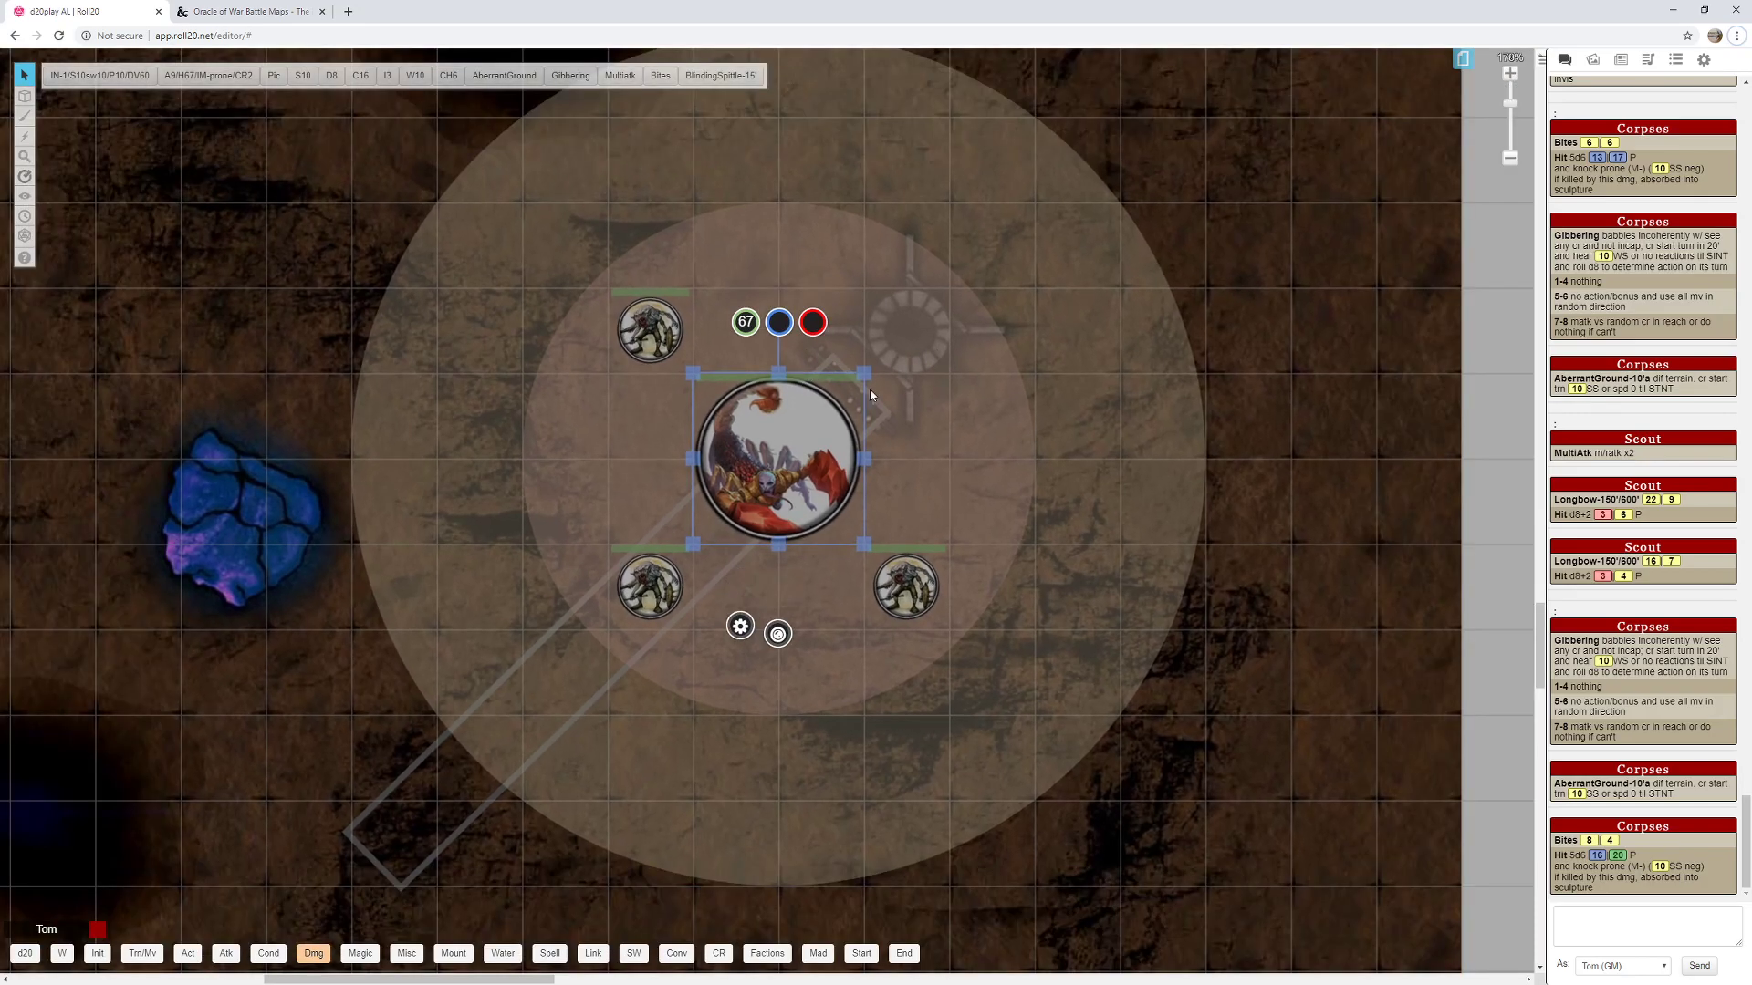
{"action": "mouse_move", "coordinate": [842, 369]}
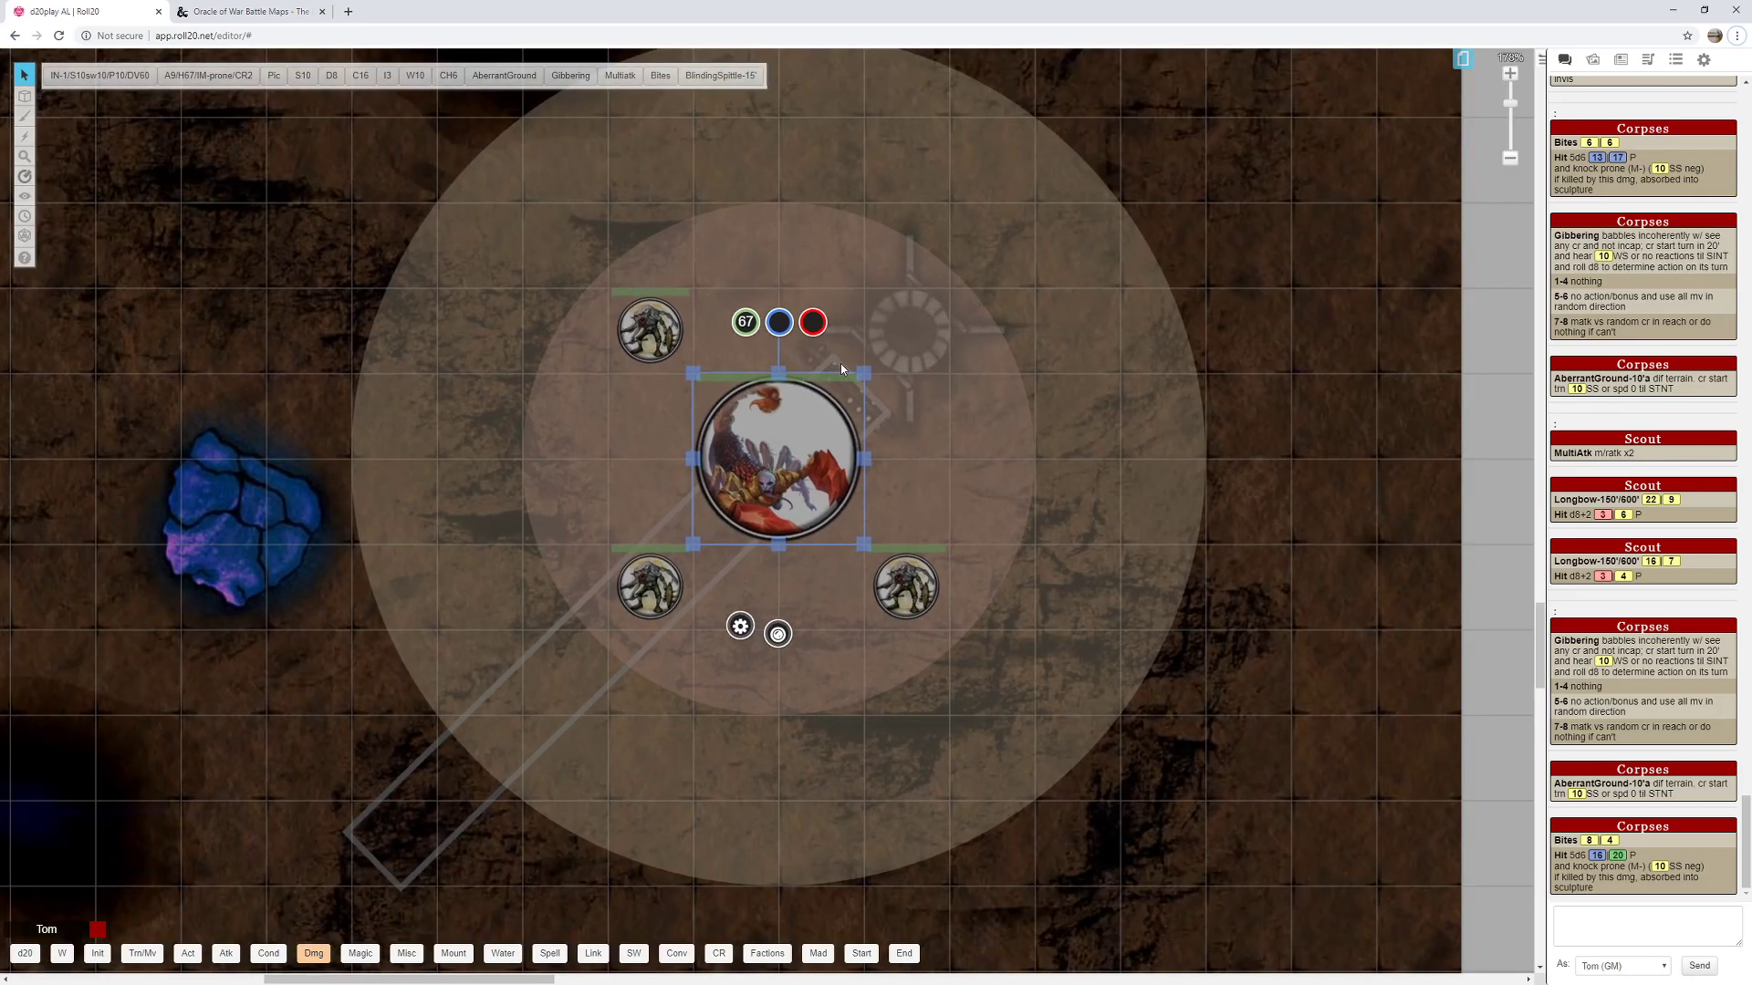
{"action": "mouse_move", "coordinate": [926, 296]}
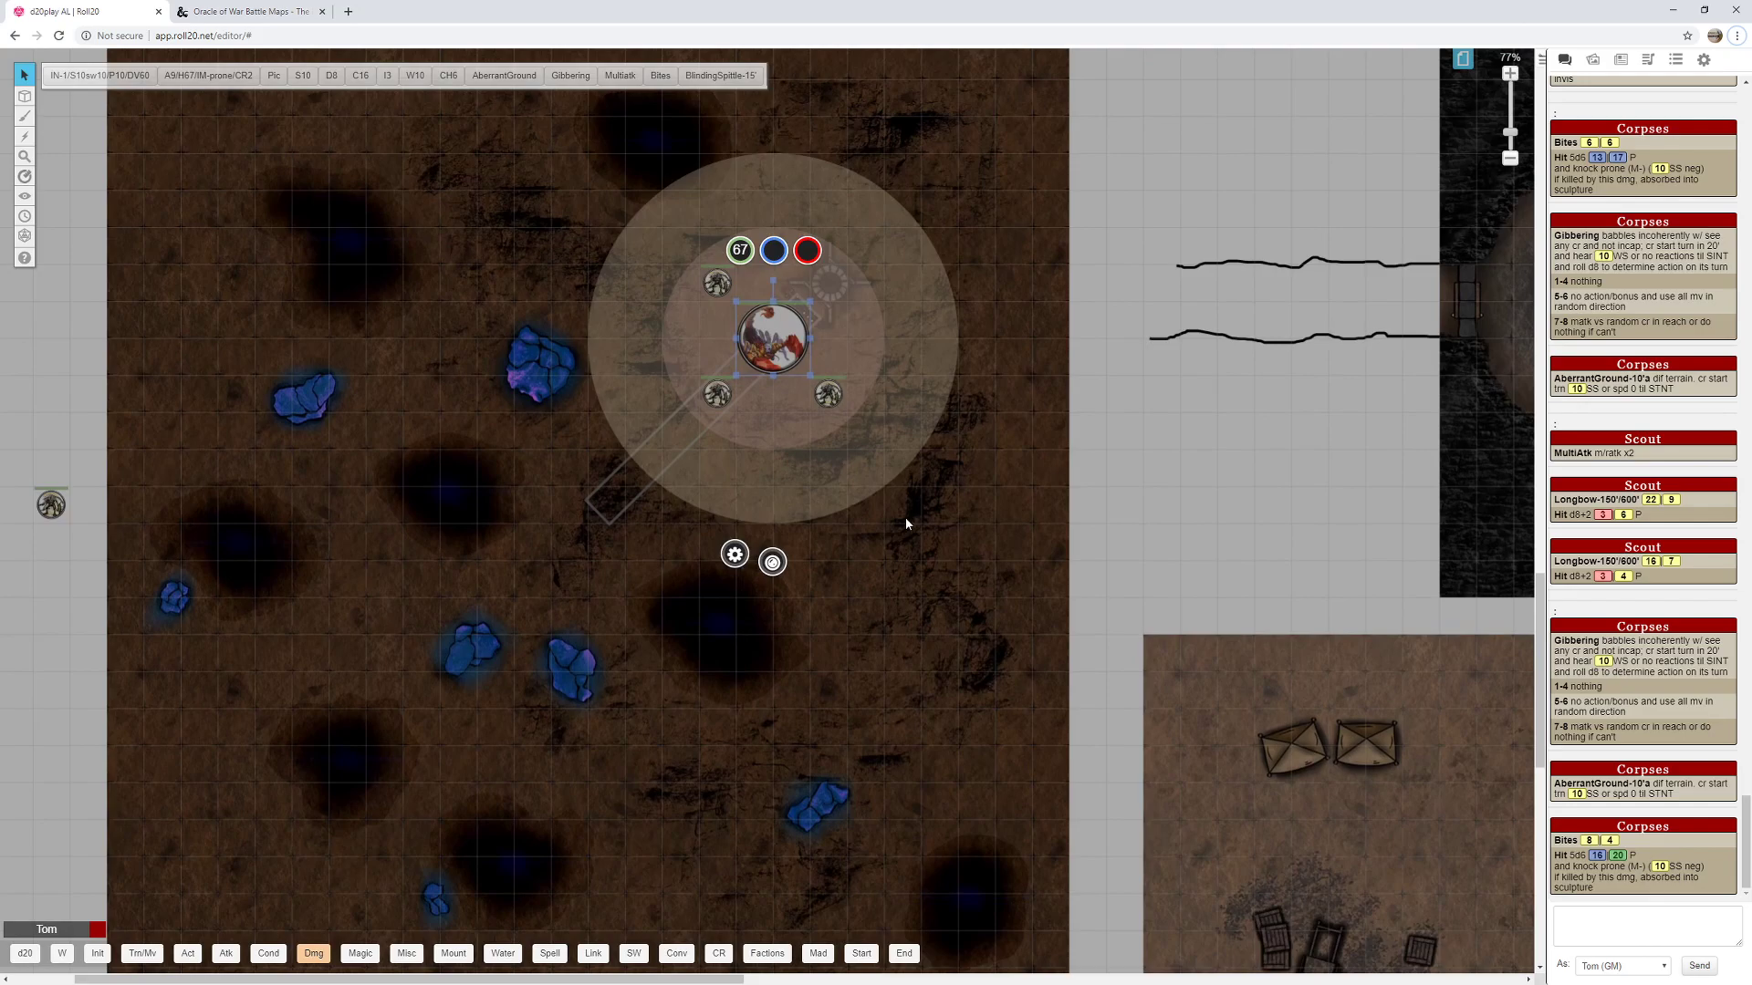
{"action": "mouse_move", "coordinate": [911, 548]}
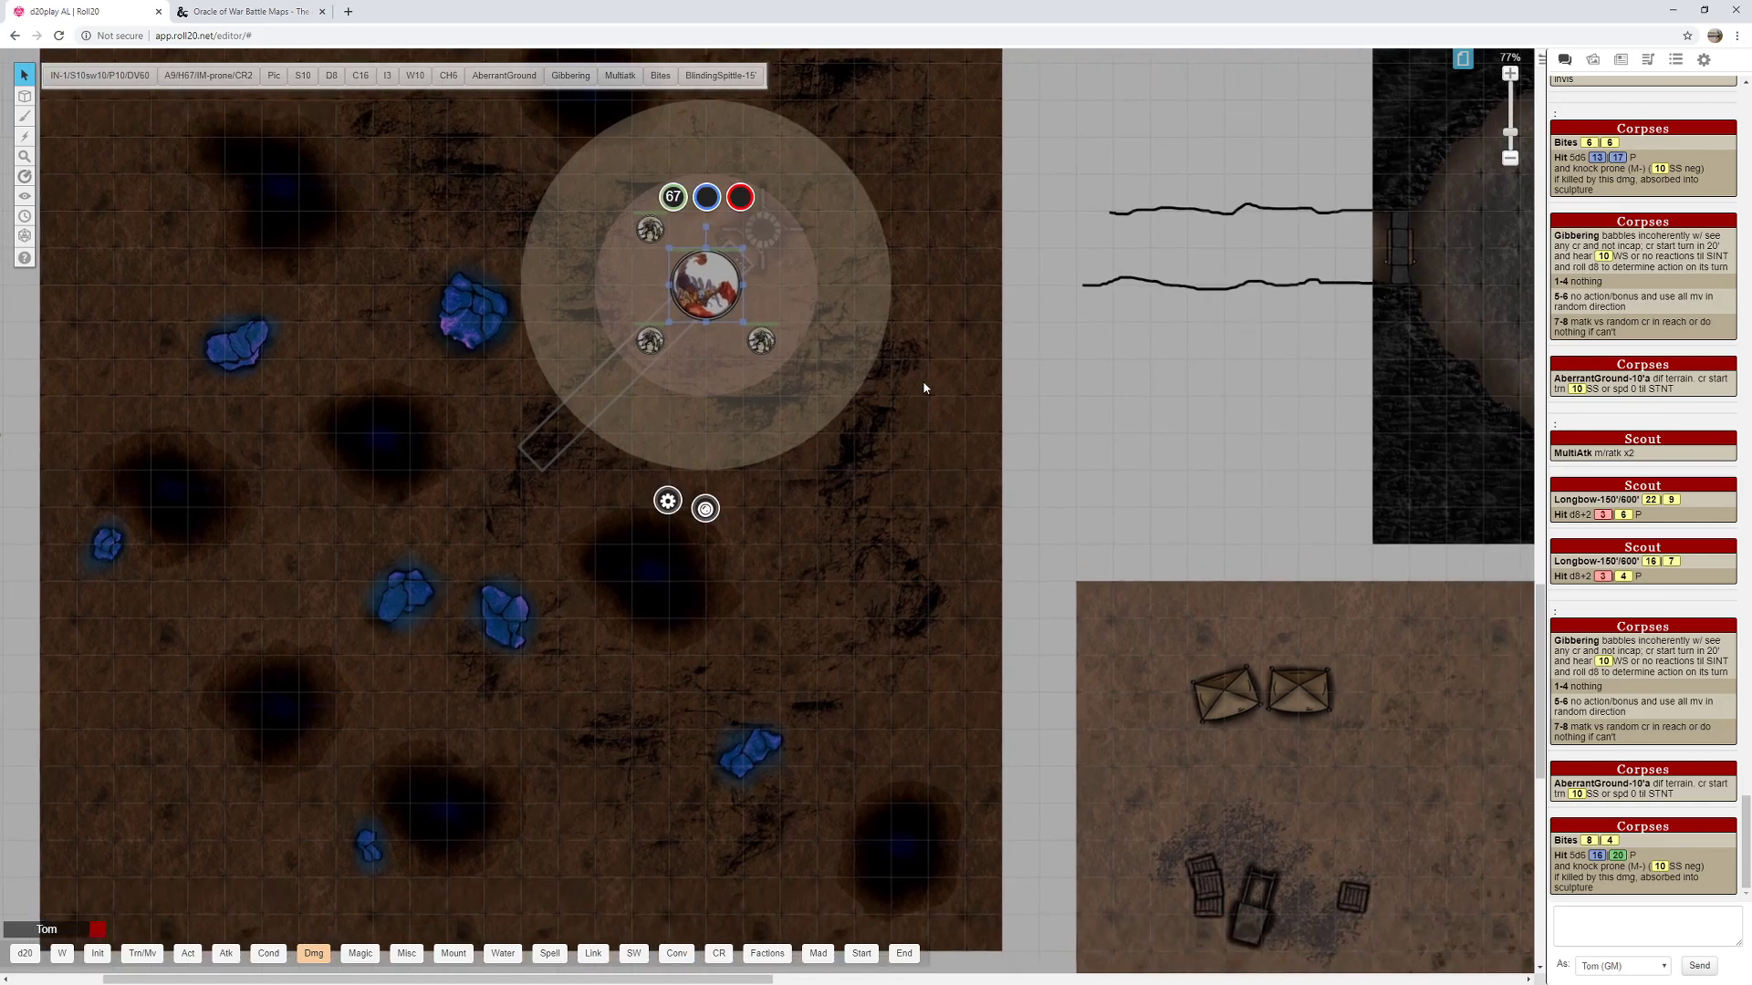
{"action": "mouse_move", "coordinate": [811, 322]}
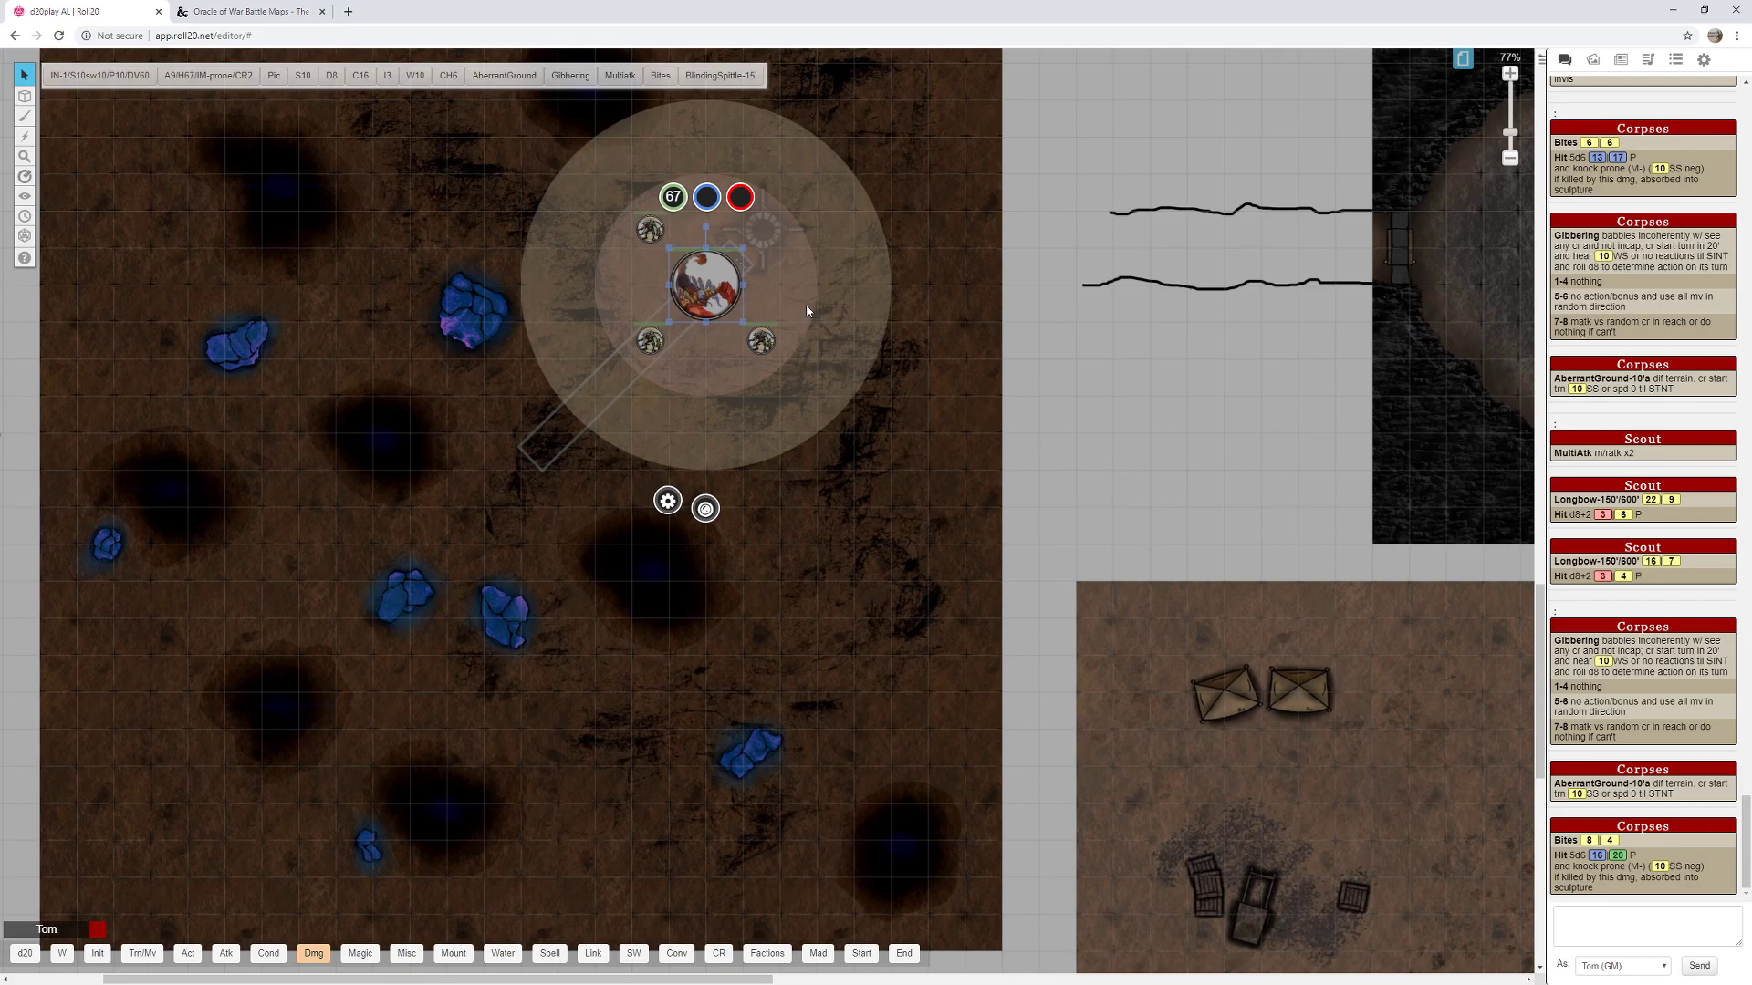
{"action": "mouse_move", "coordinate": [810, 304]}
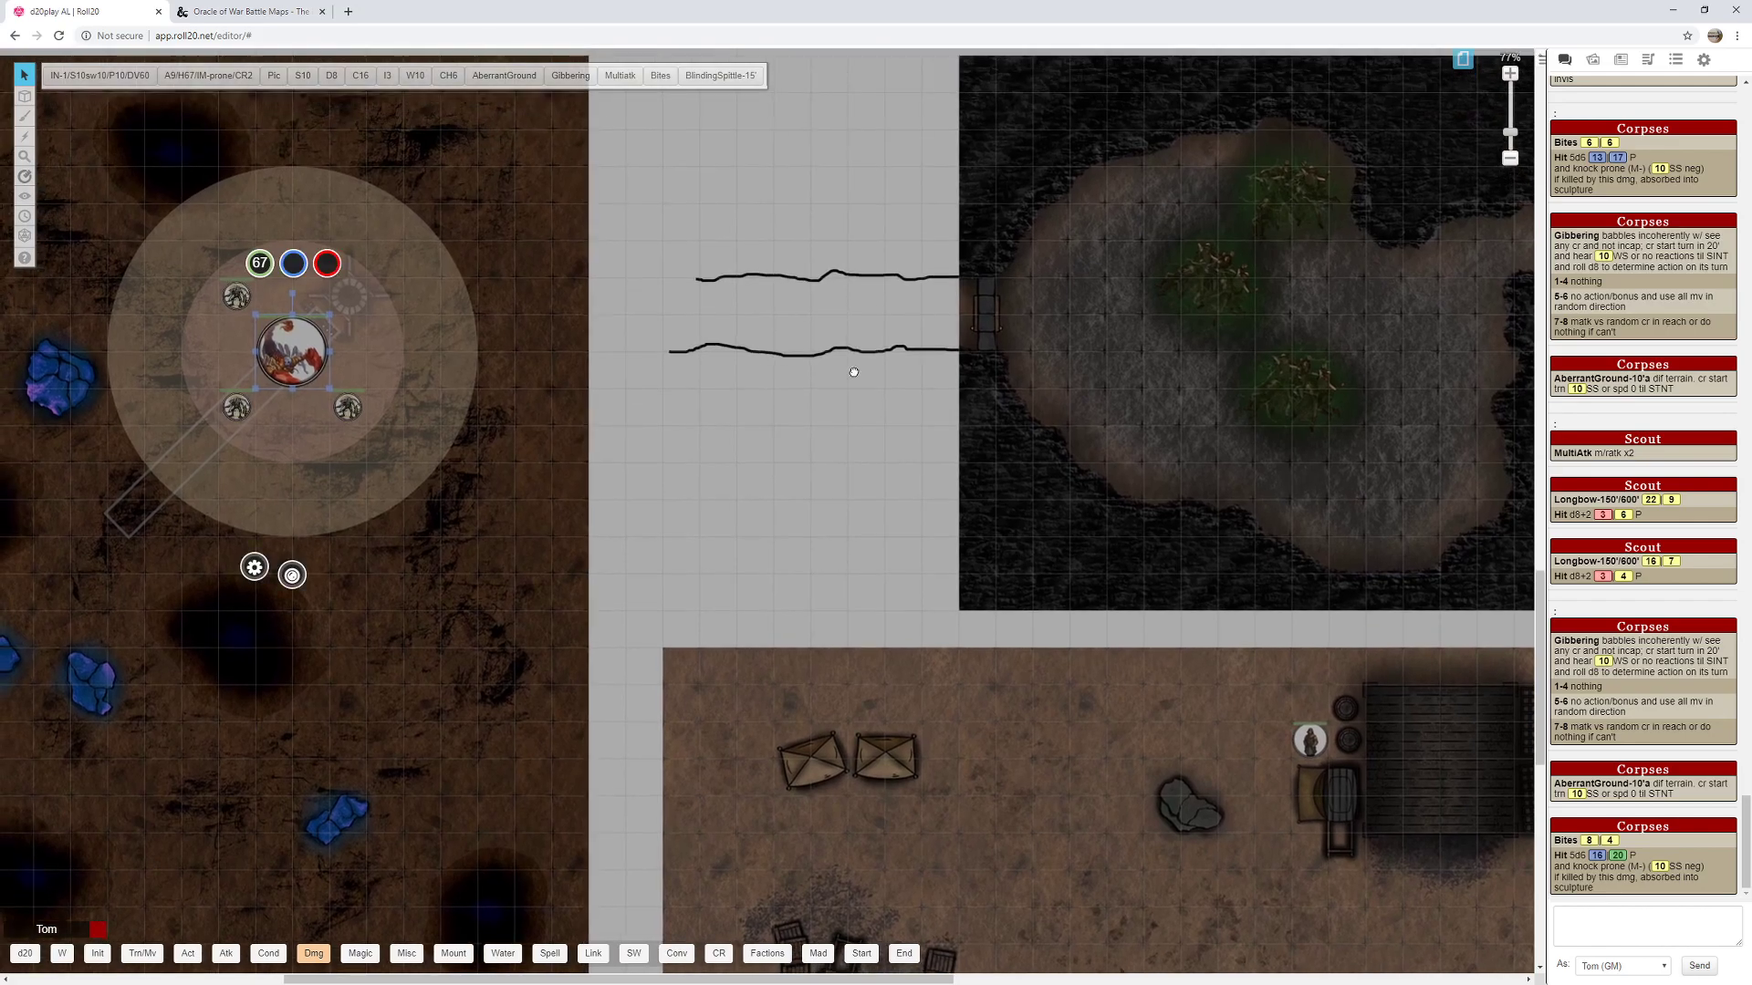
{"action": "mouse_move", "coordinate": [856, 376]}
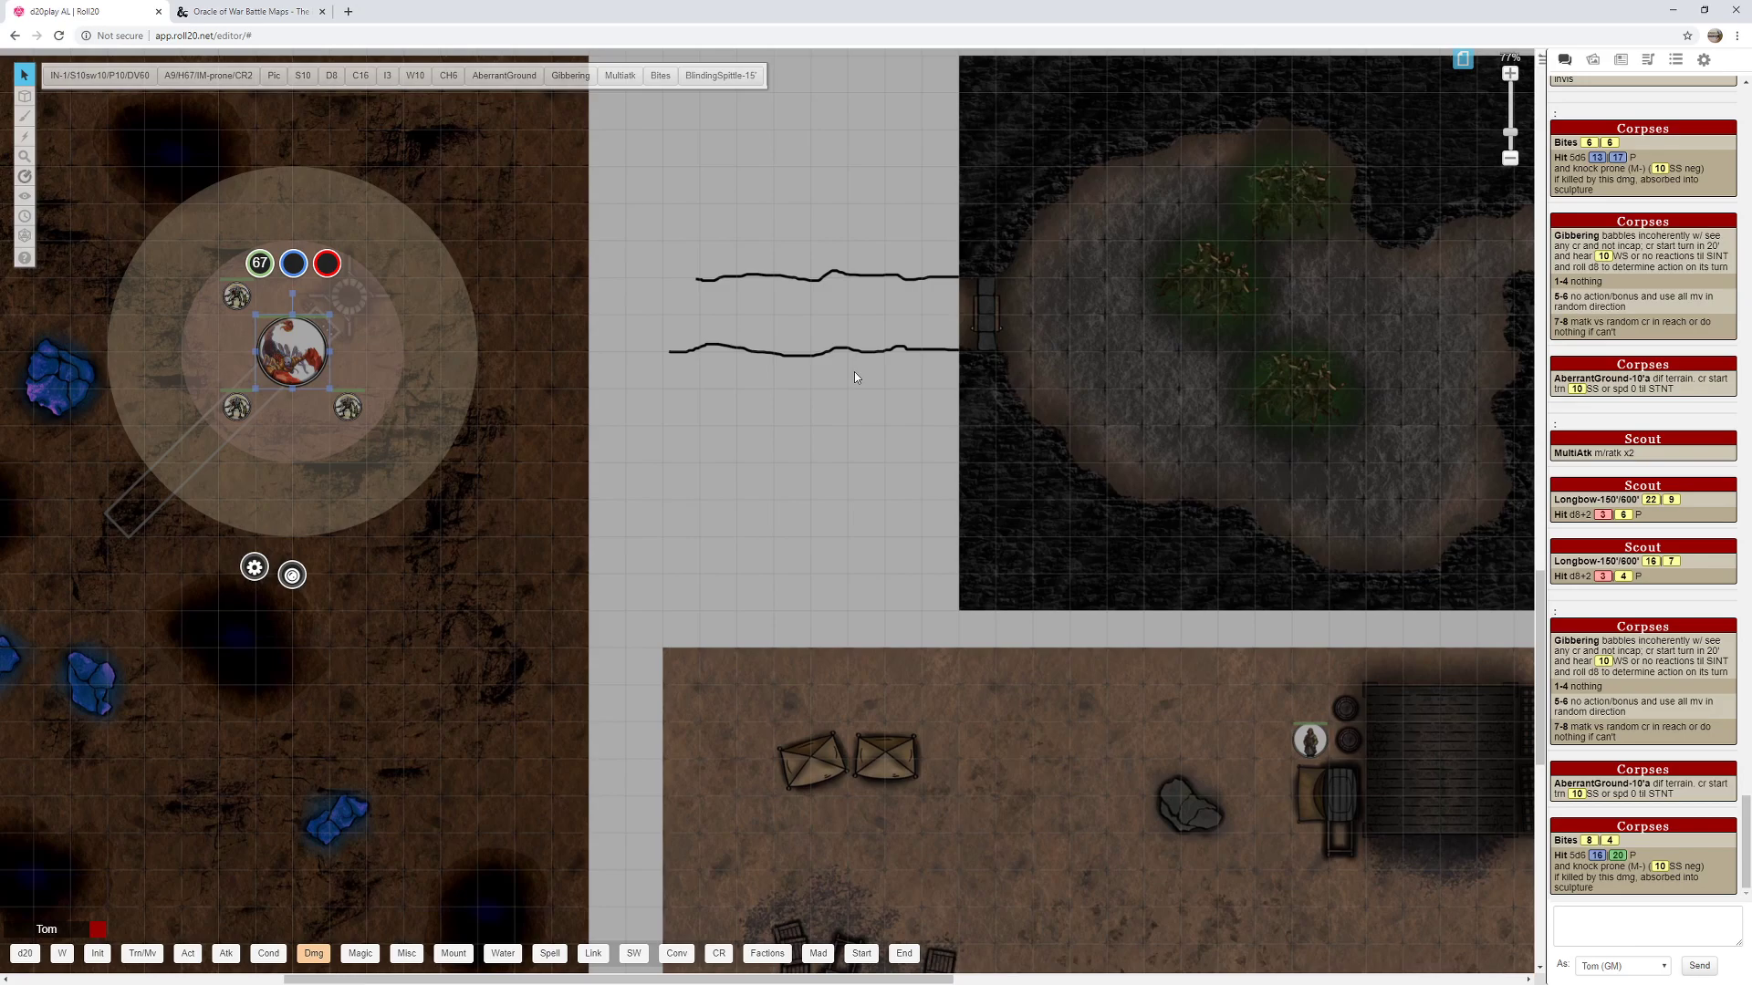
{"action": "mouse_move", "coordinate": [833, 367]}
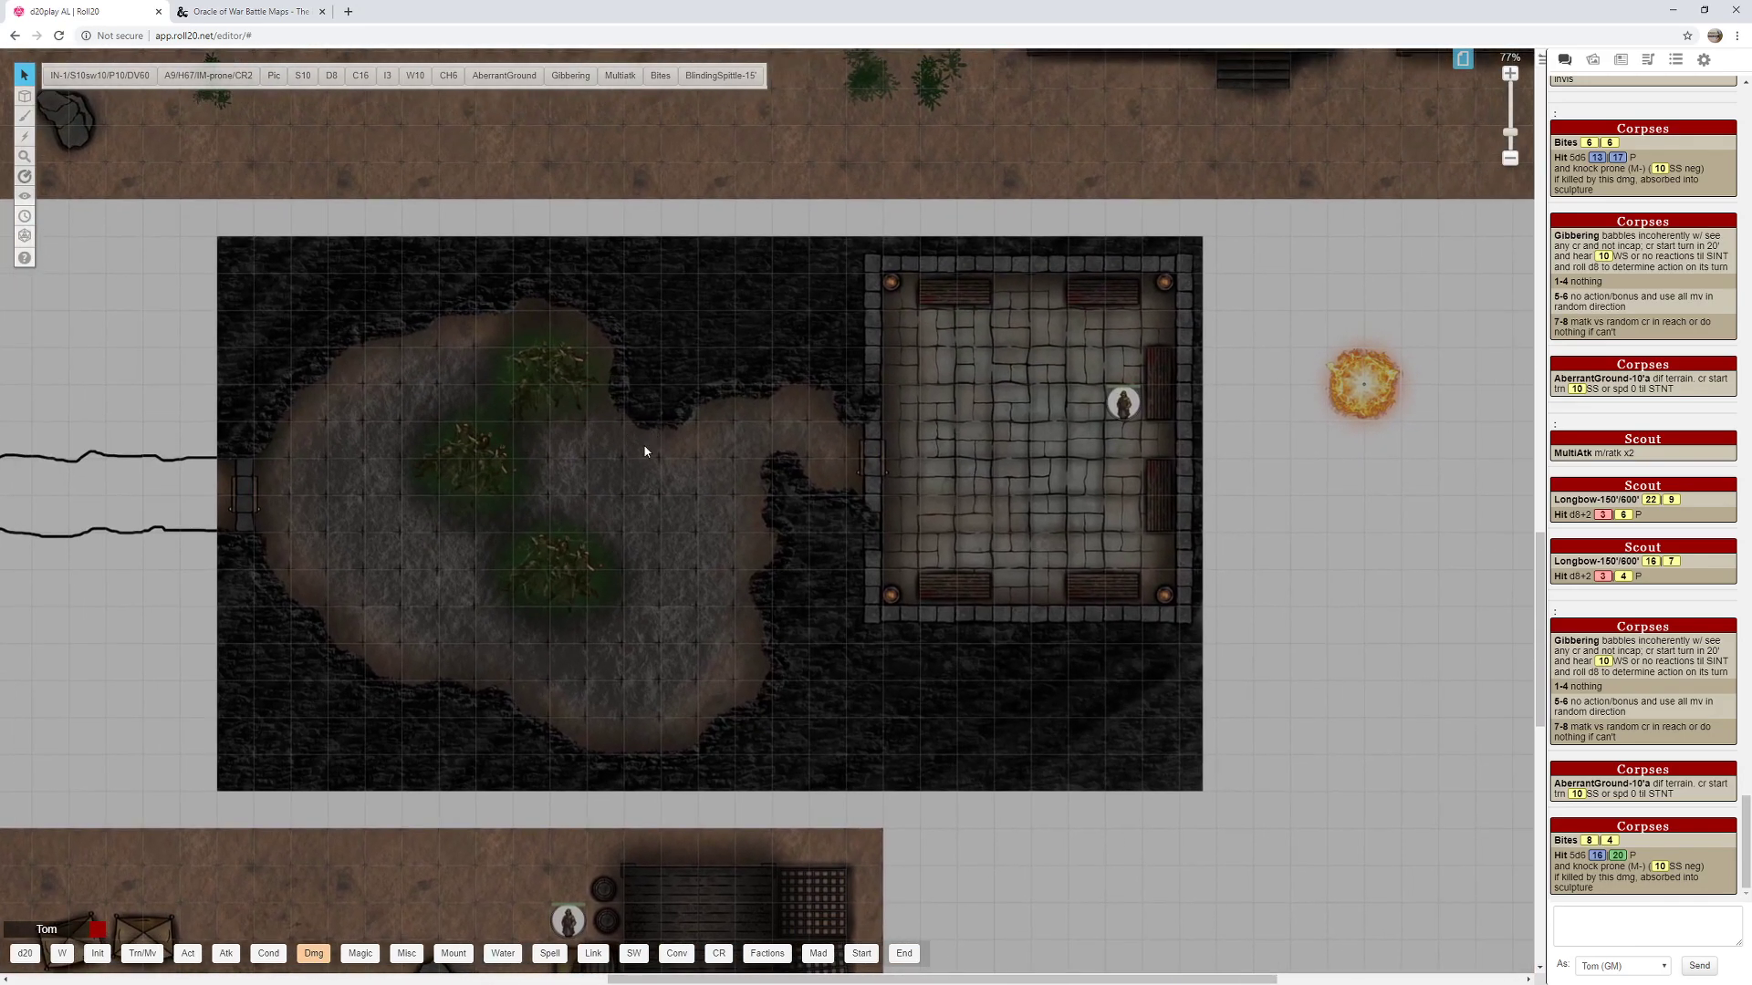
{"action": "mouse_move", "coordinate": [362, 474]}
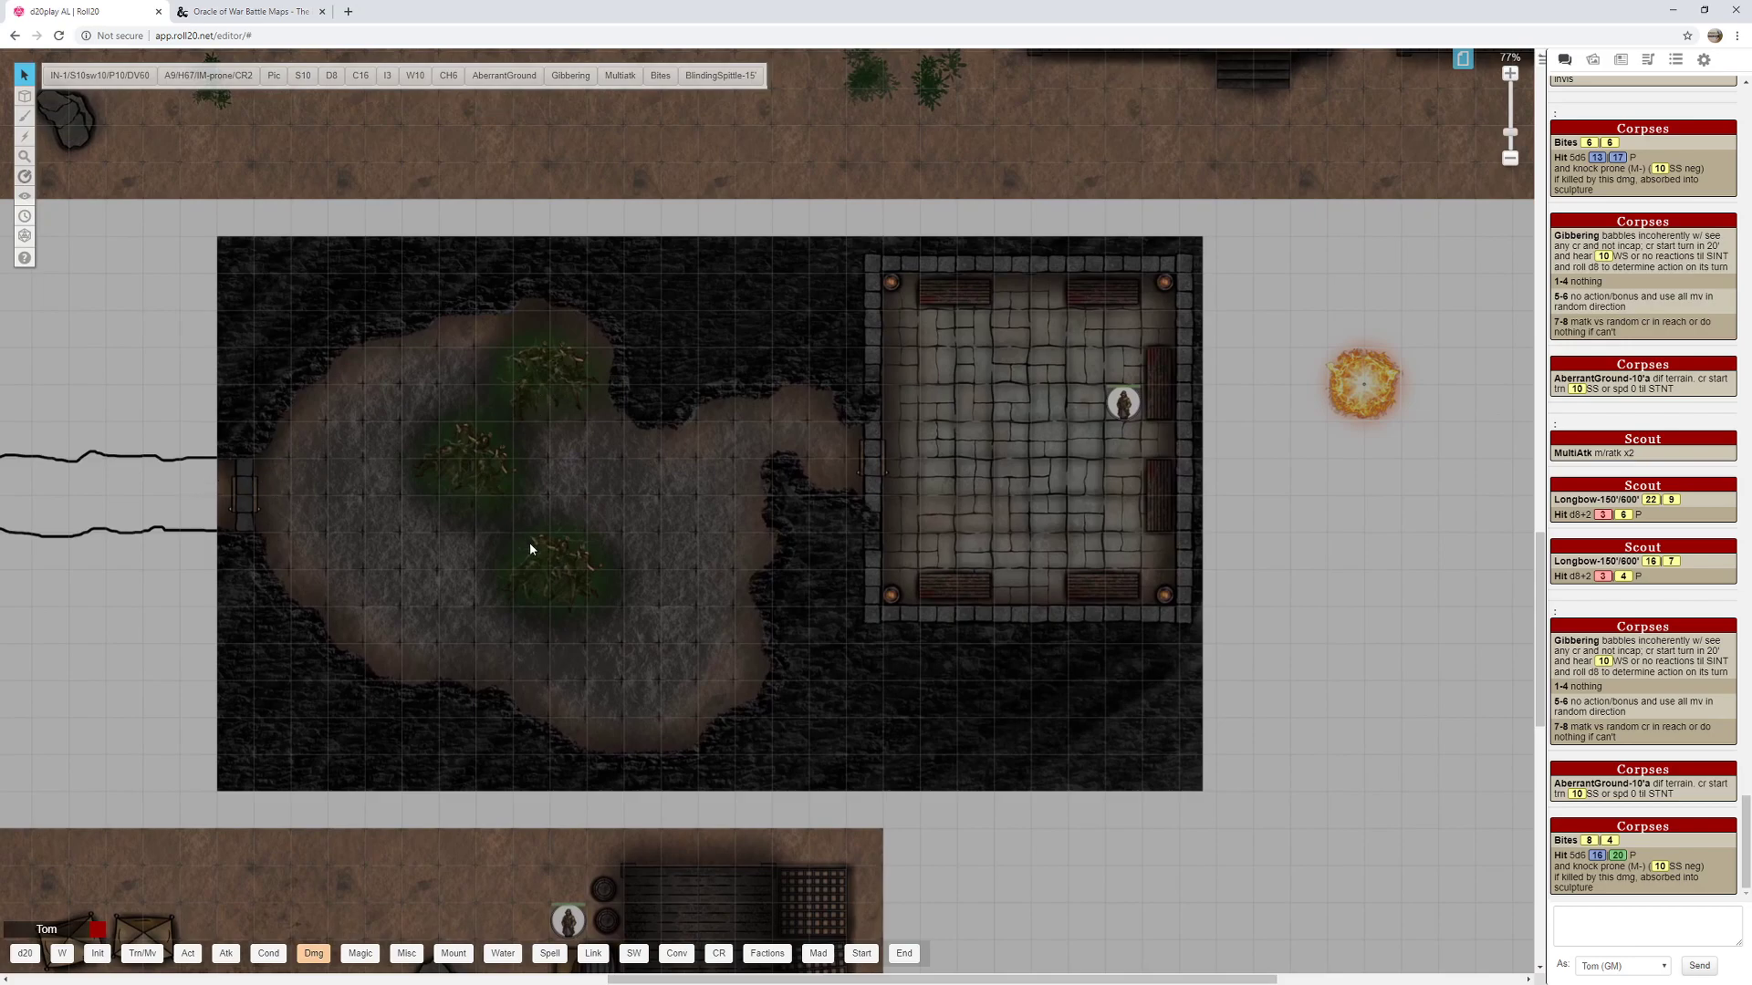
{"action": "mouse_move", "coordinate": [1374, 384]}
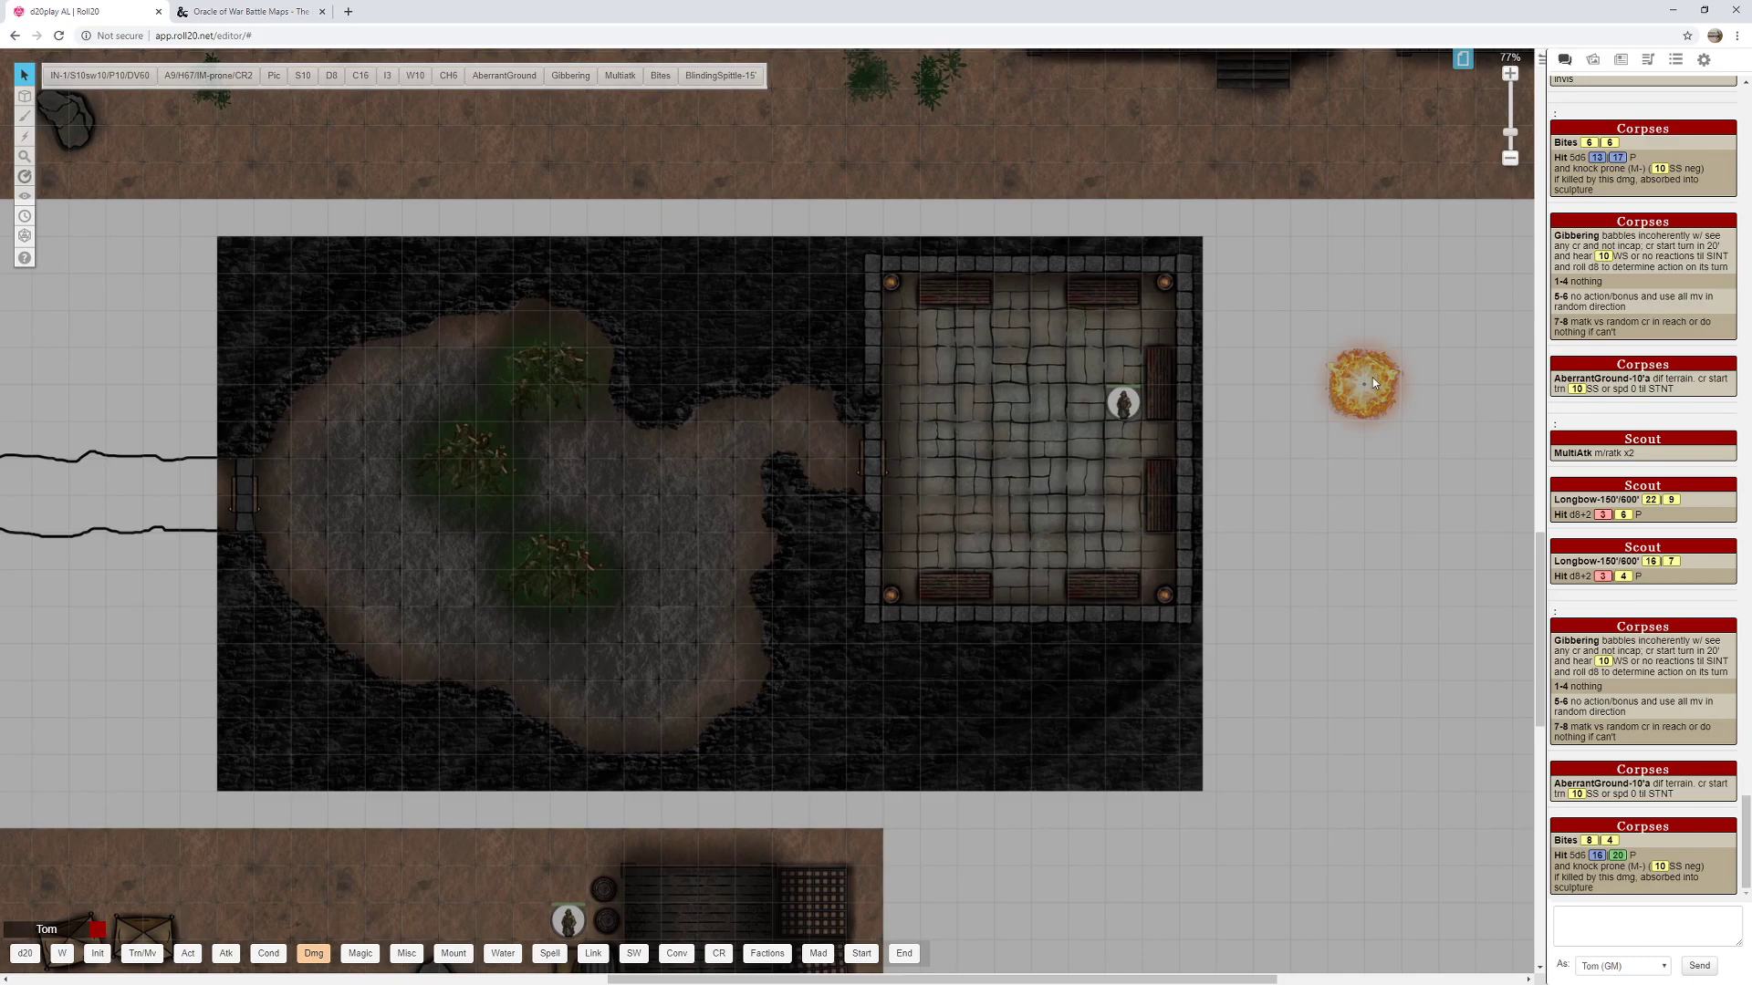
Drag the fire effect token onto the cave floor and adjust its position.
{"action": "left_click_drag", "start_coordinate": [1359, 379], "coordinate": [588, 378]}
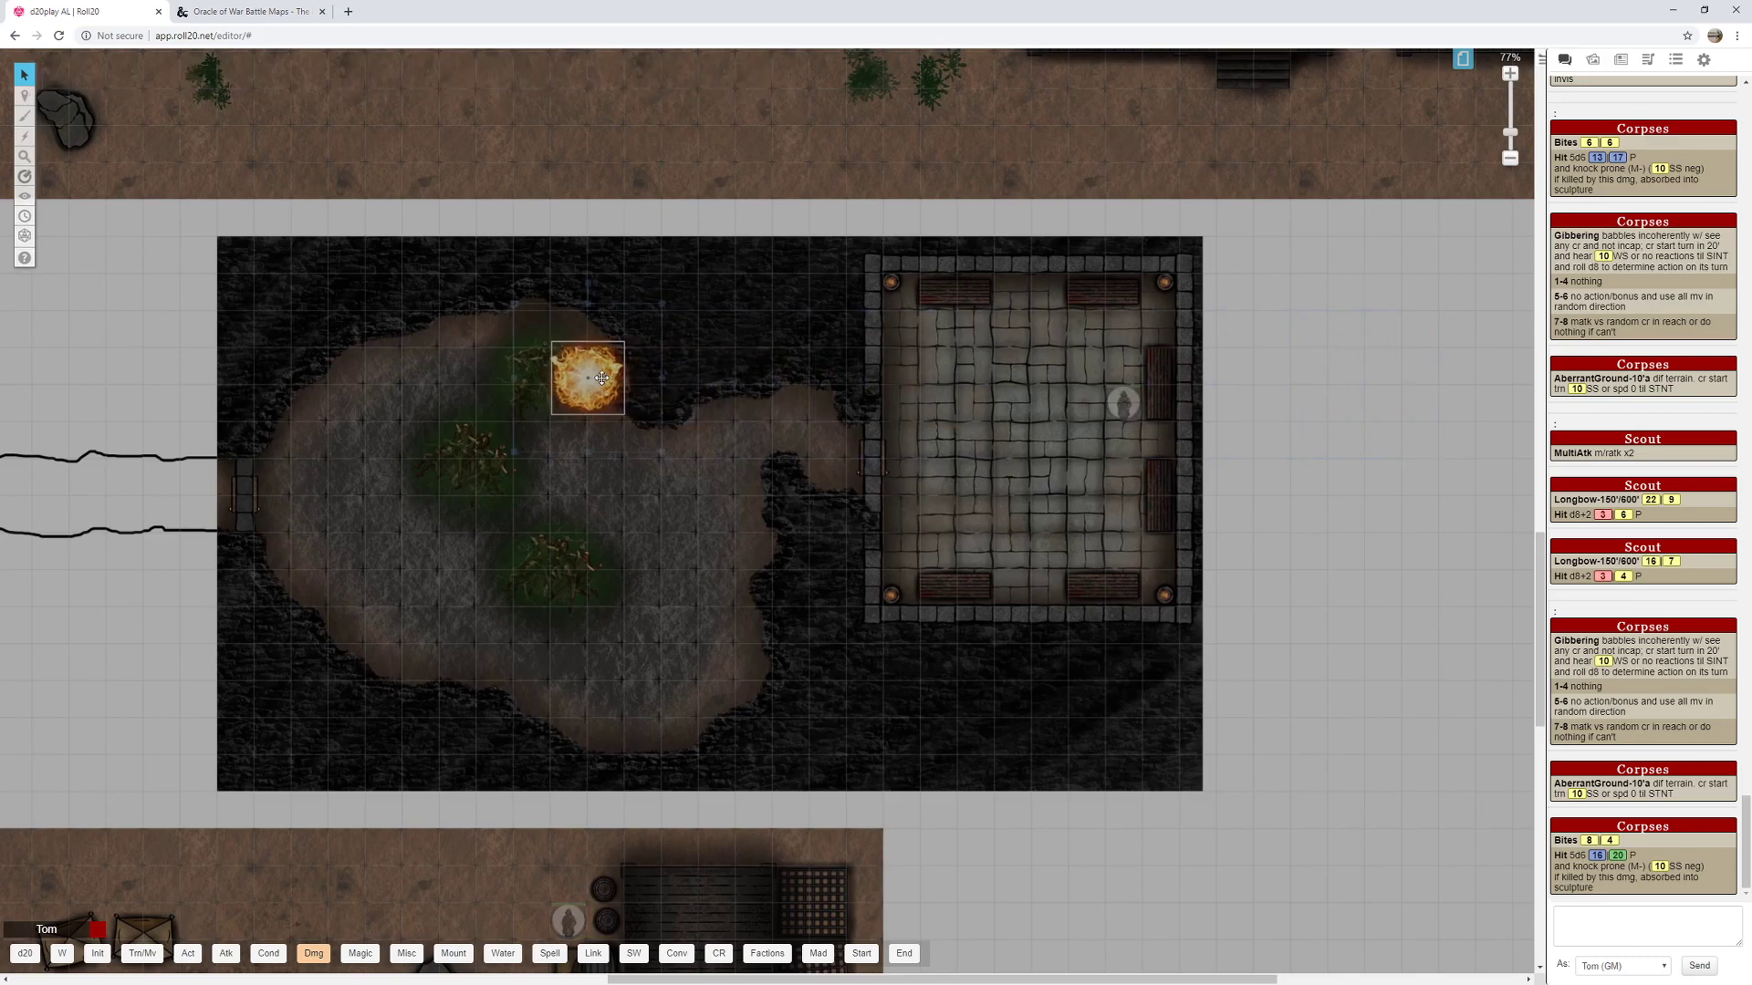
{"action": "left_click_drag", "start_coordinate": [589, 377], "coordinate": [562, 388]}
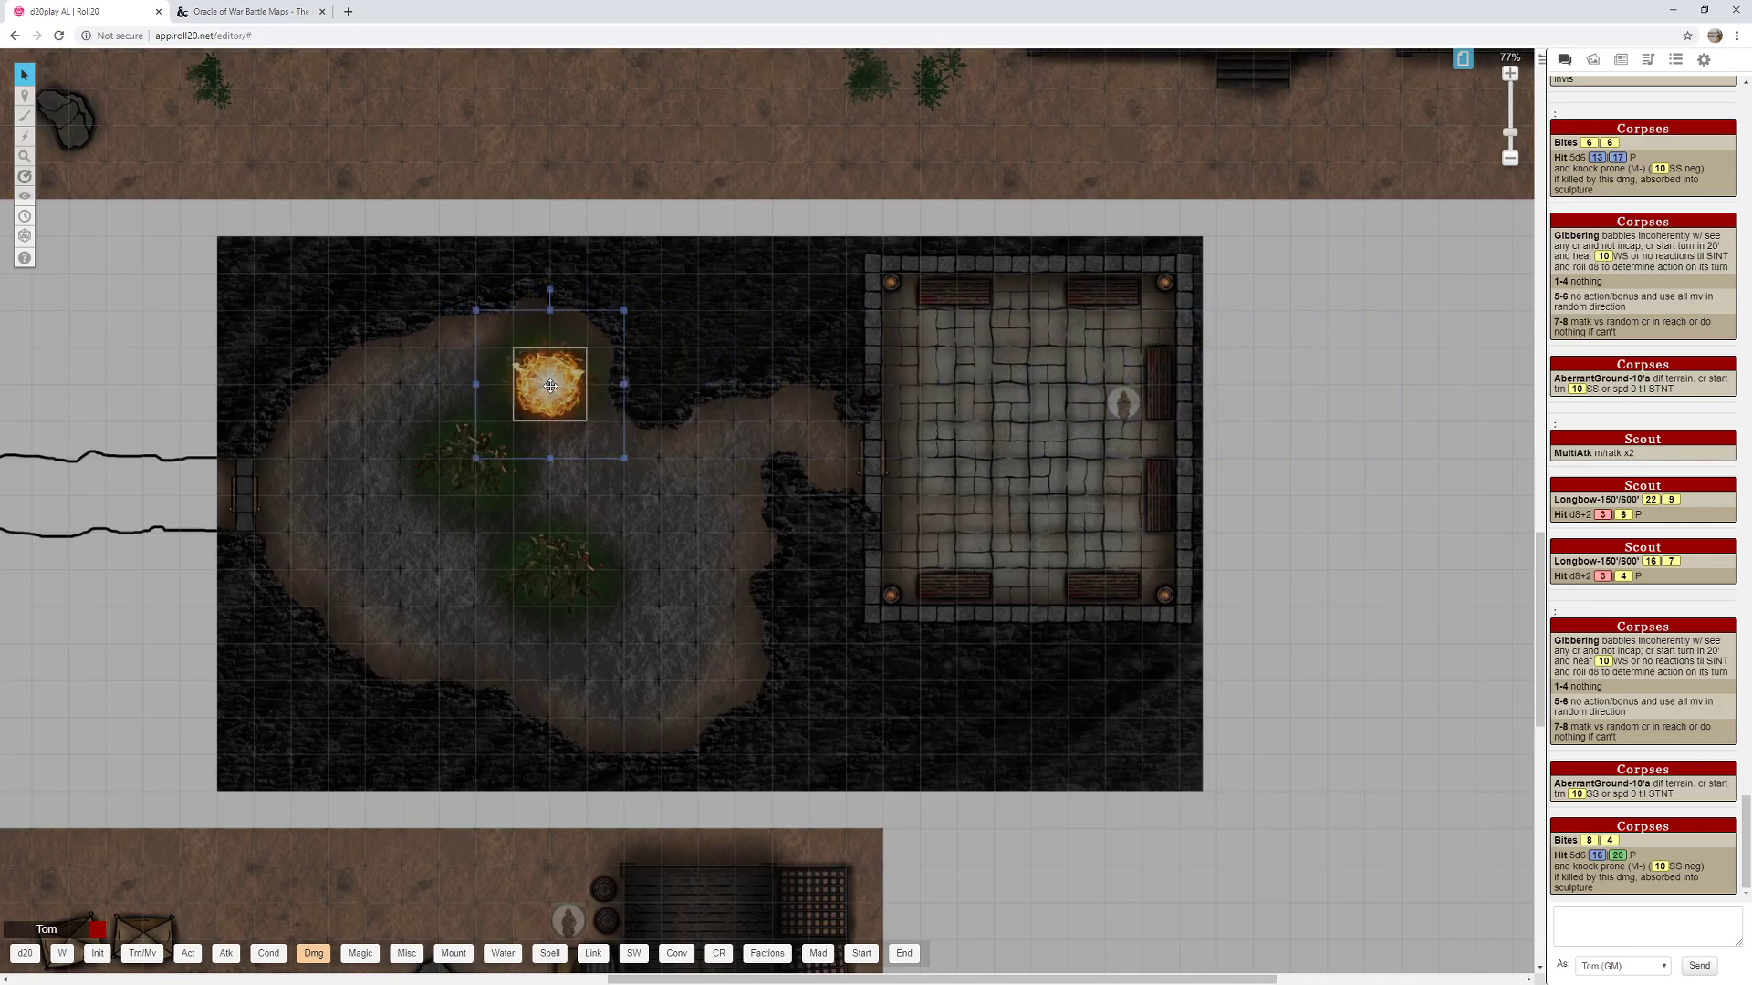
{"action": "mouse_move", "coordinate": [886, 442]}
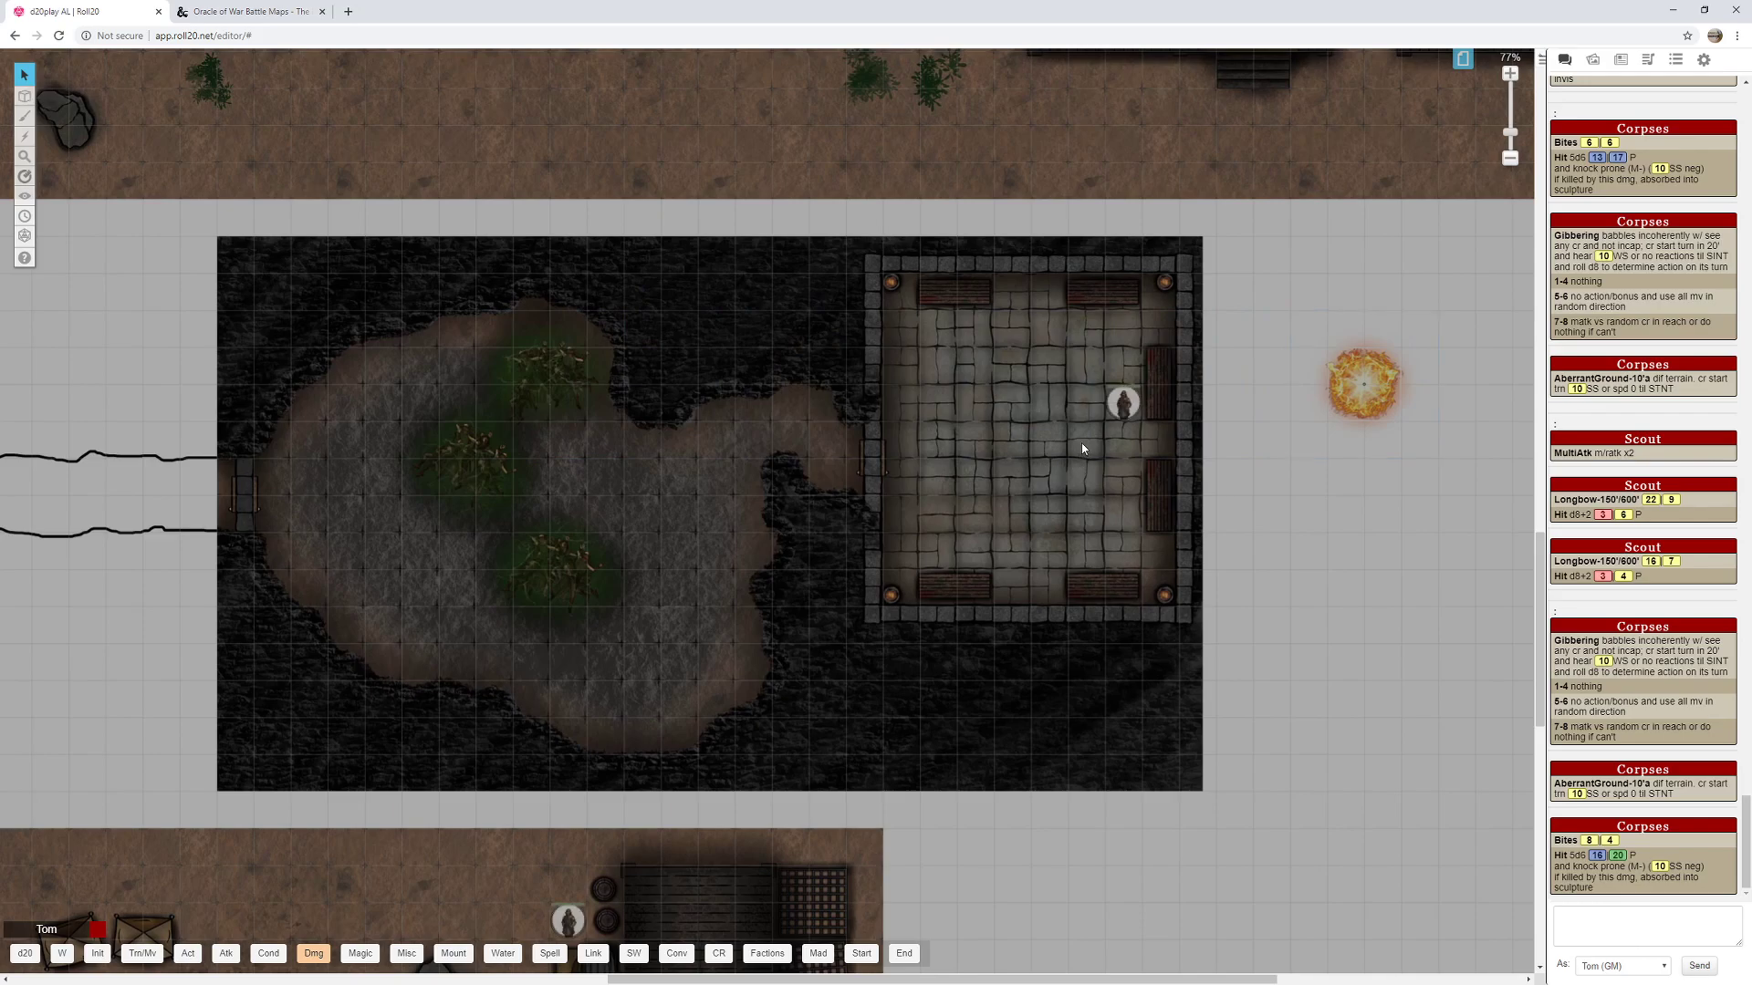
{"action": "mouse_move", "coordinate": [1080, 442]}
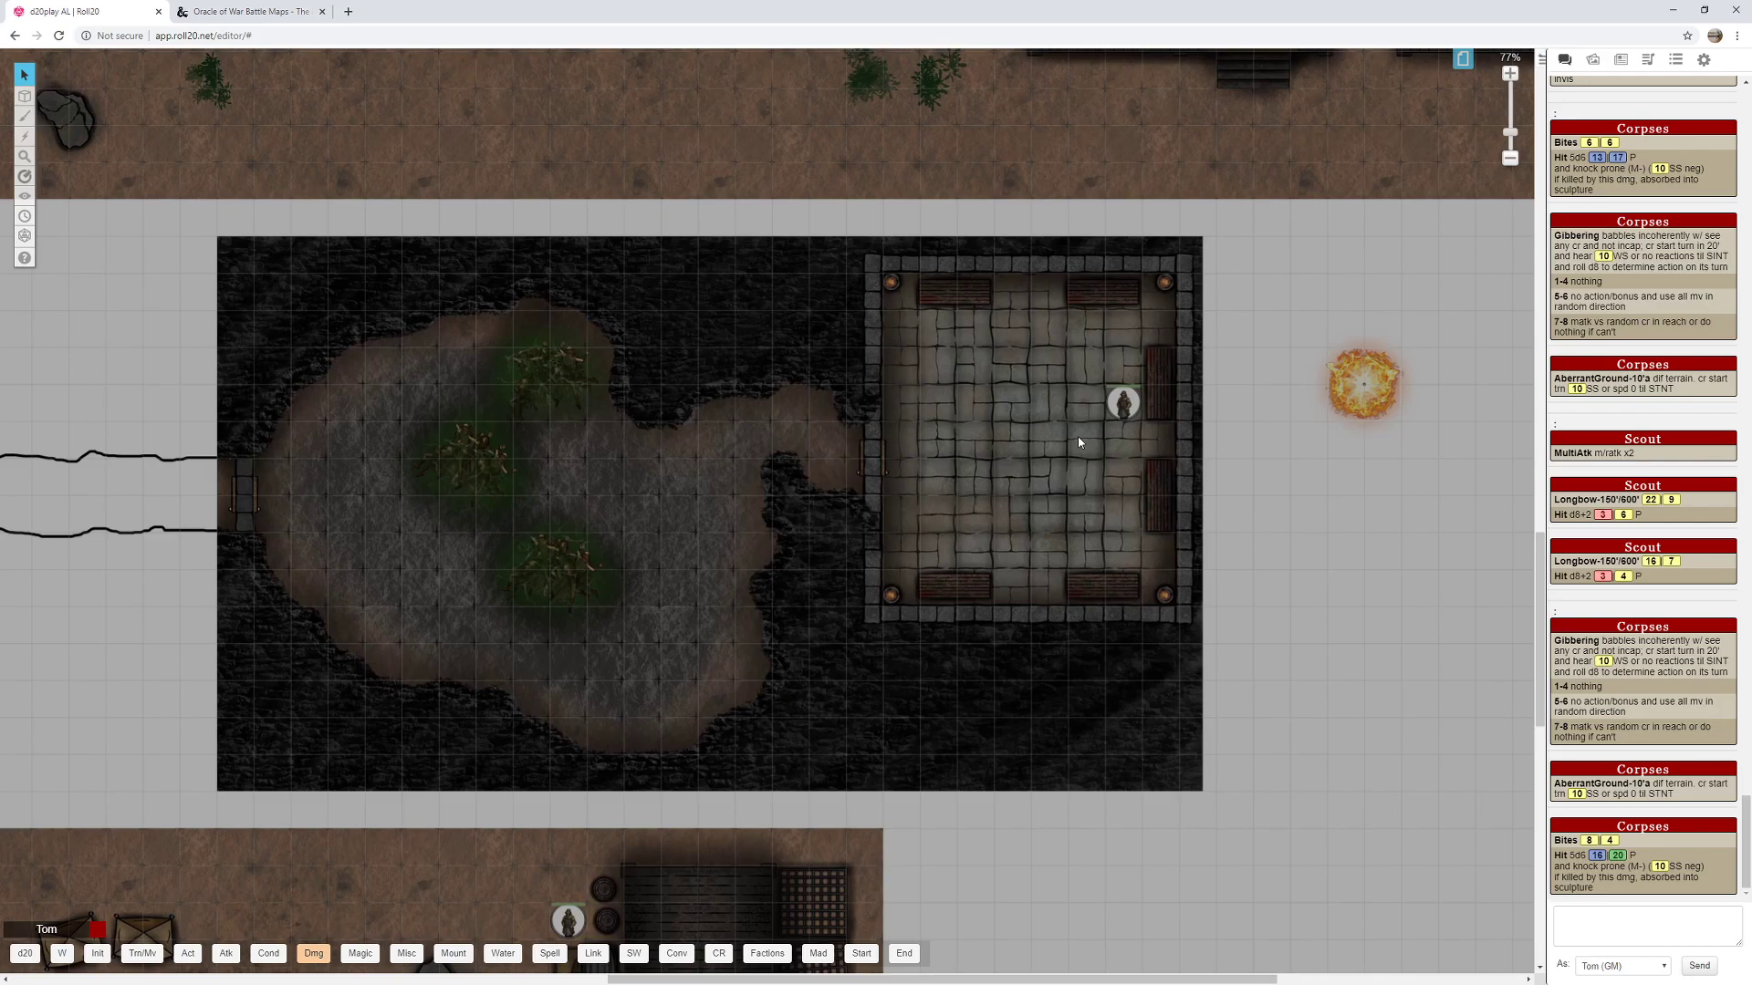
{"action": "mouse_move", "coordinate": [1042, 383]}
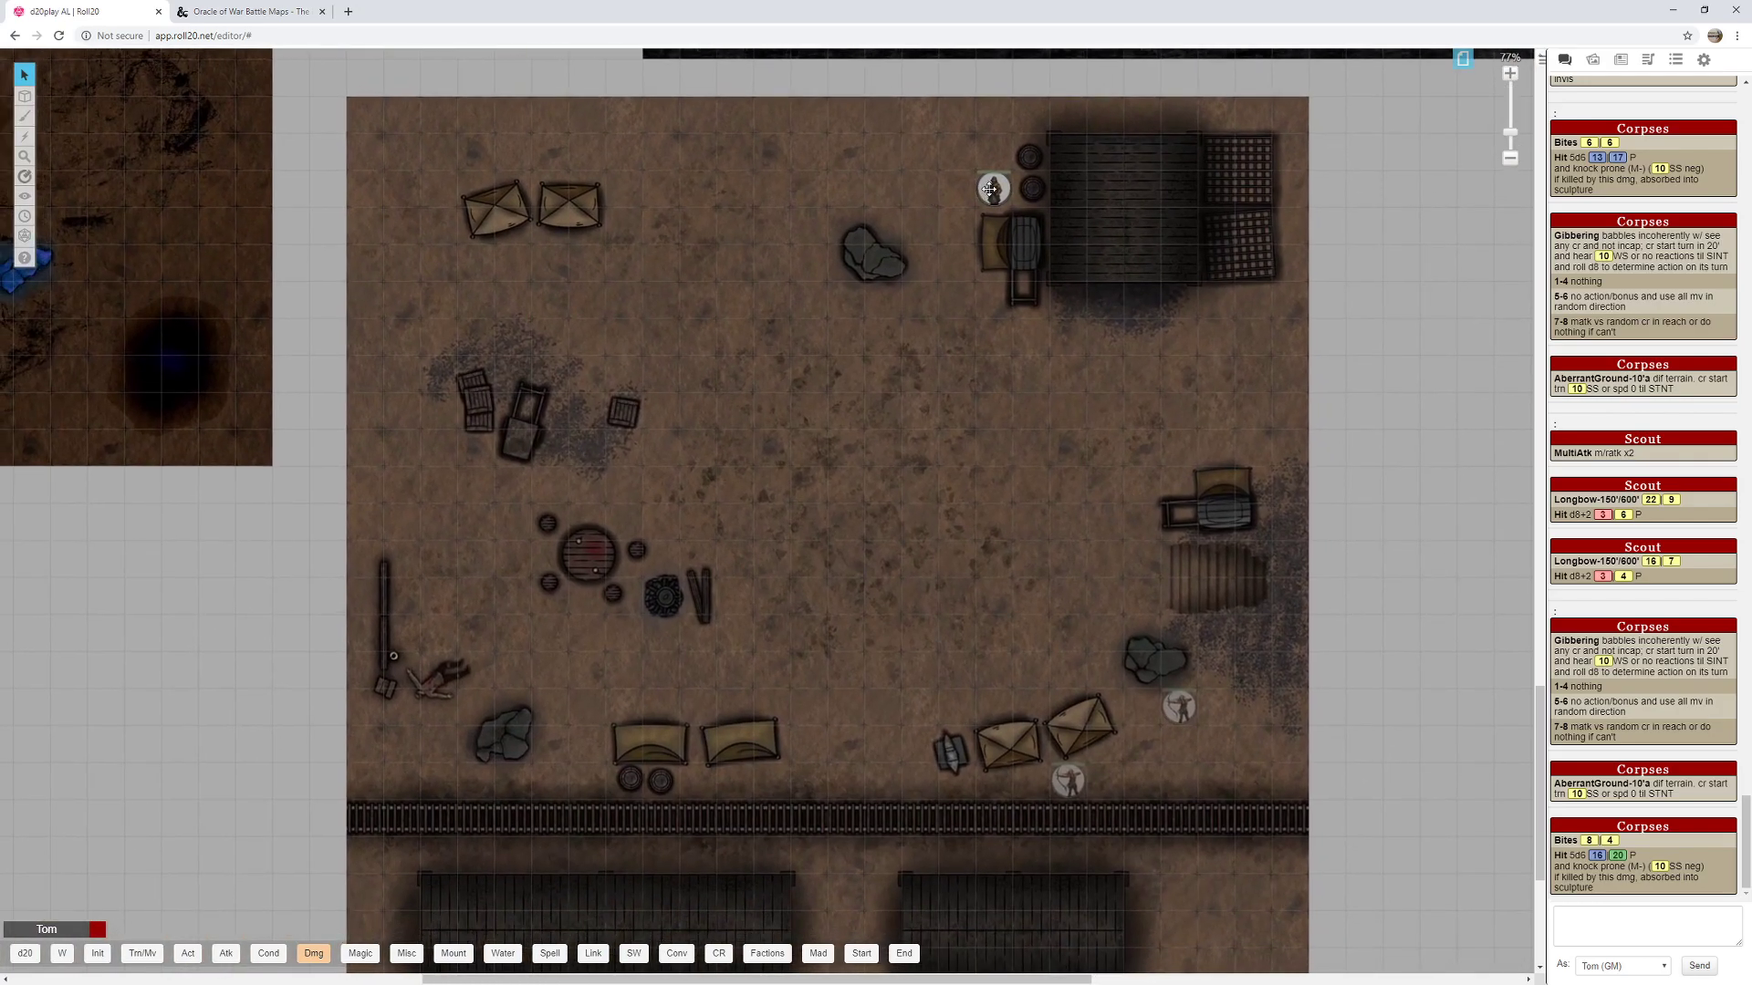
Select the scout token by the northern building on the desert camp map.
{"action": "left_click", "coordinate": [992, 189]}
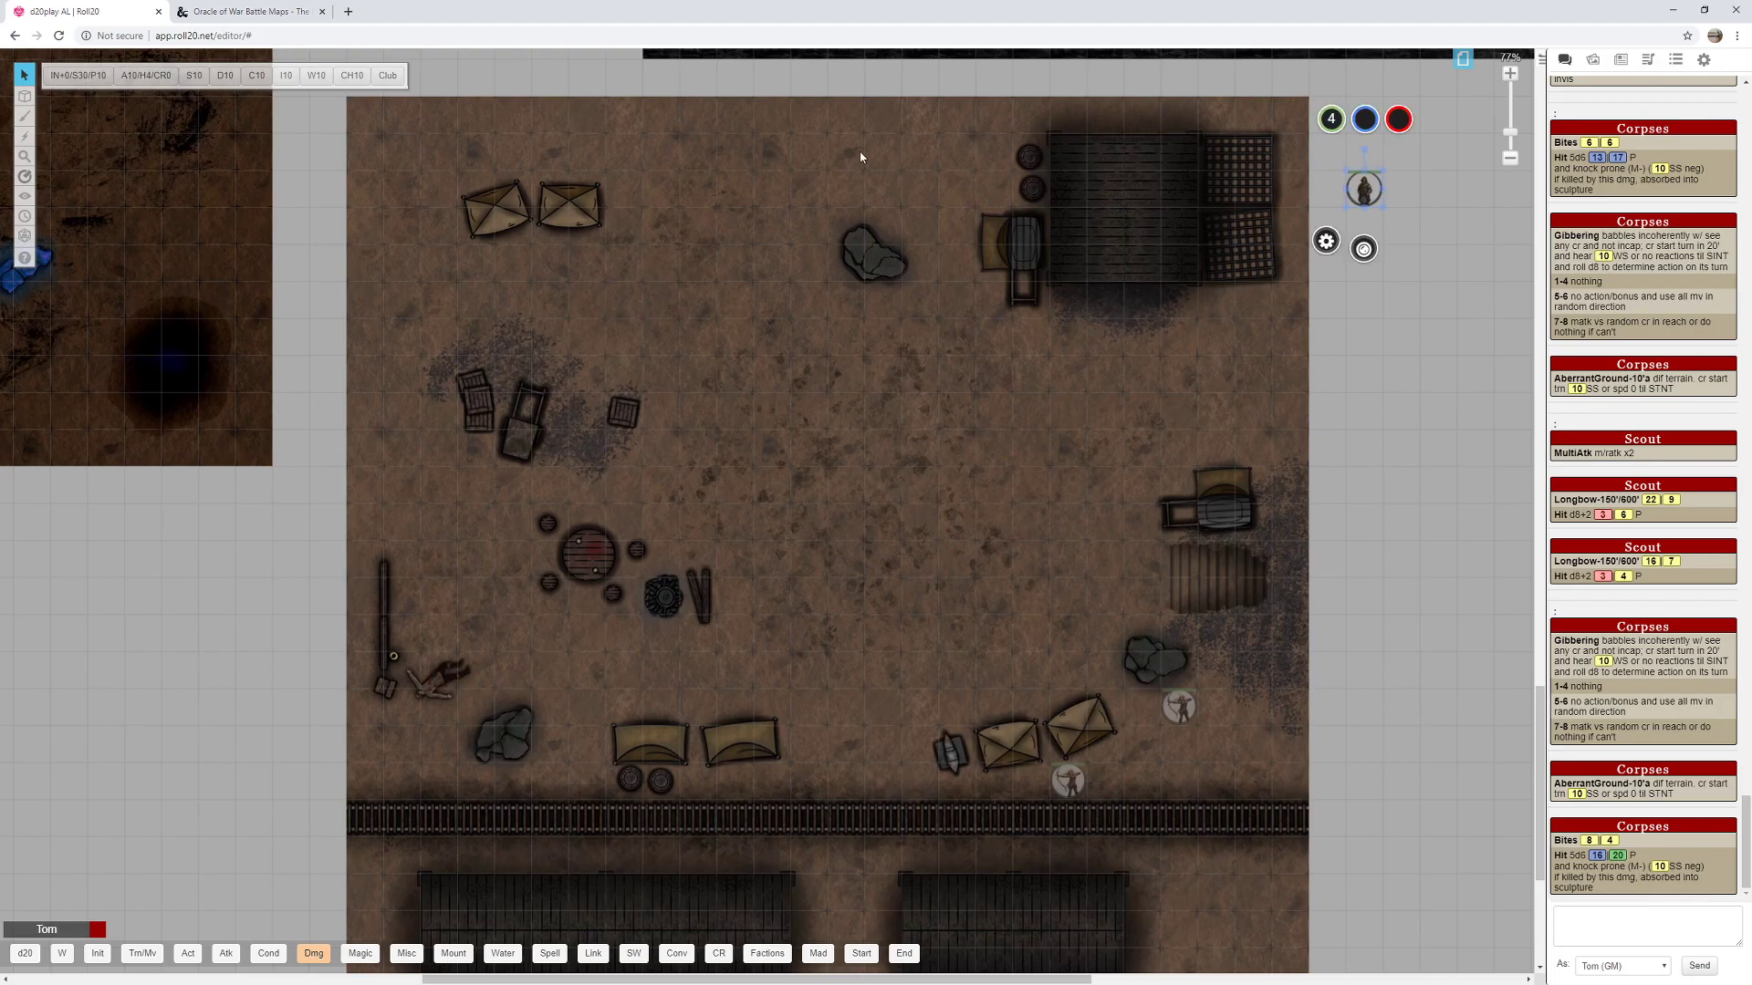
{"action": "mouse_move", "coordinate": [771, 115]}
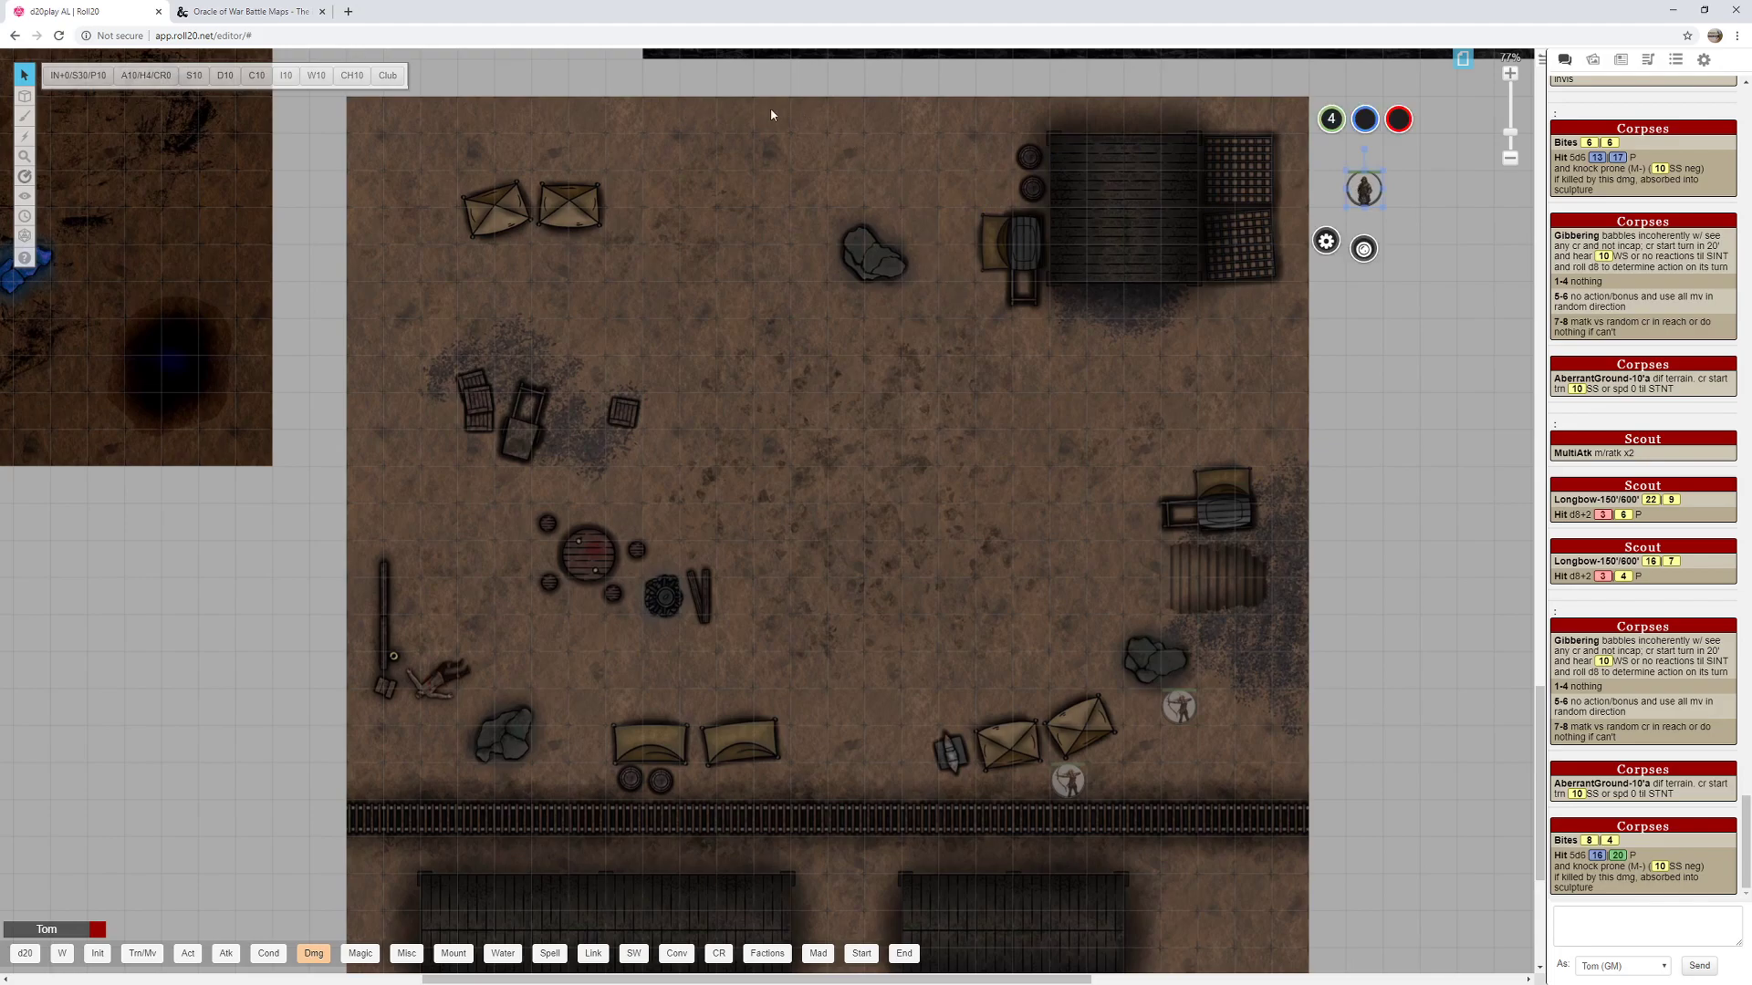
{"action": "mouse_move", "coordinate": [430, 700]}
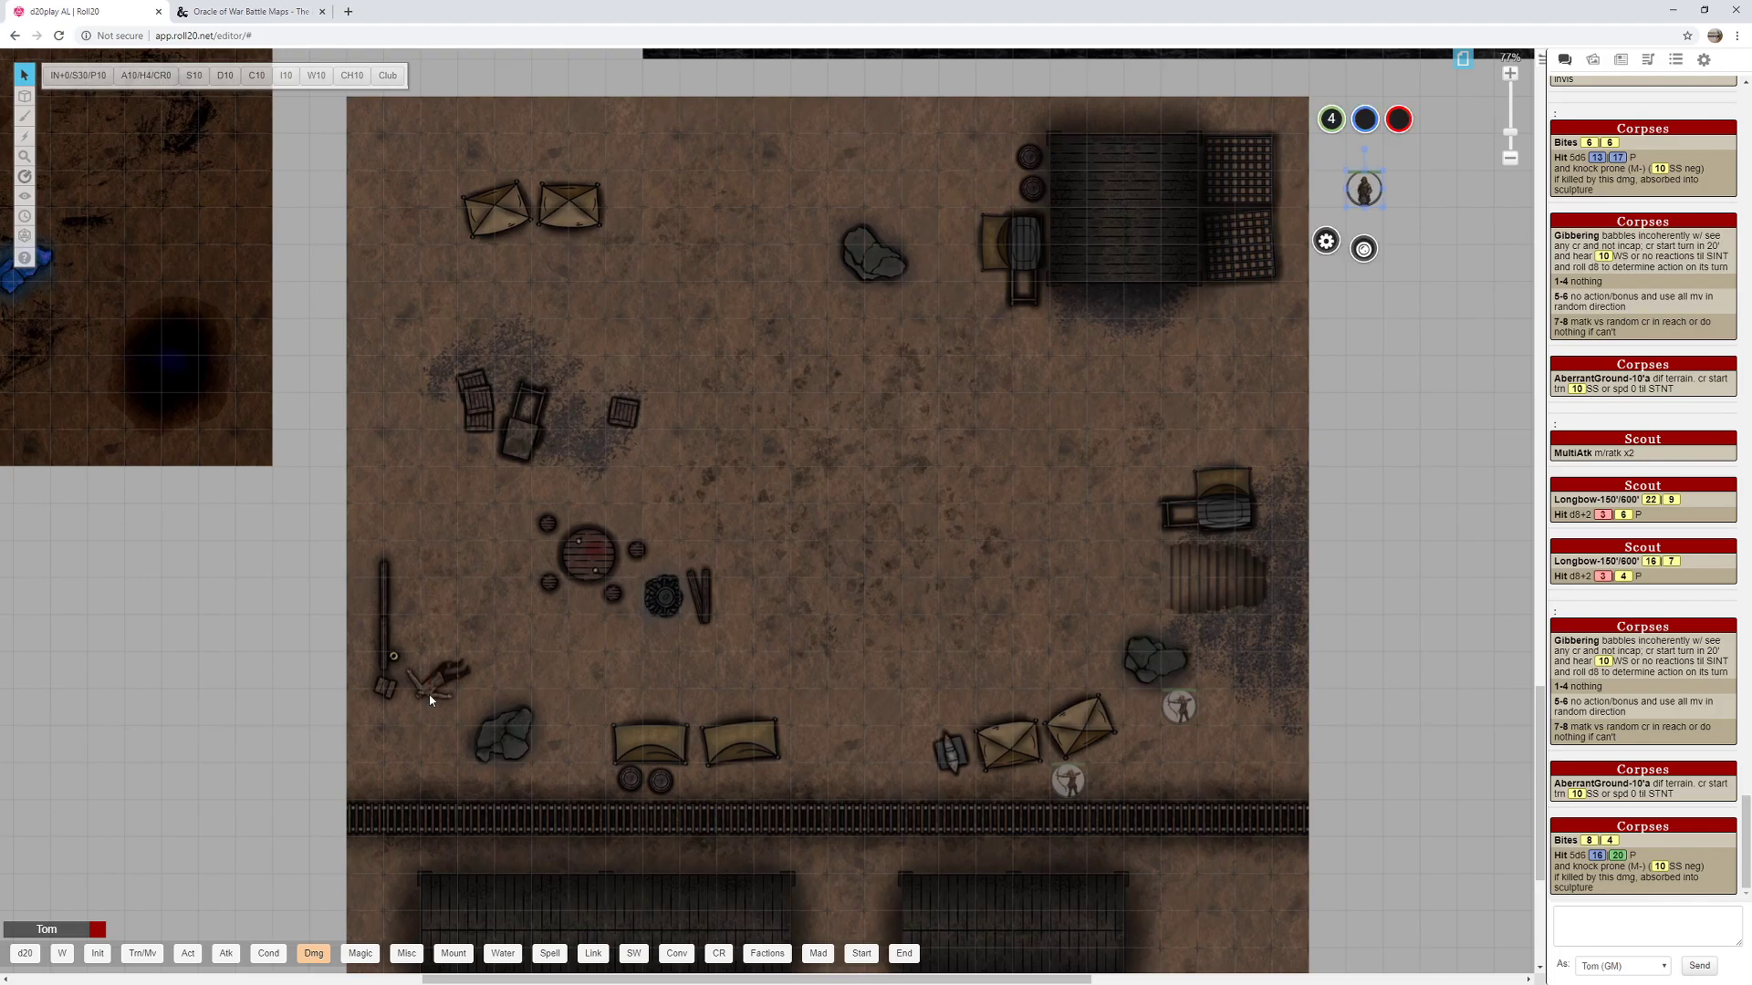
{"action": "mouse_move", "coordinate": [447, 685]}
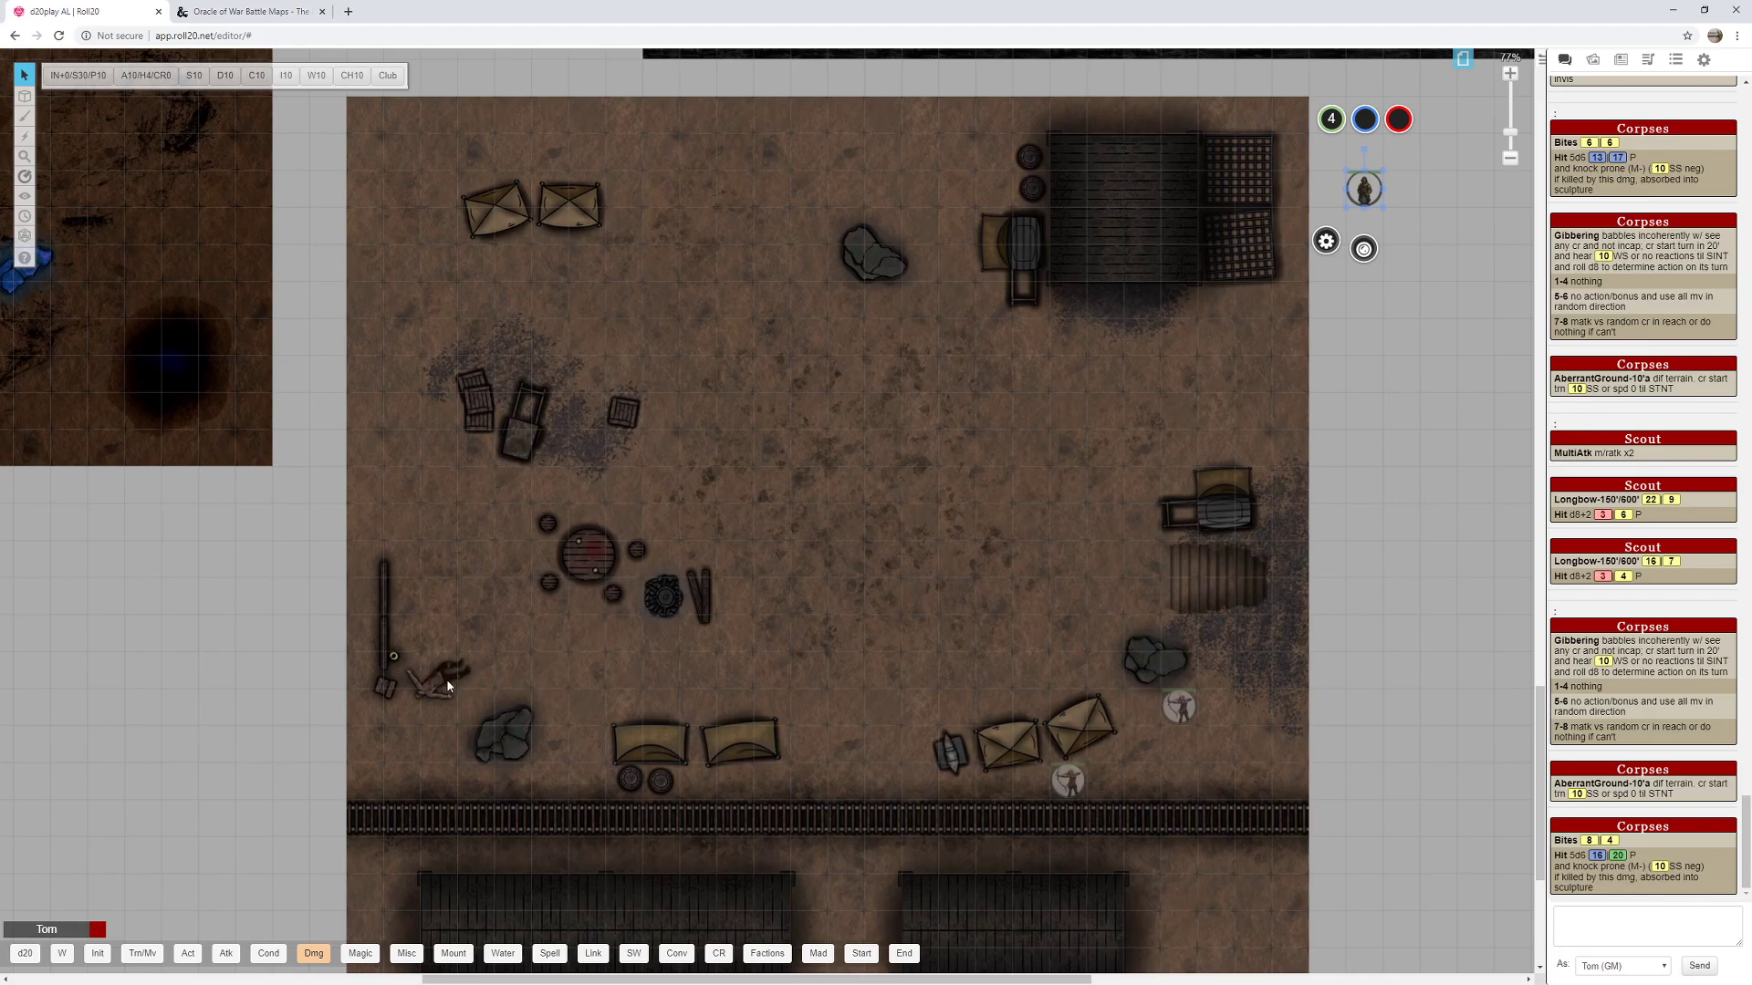
{"action": "mouse_move", "coordinate": [1213, 726]}
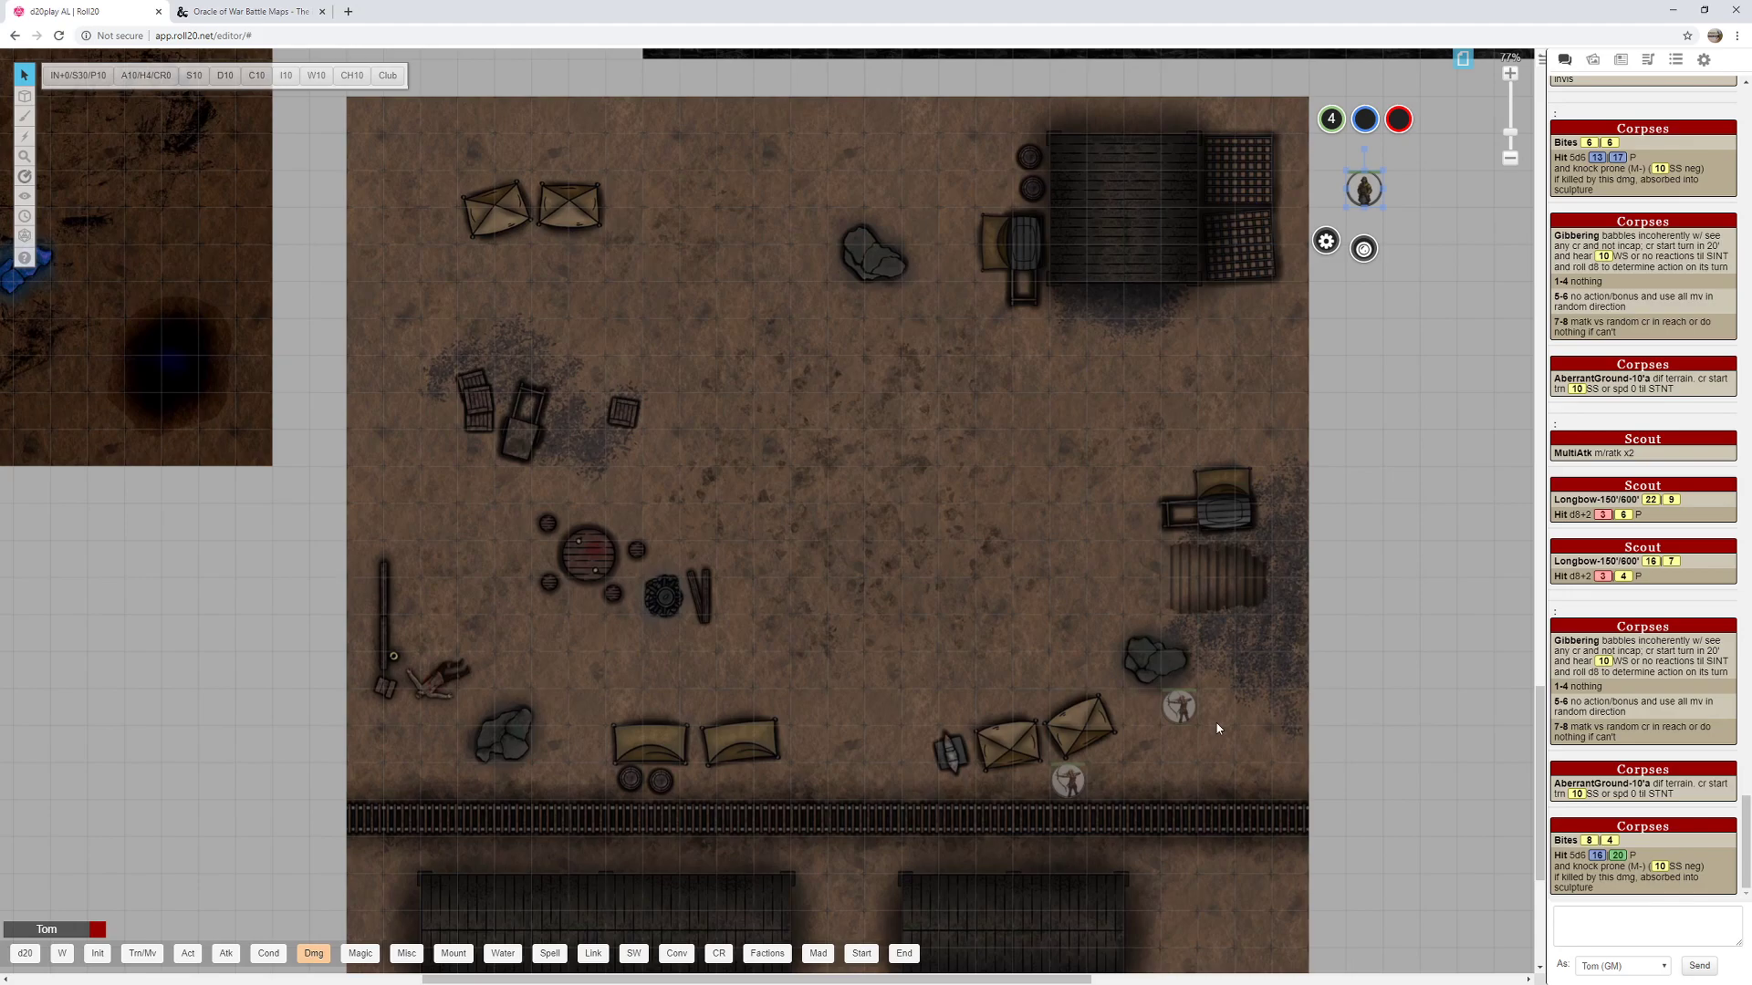
{"action": "mouse_move", "coordinate": [1129, 748]}
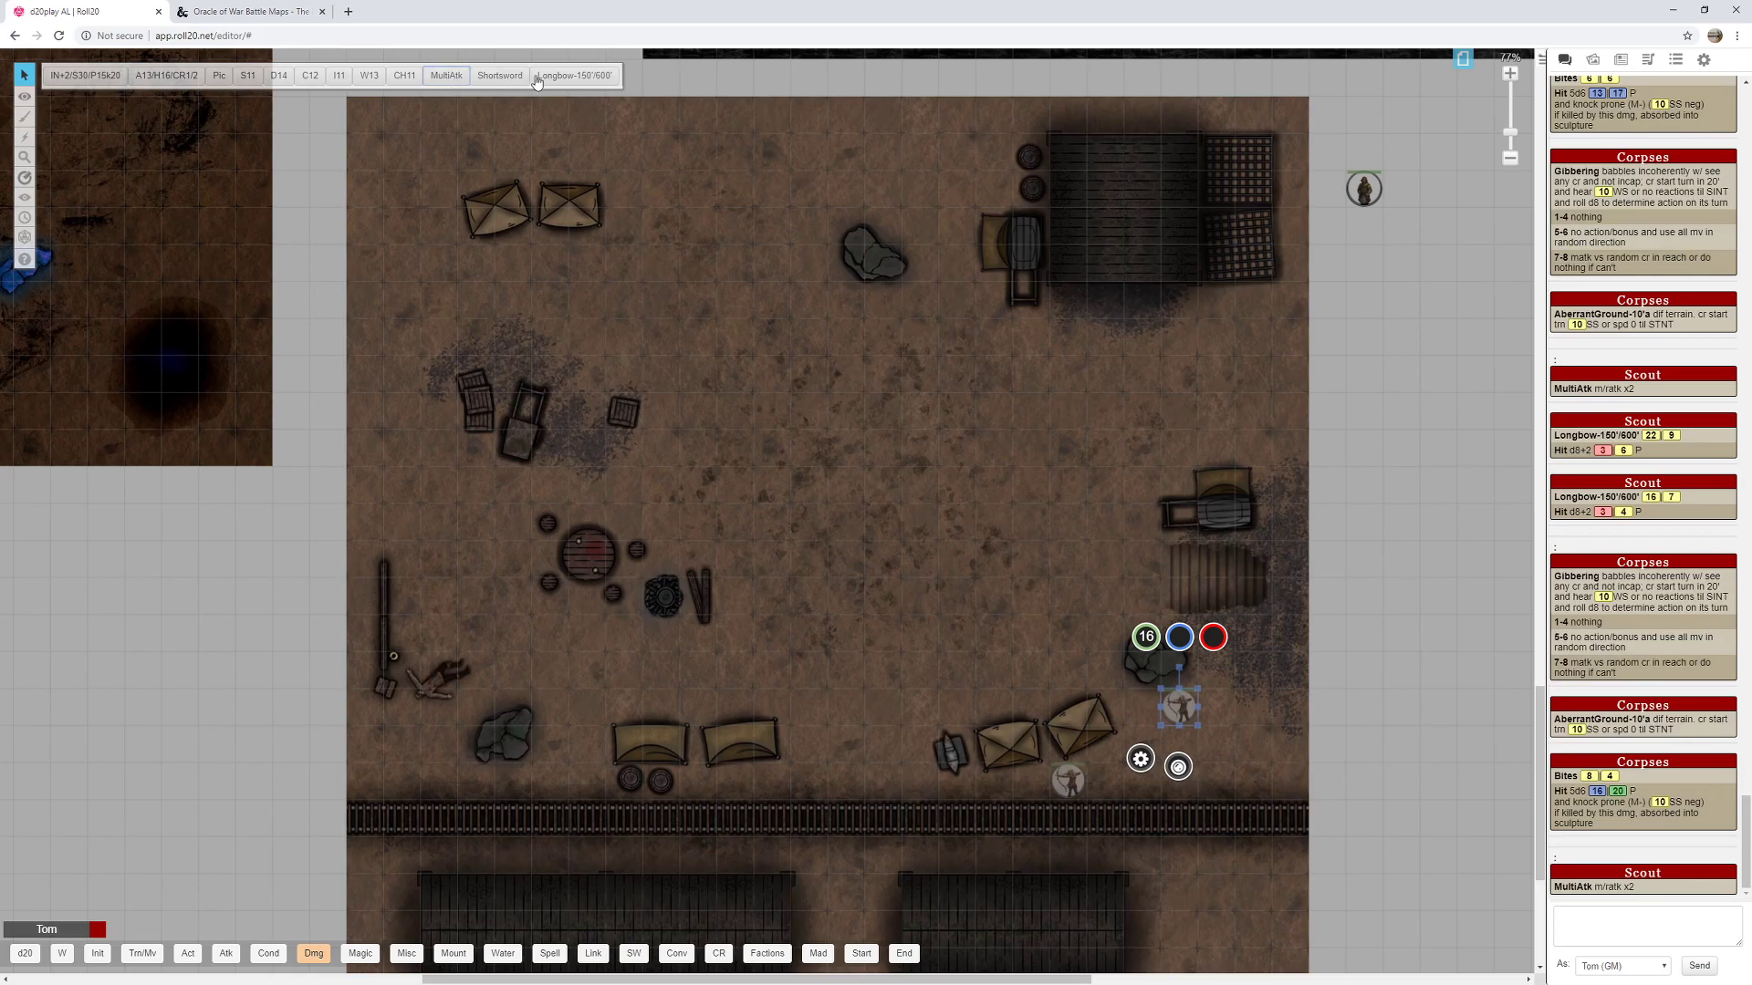
Roll the scout's Longbow attack, move it beside the northern building, view its stats, then drag it back.
{"action": "left_click", "coordinate": [573, 75]}
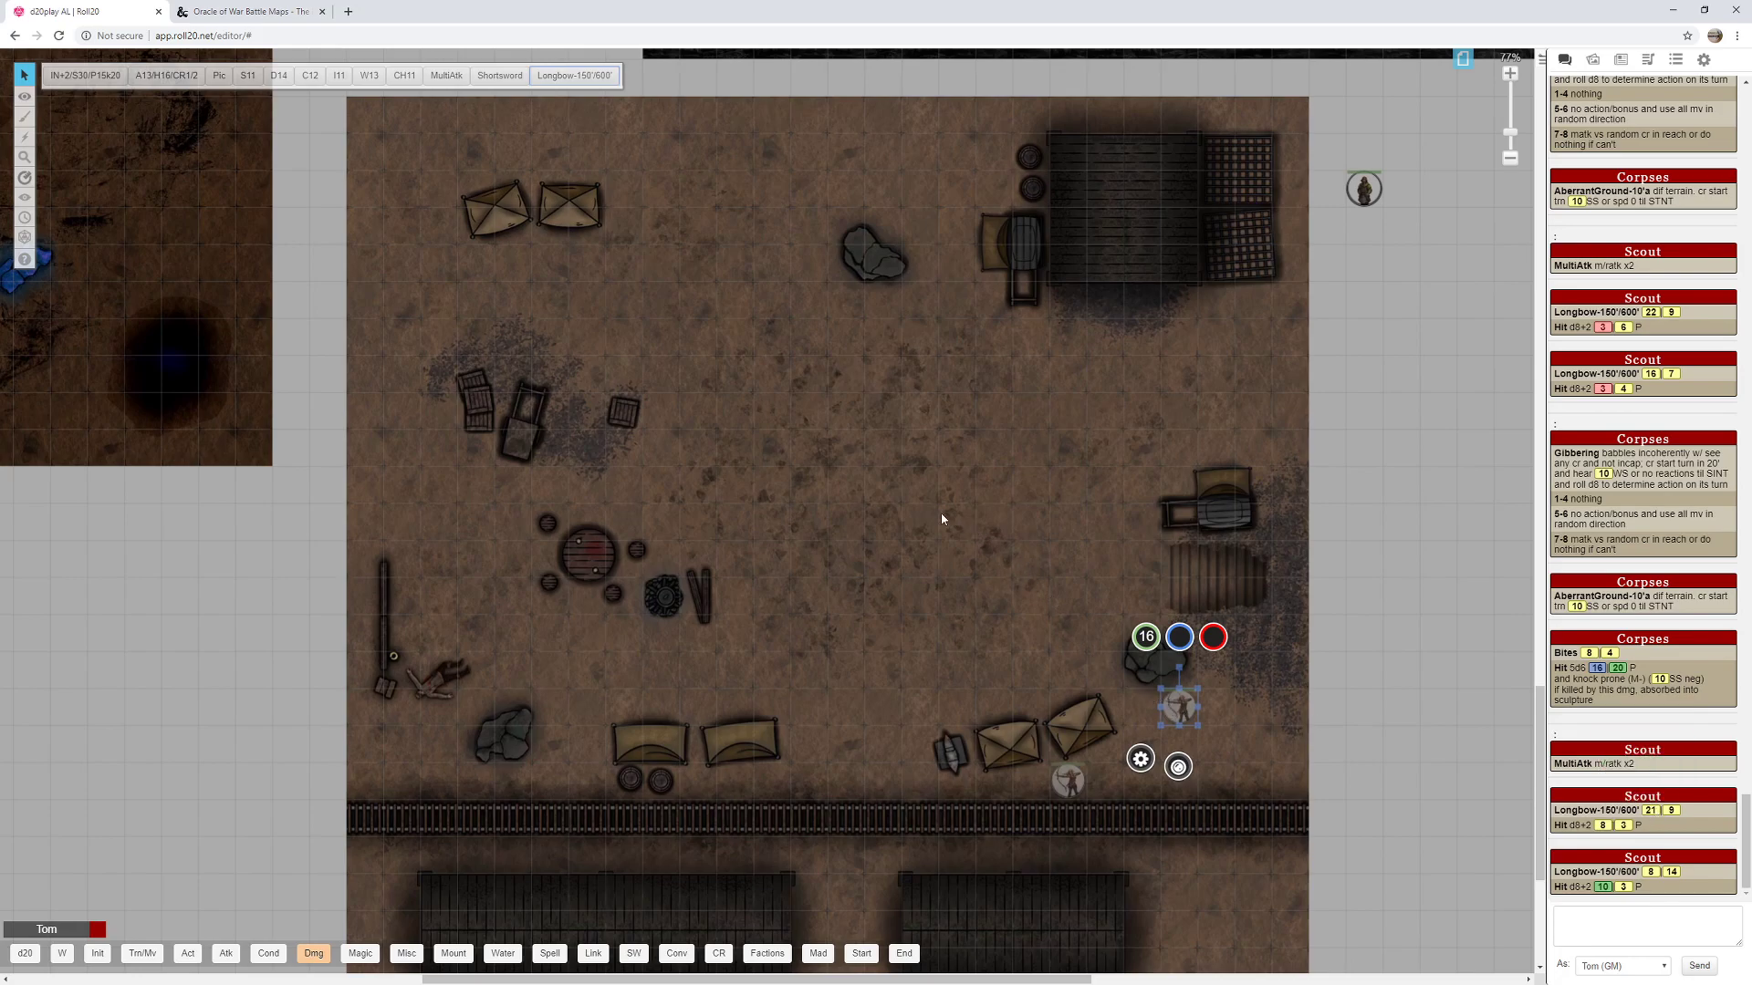
{"action": "mouse_move", "coordinate": [950, 472]}
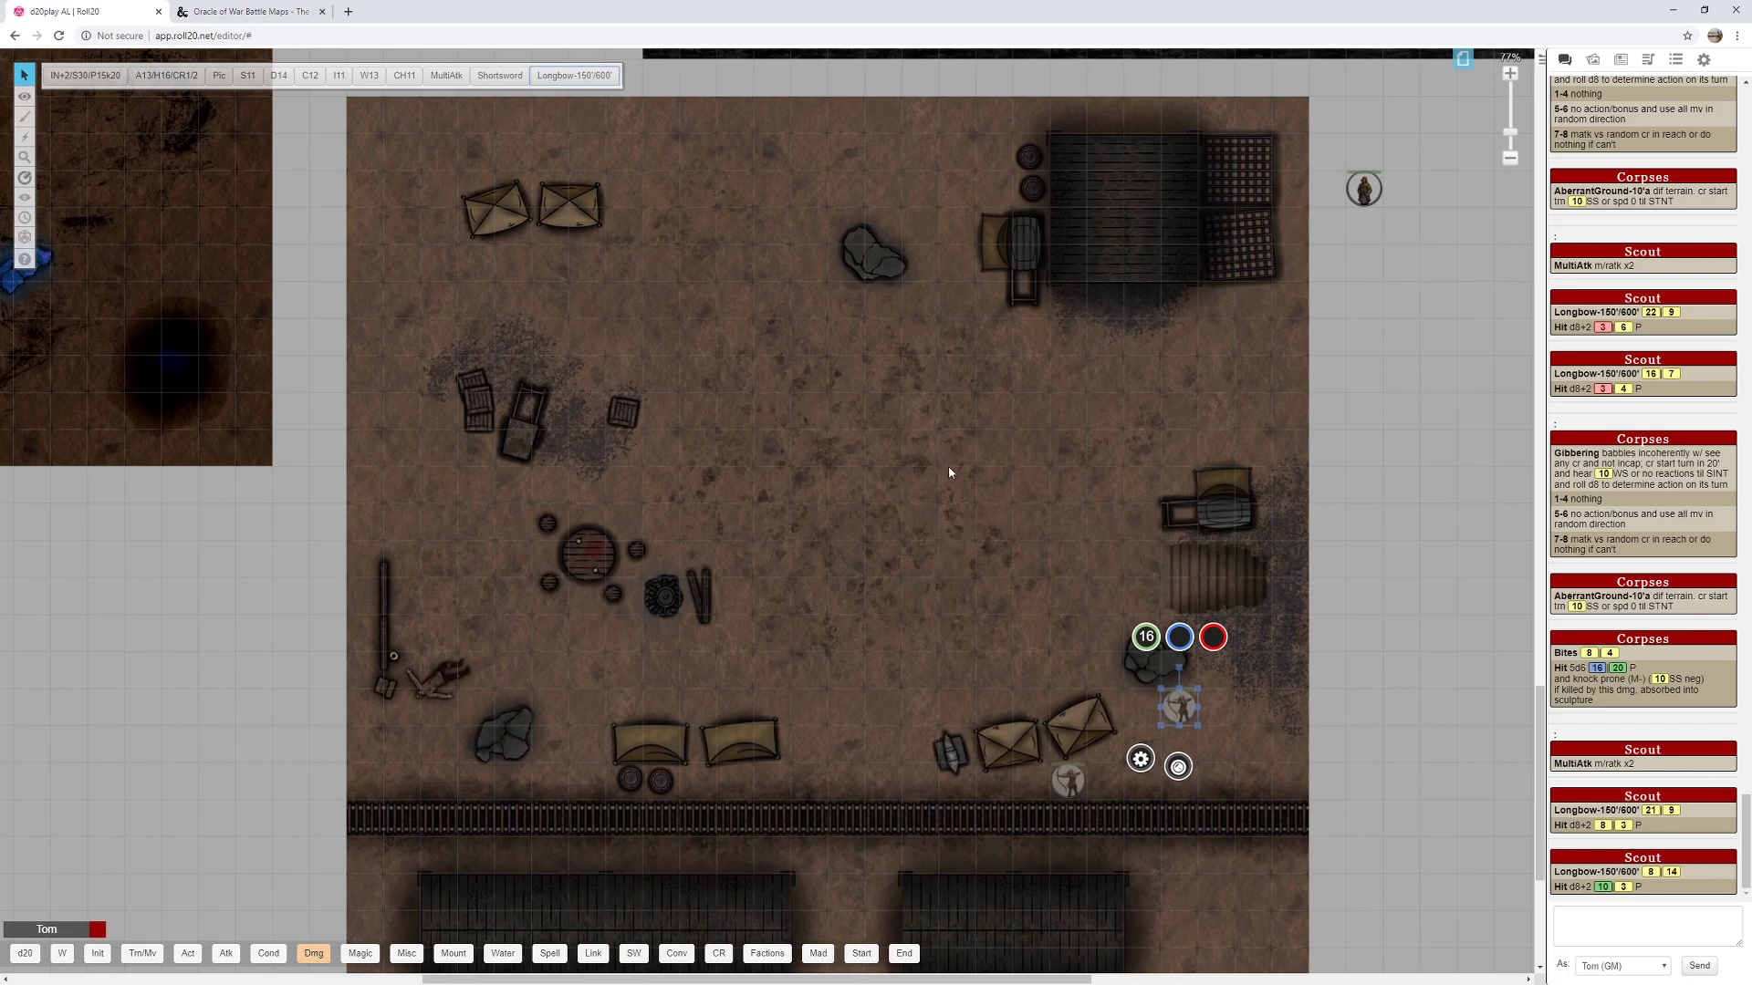
{"action": "mouse_move", "coordinate": [1180, 693]}
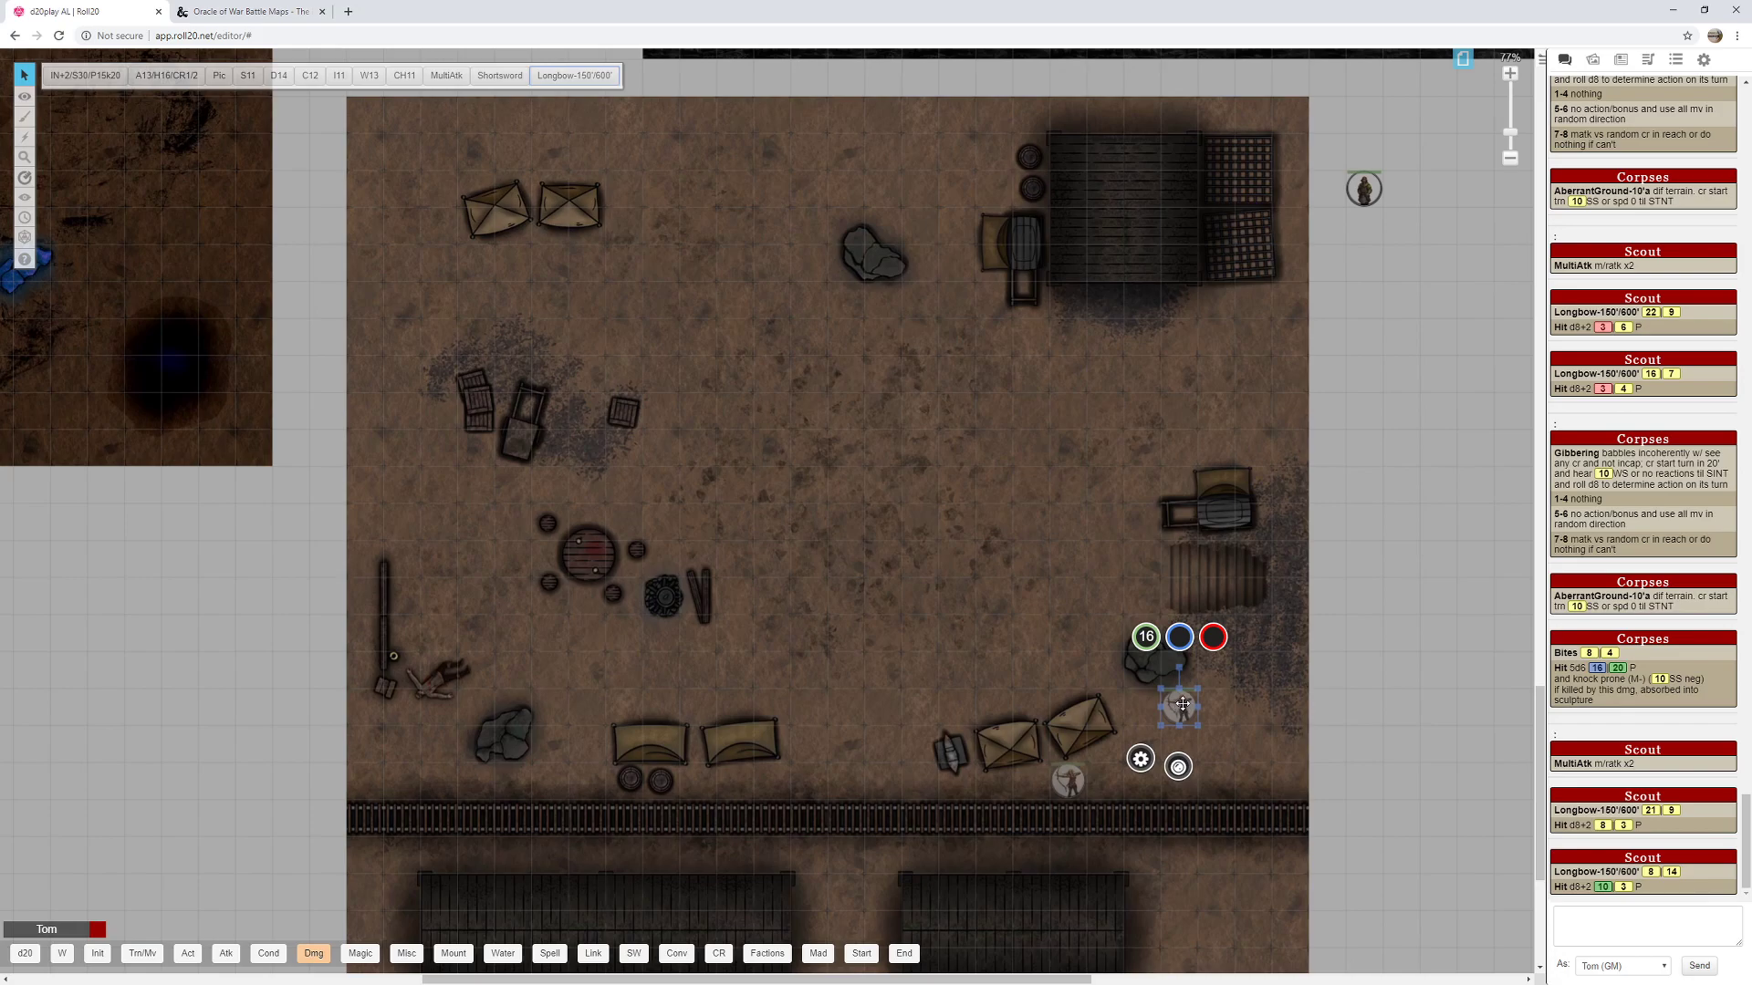
{"action": "left_click_drag", "start_coordinate": [1176, 703], "coordinate": [1065, 300]}
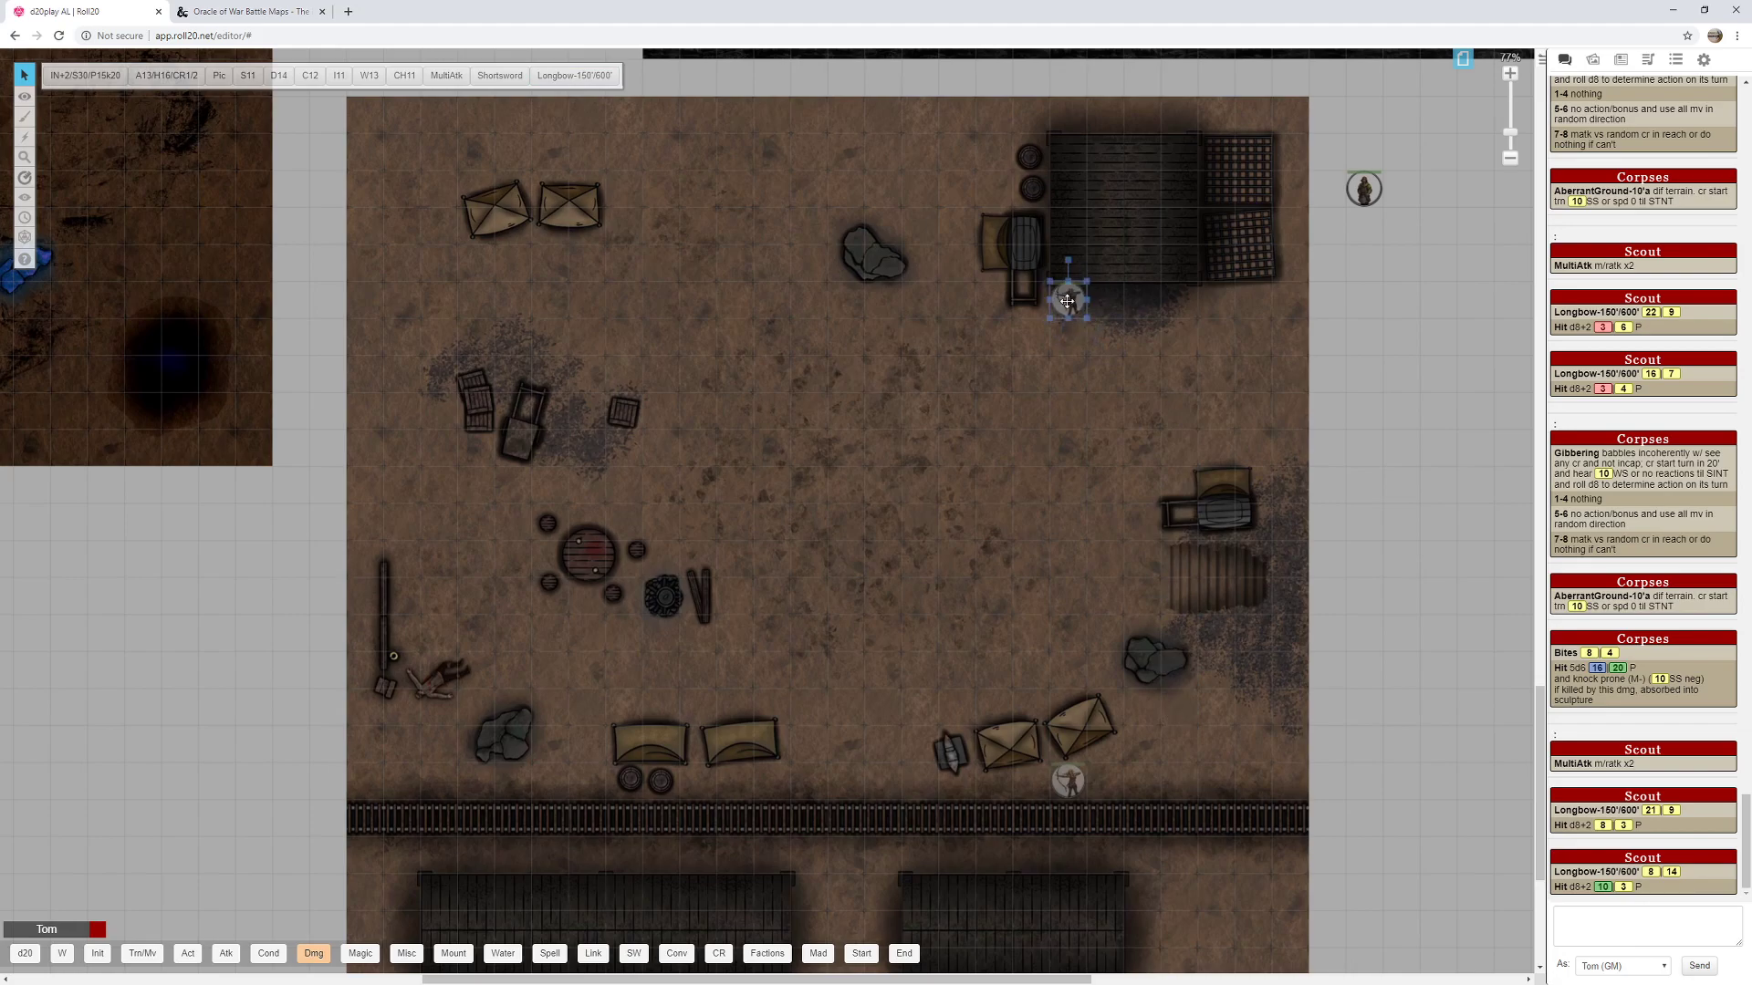
{"action": "left_click", "coordinate": [1065, 295]}
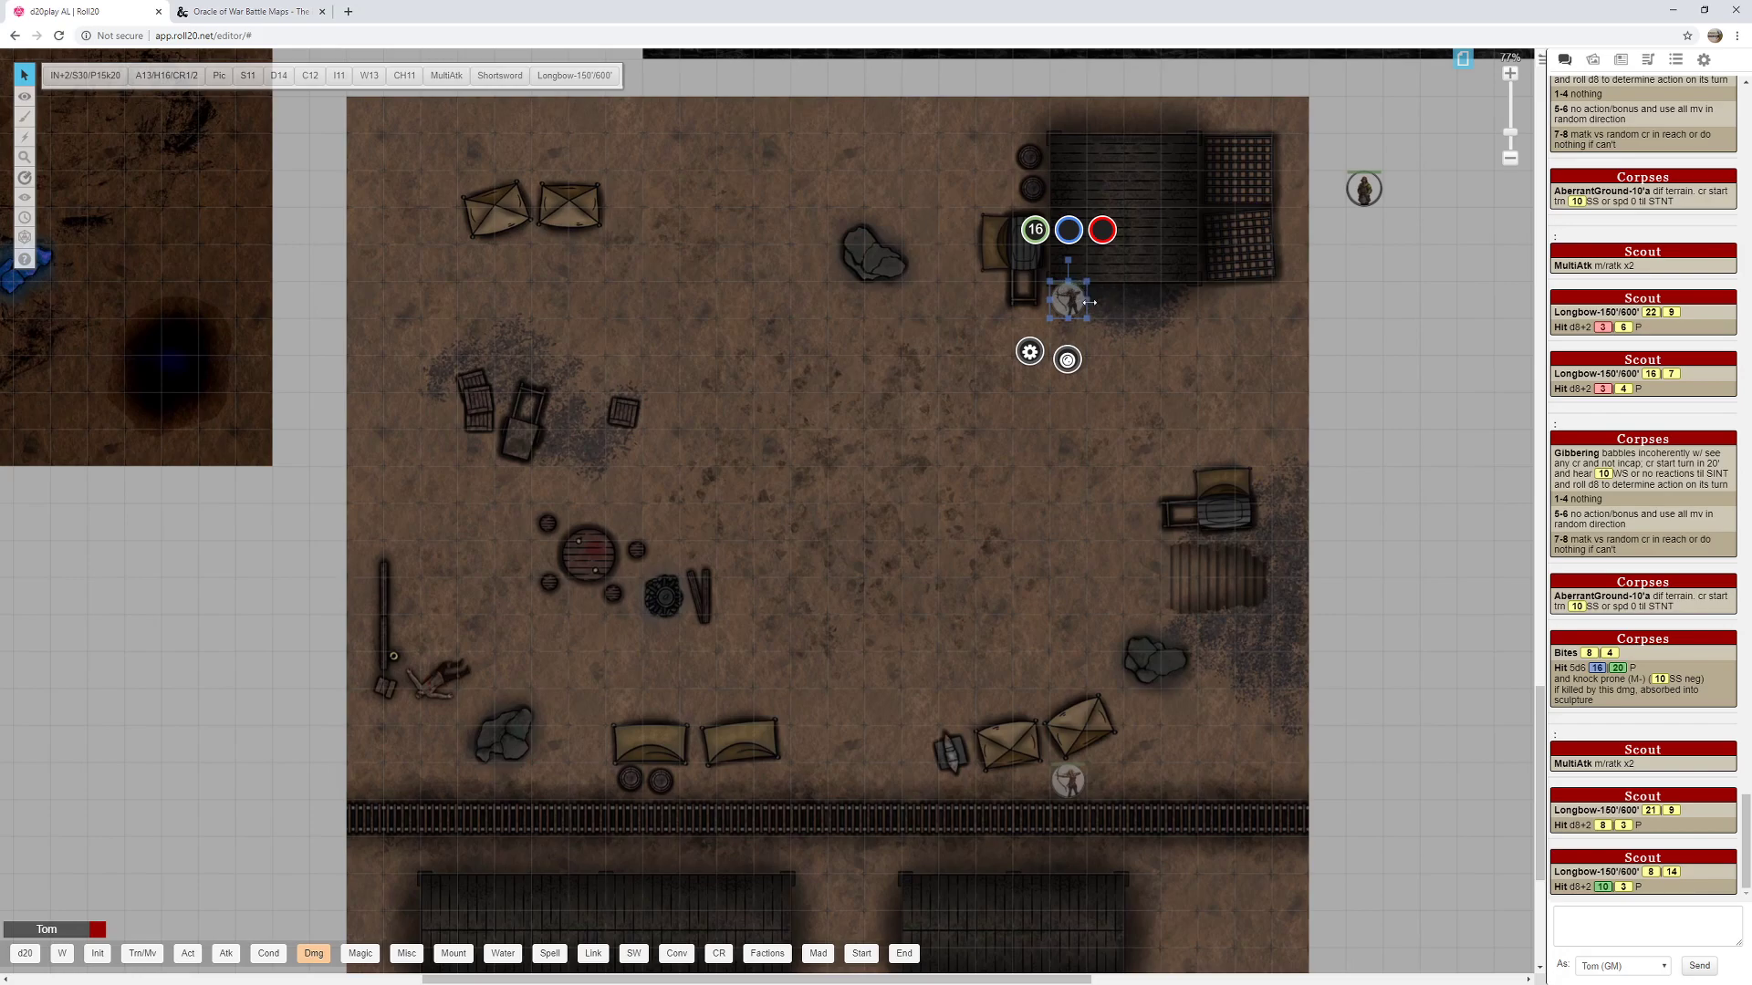
{"action": "left_click_drag", "start_coordinate": [1070, 300], "coordinate": [1176, 704]}
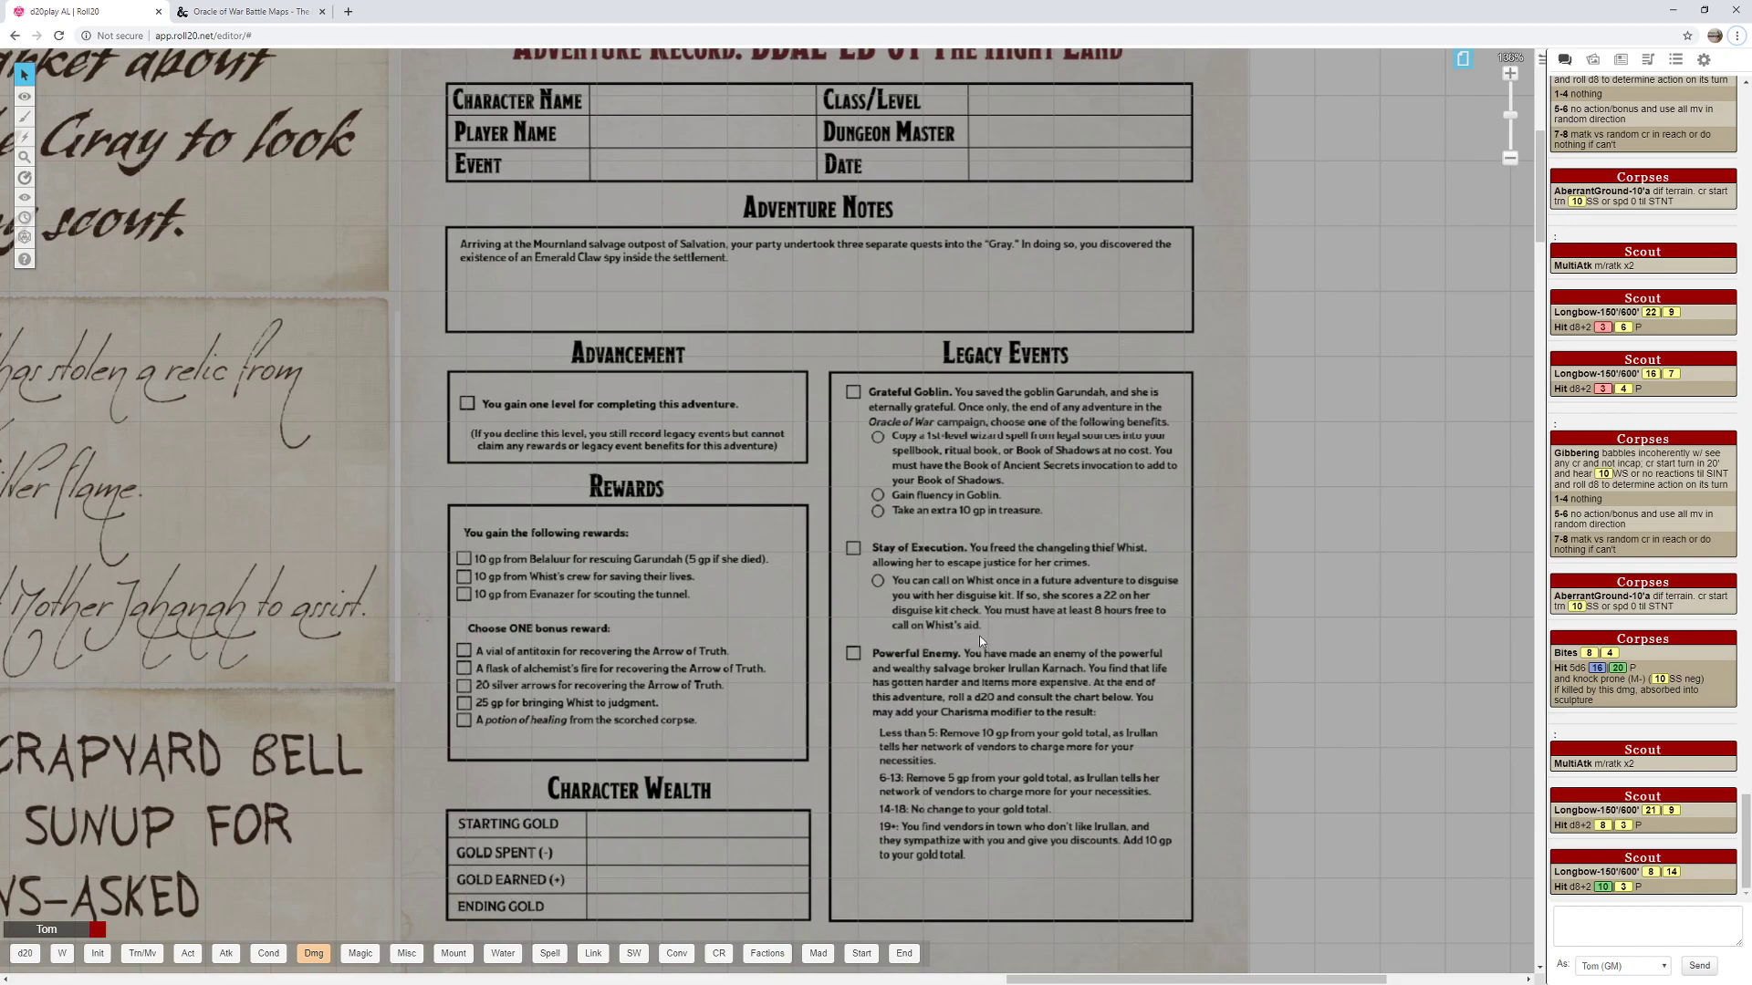
Scroll the Adventure Record down to the Advancement, Rewards and Legacy Events boxes.
{"action": "scroll", "scroll_direction": "down", "scroll_amount": 3}
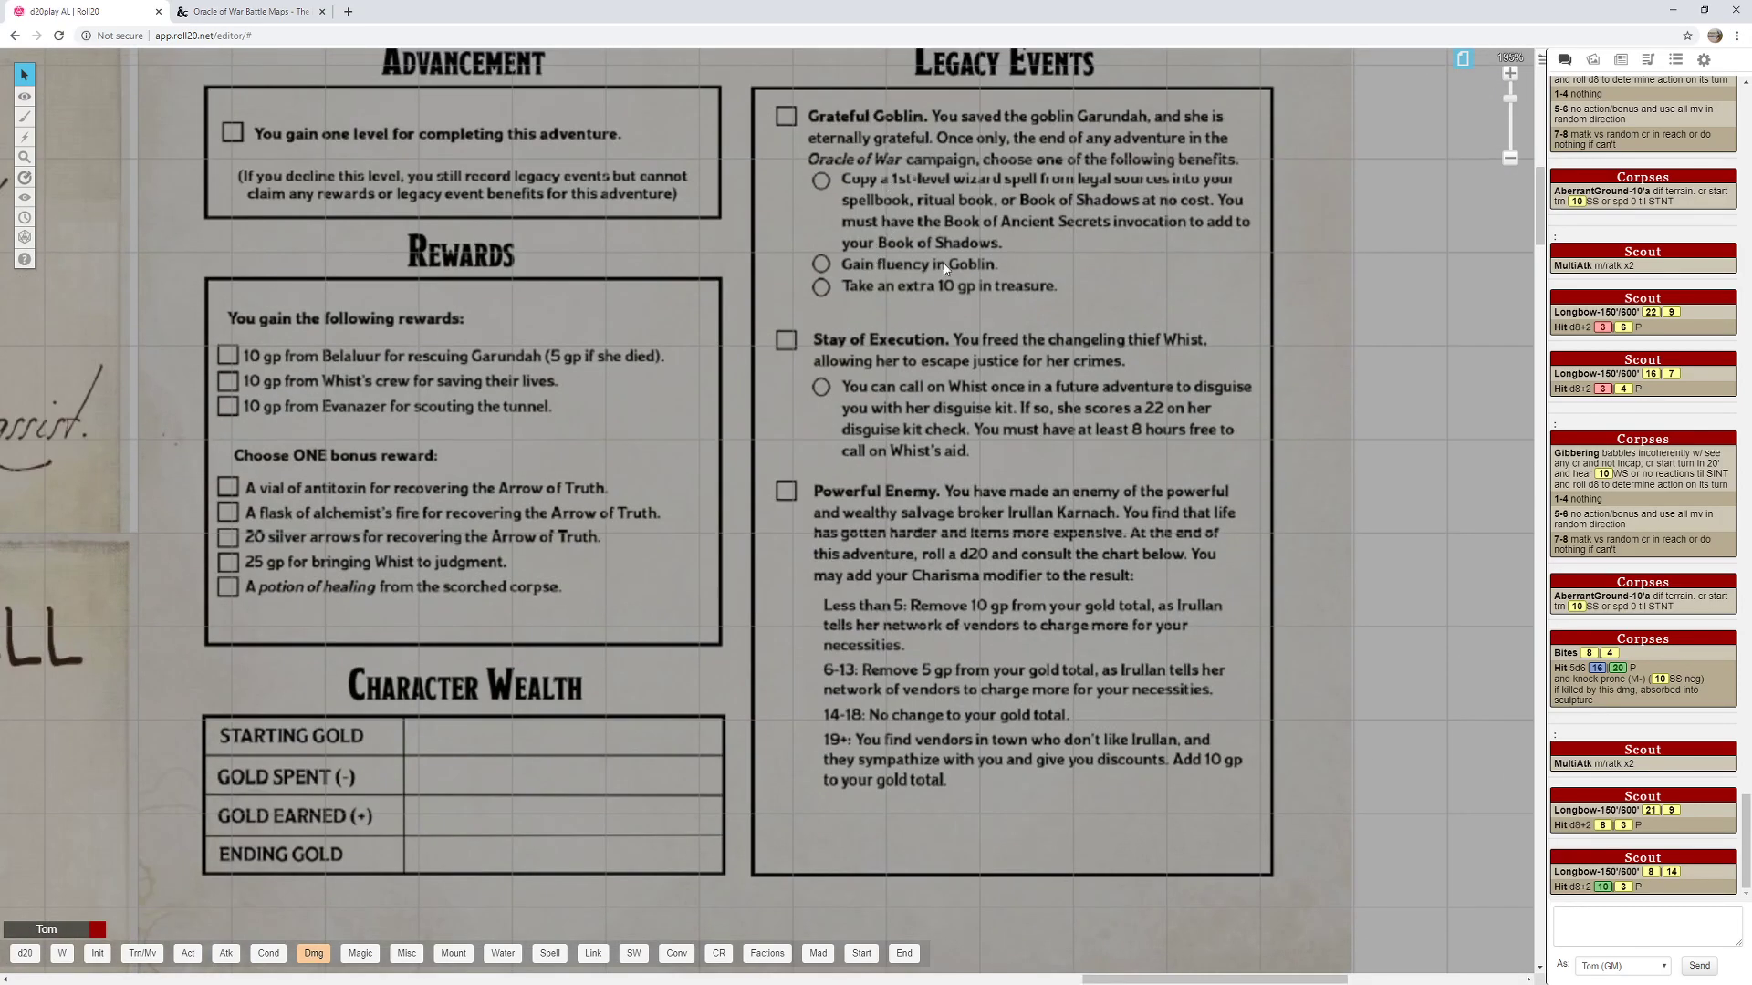
{"action": "mouse_move", "coordinate": [970, 372]}
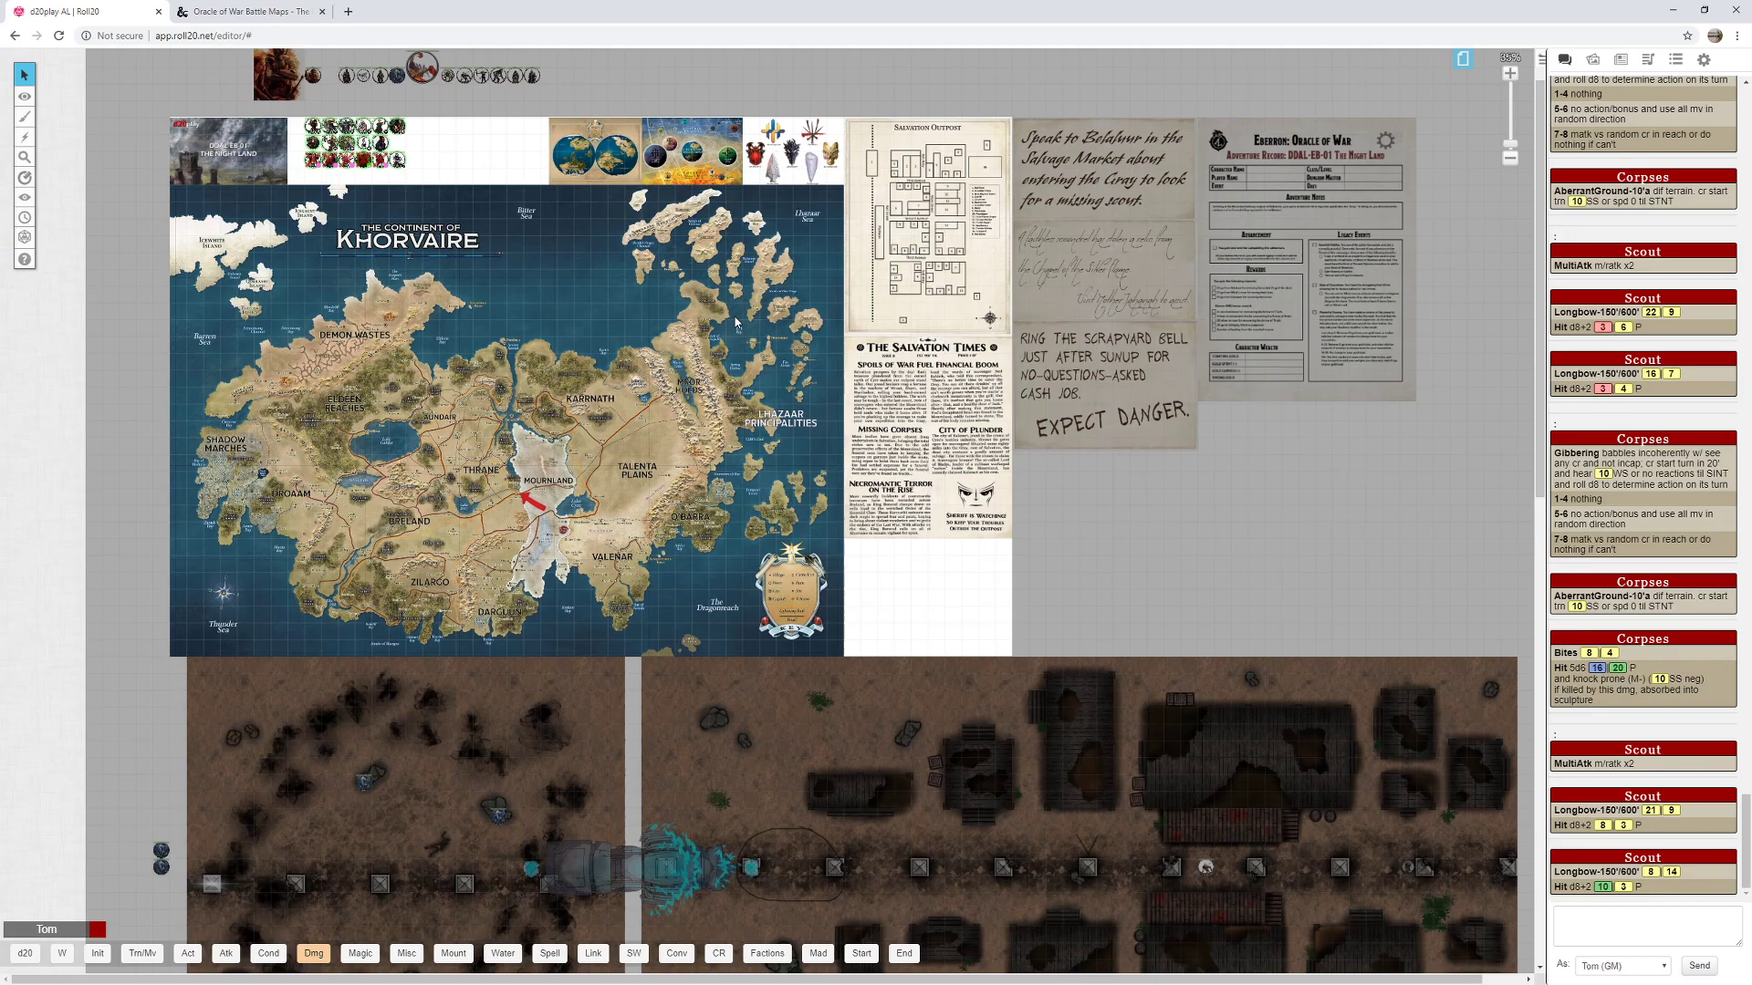
{"action": "mouse_move", "coordinate": [579, 214]}
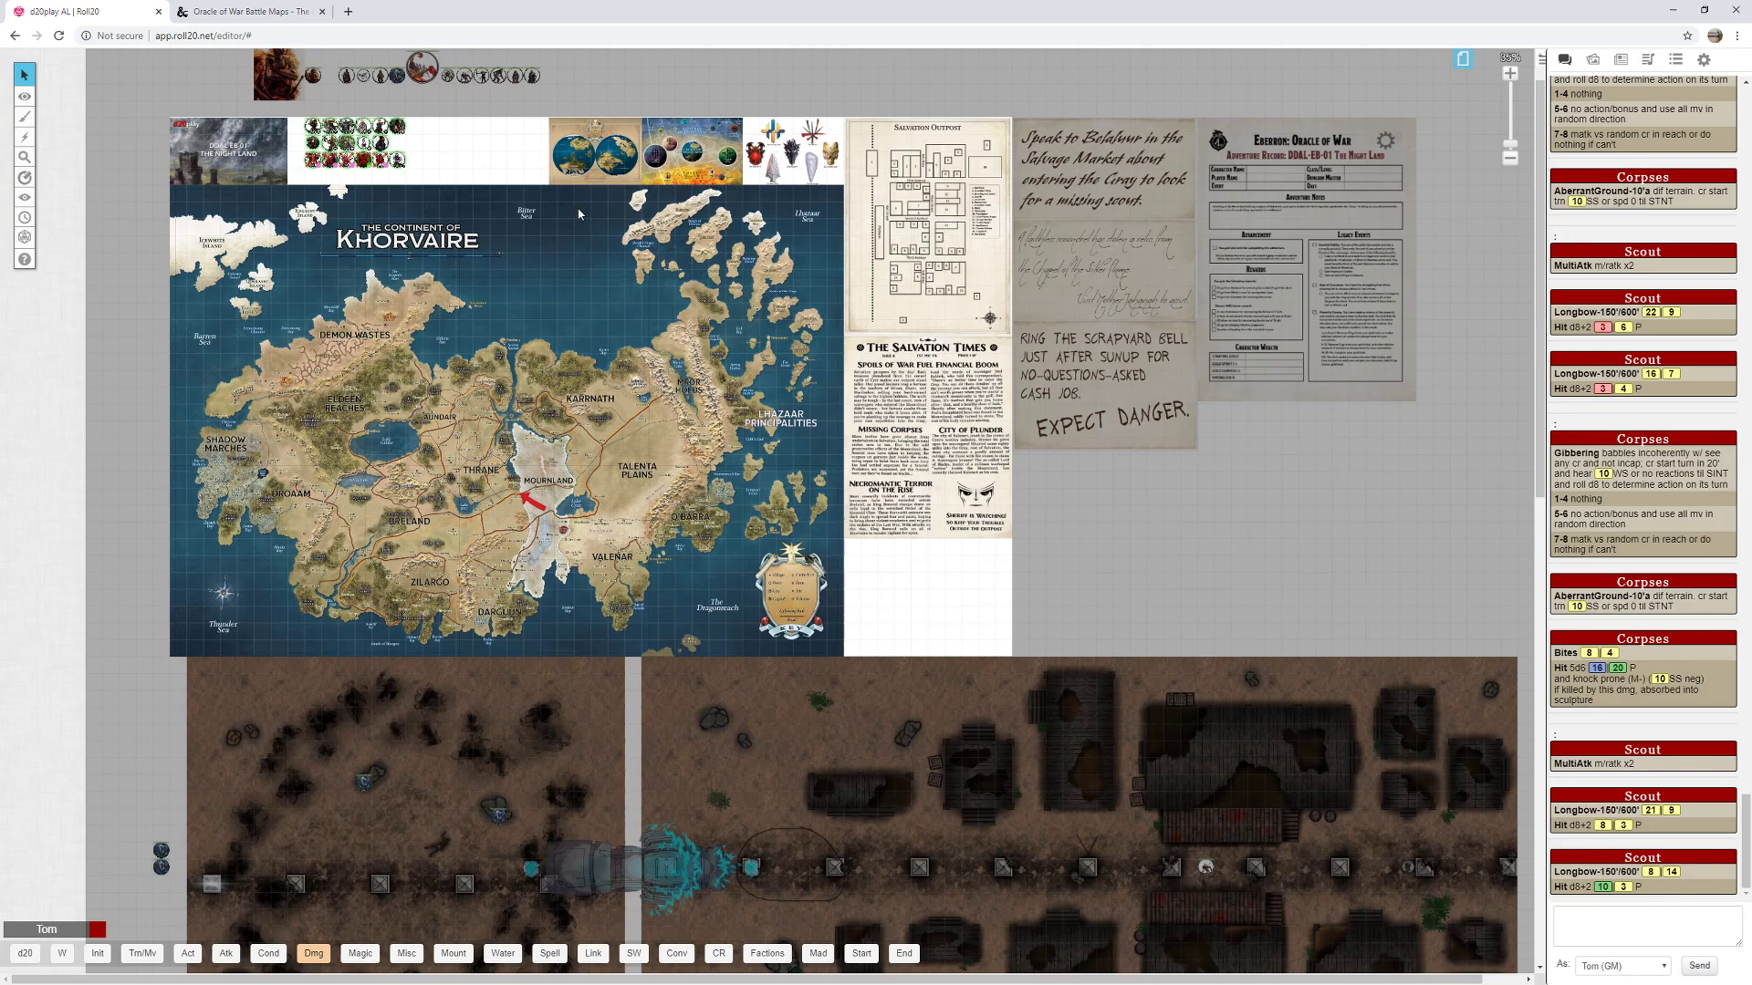